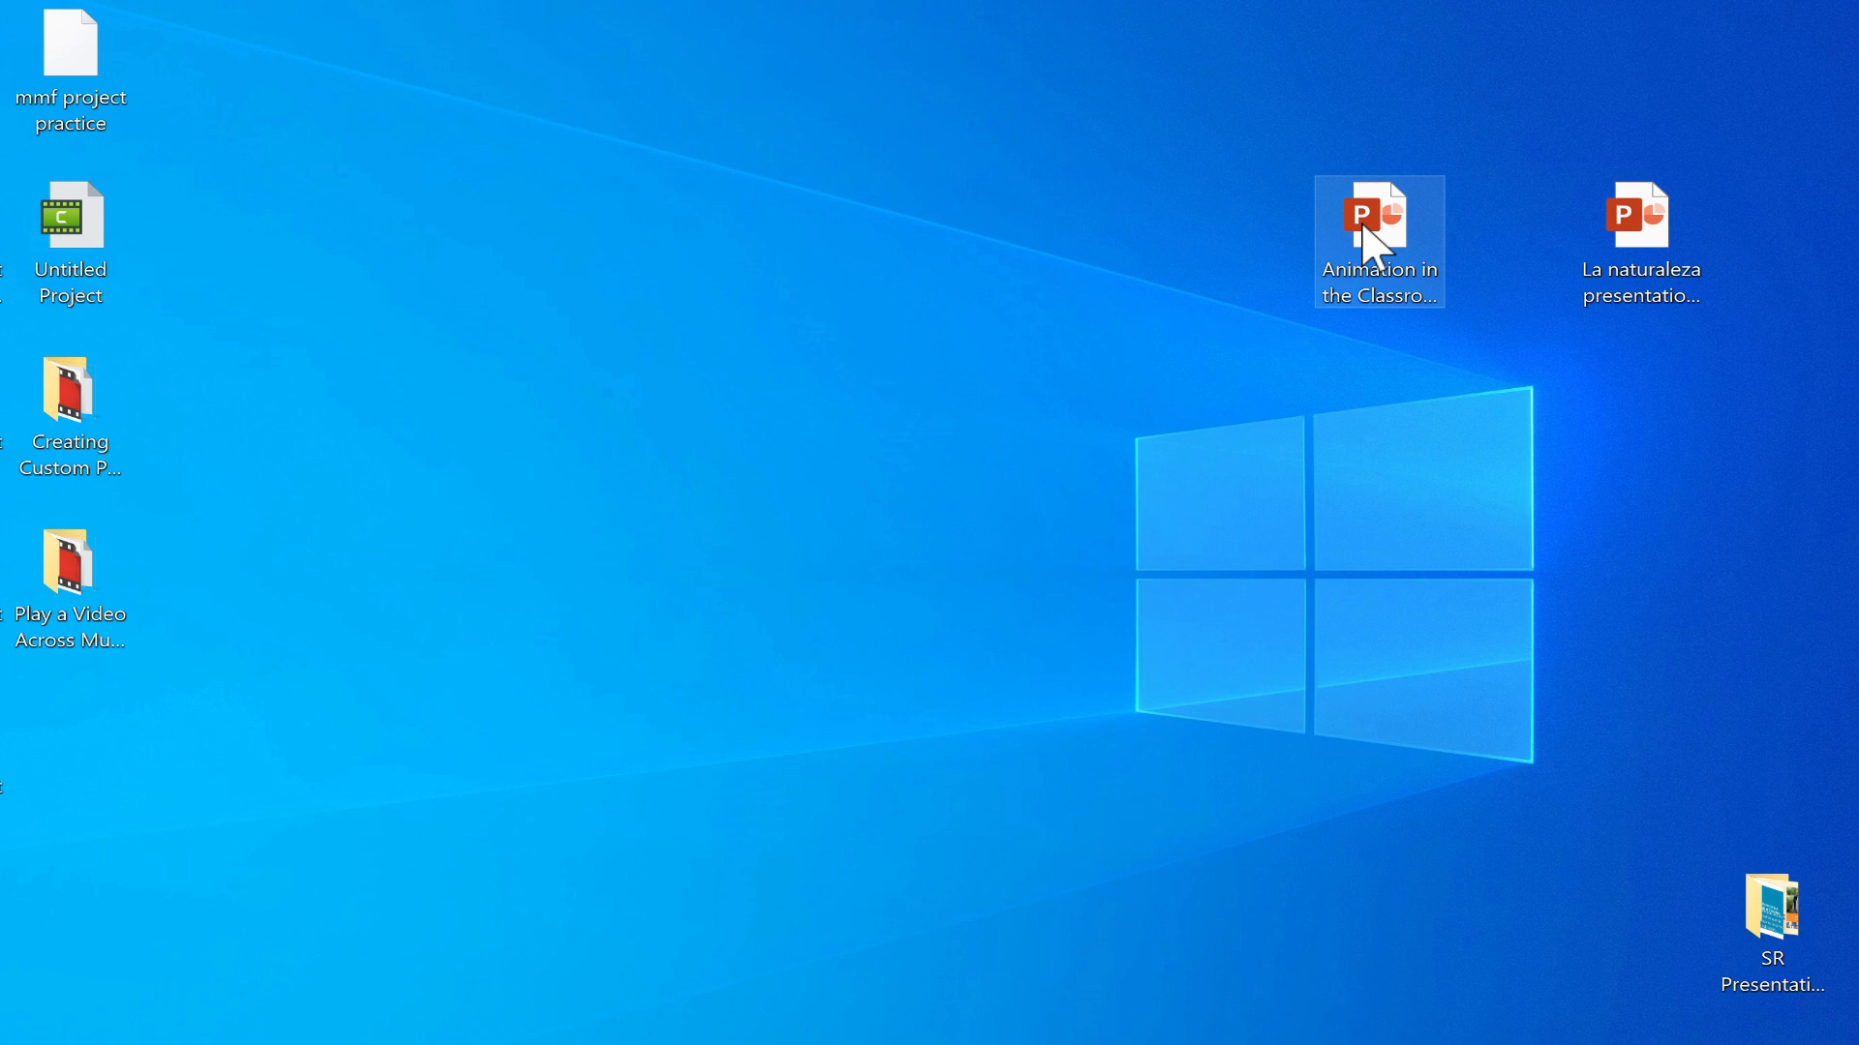
{"action": "mouse_move", "coordinate": [1389, 298]}
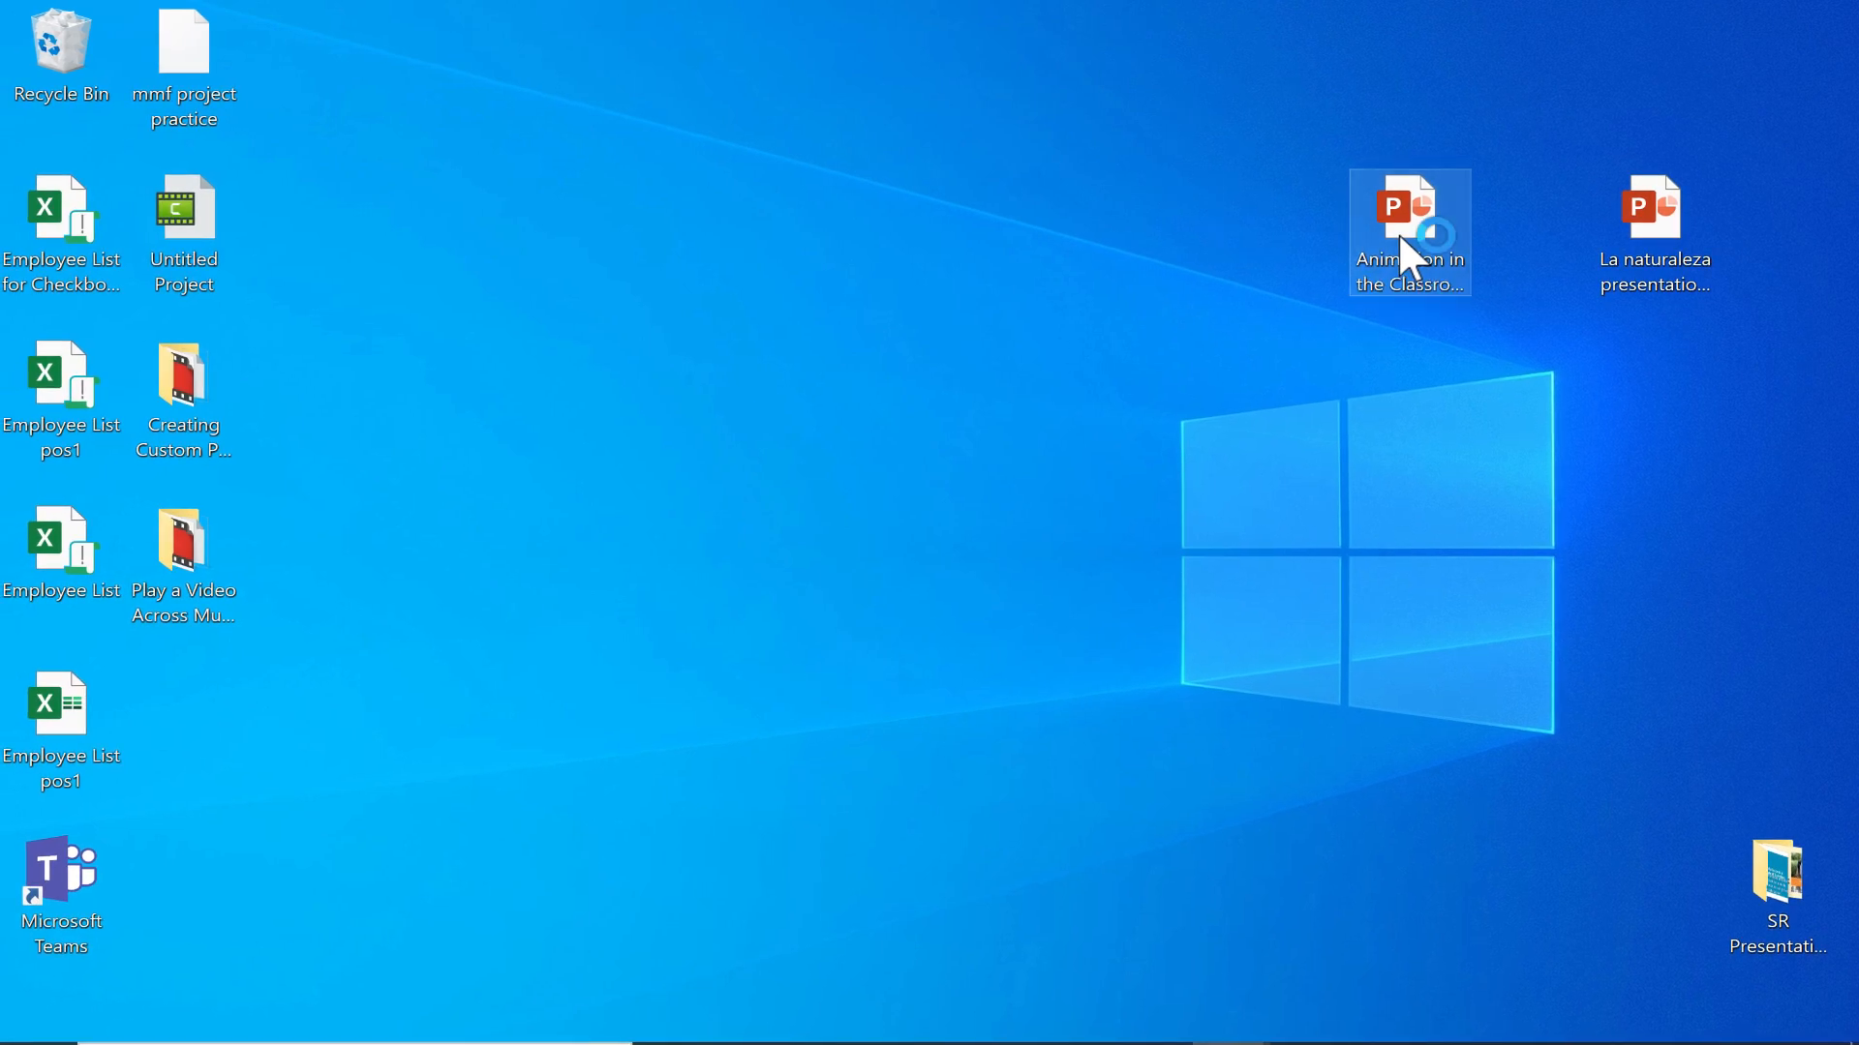
- Open the Animation in the Classroom presentation from the desktop
{"action": "double_click", "coordinate": [1401, 213]}
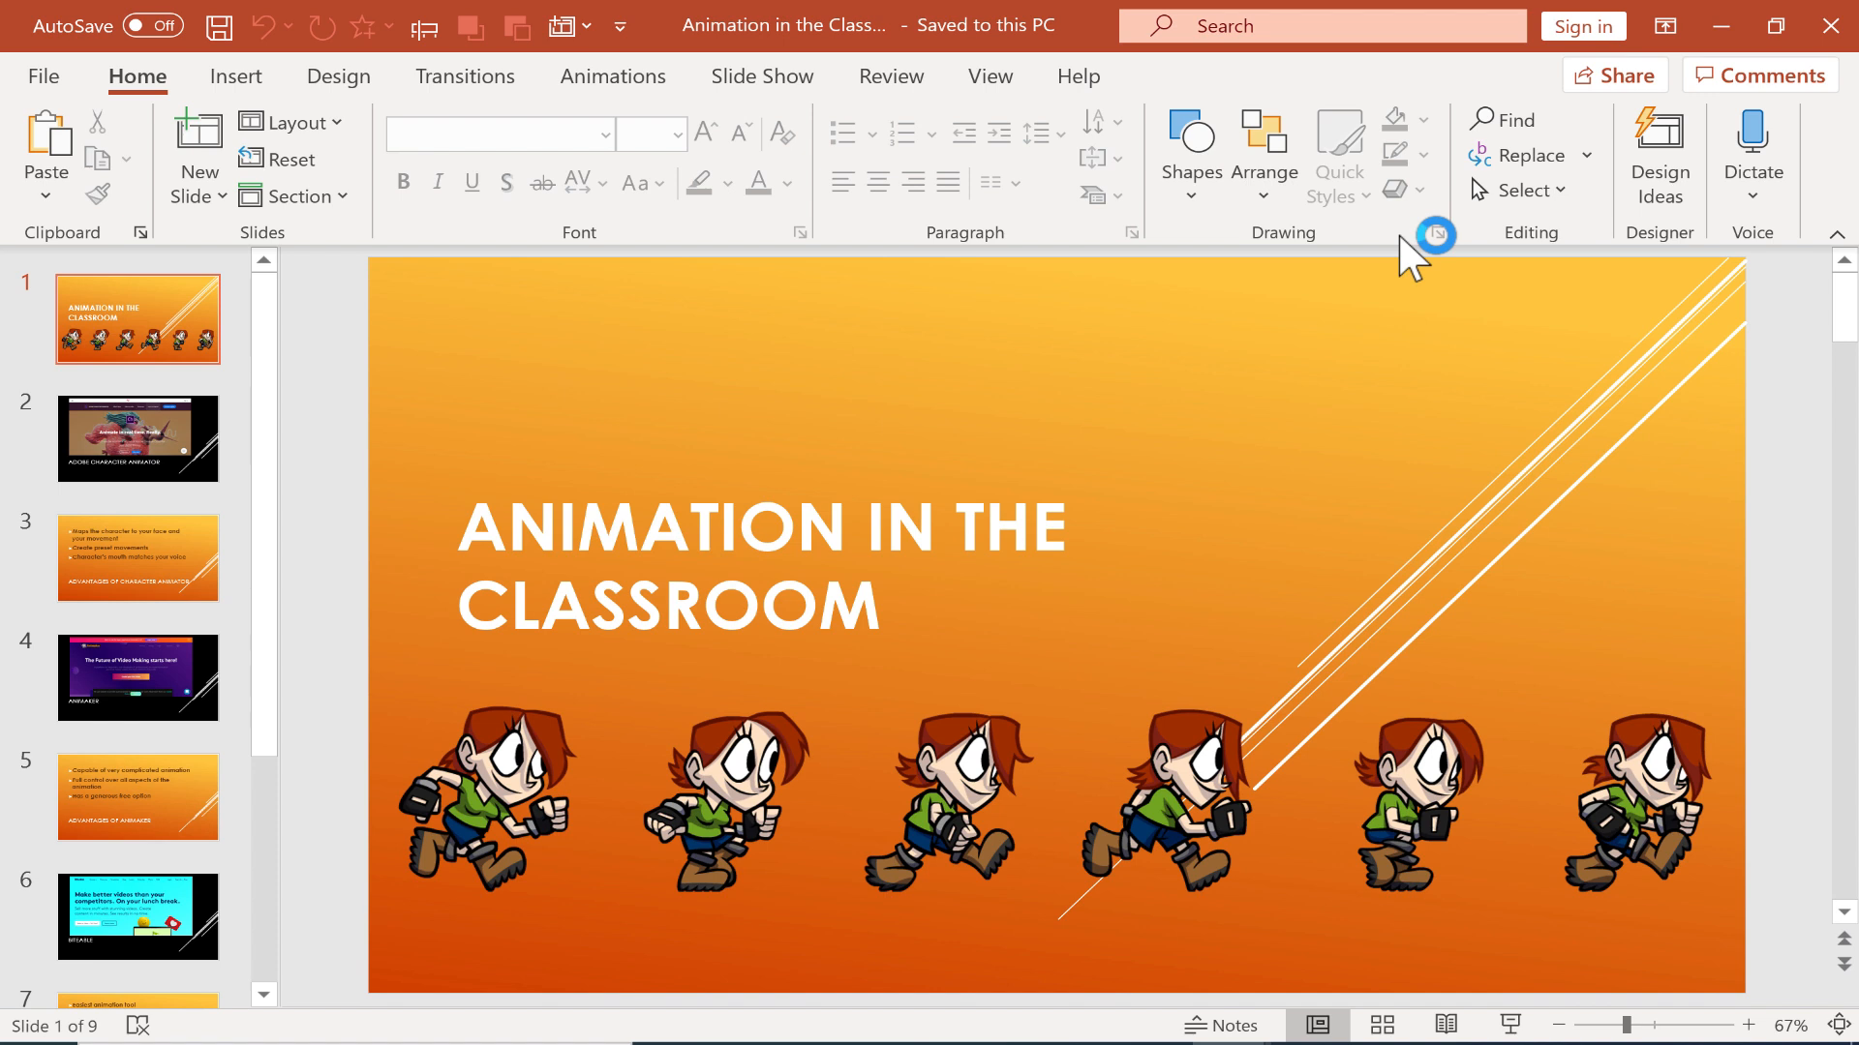
{"action": "mouse_move", "coordinate": [1146, 101]}
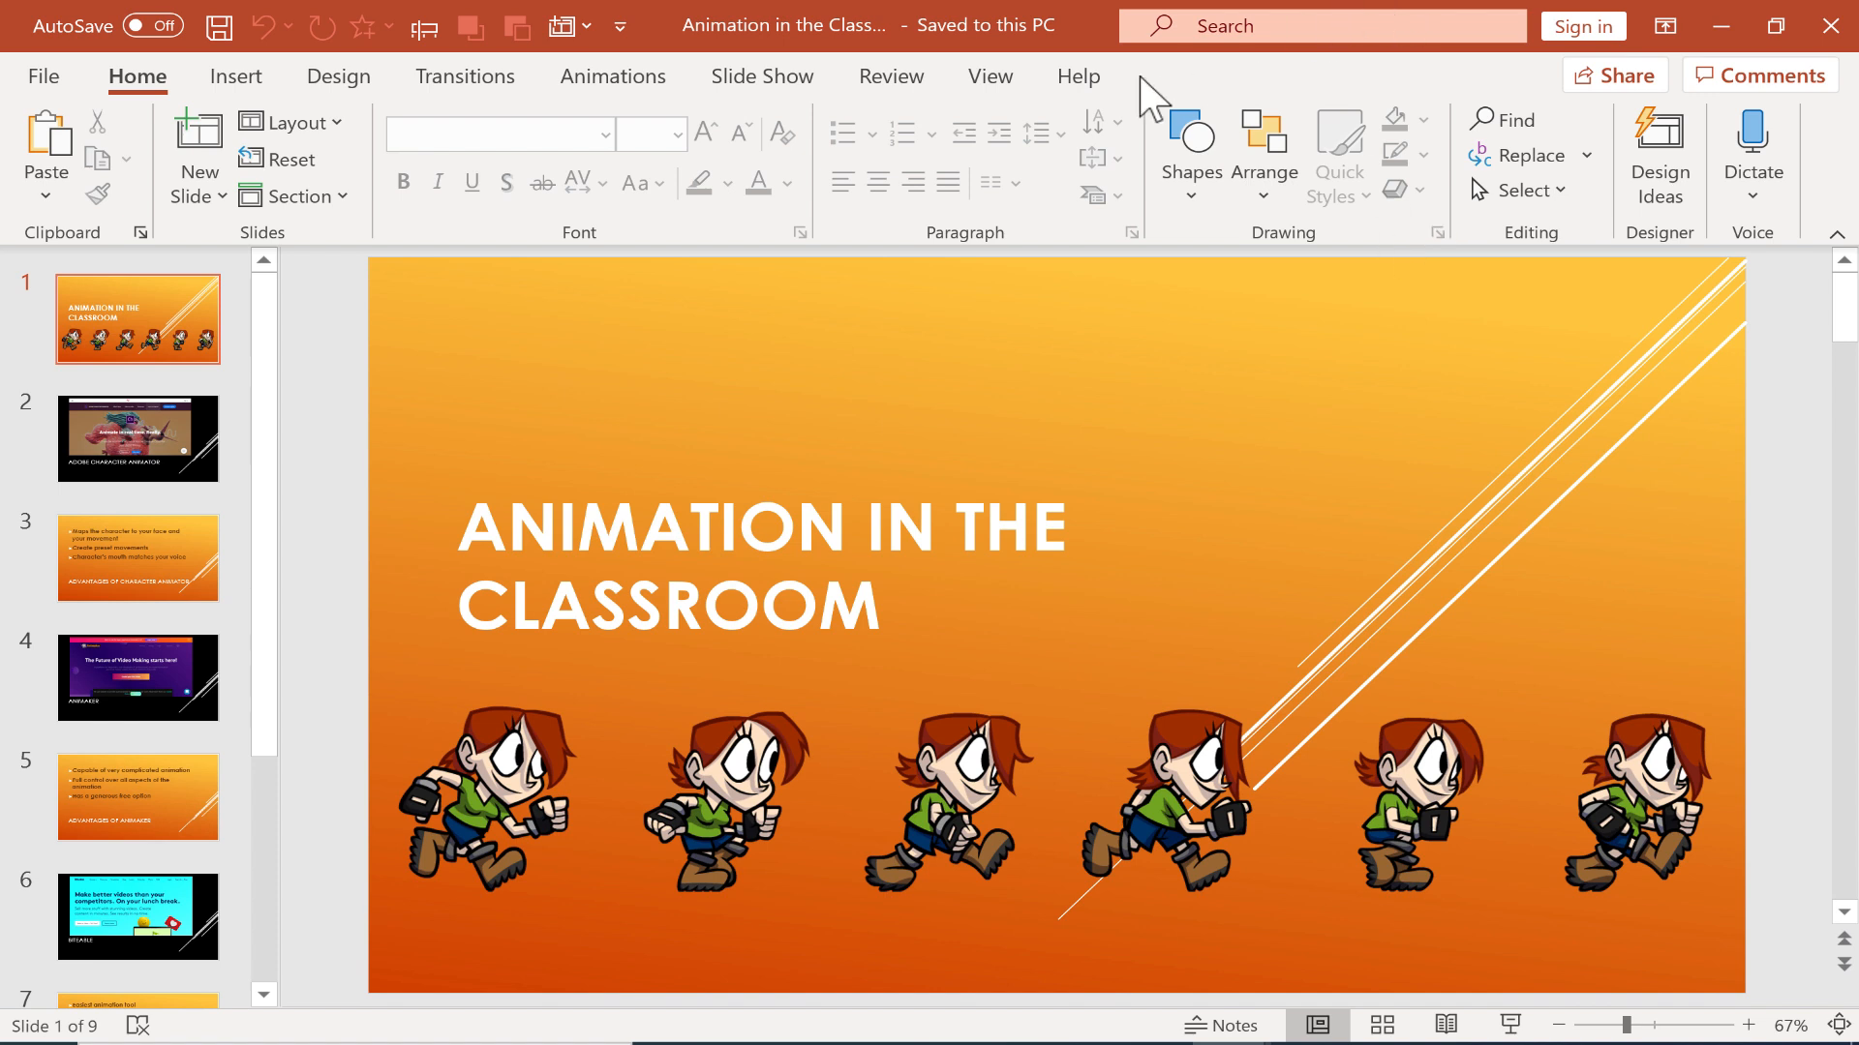
{"action": "mouse_move", "coordinate": [1180, 627]}
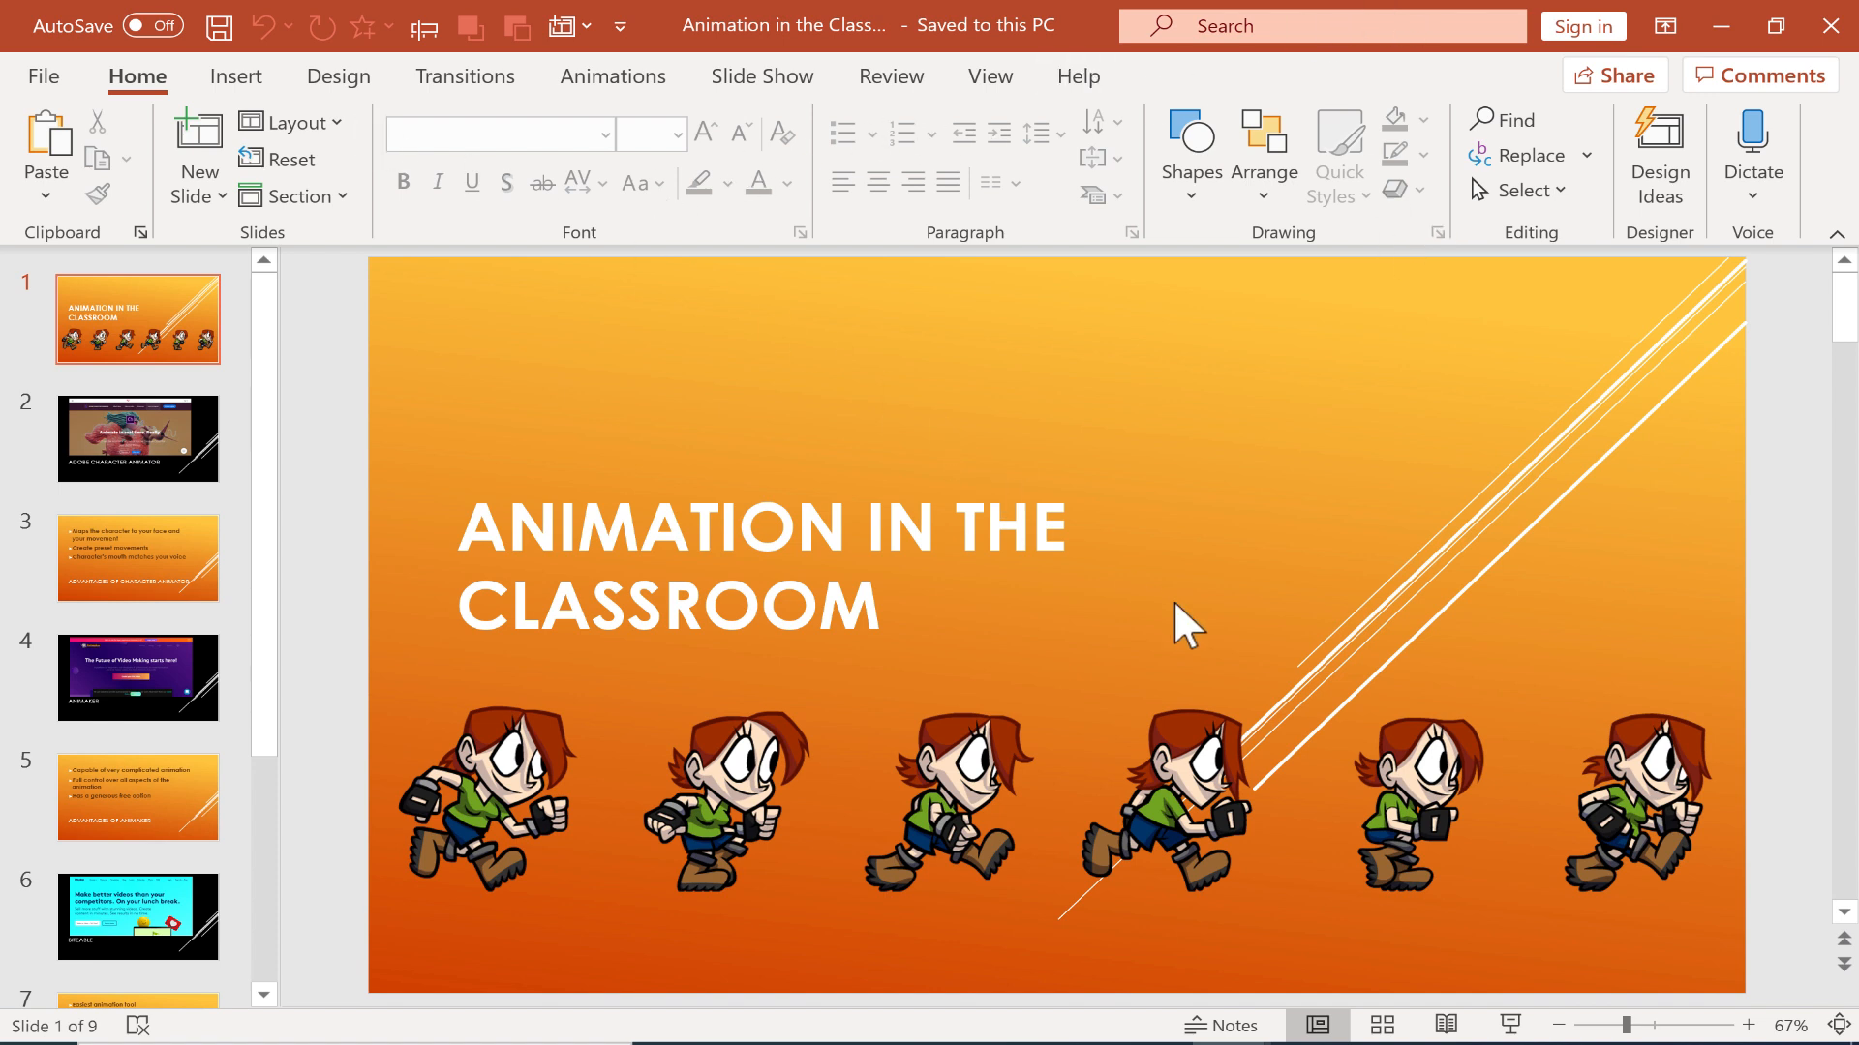
{"action": "mouse_move", "coordinate": [1194, 534]}
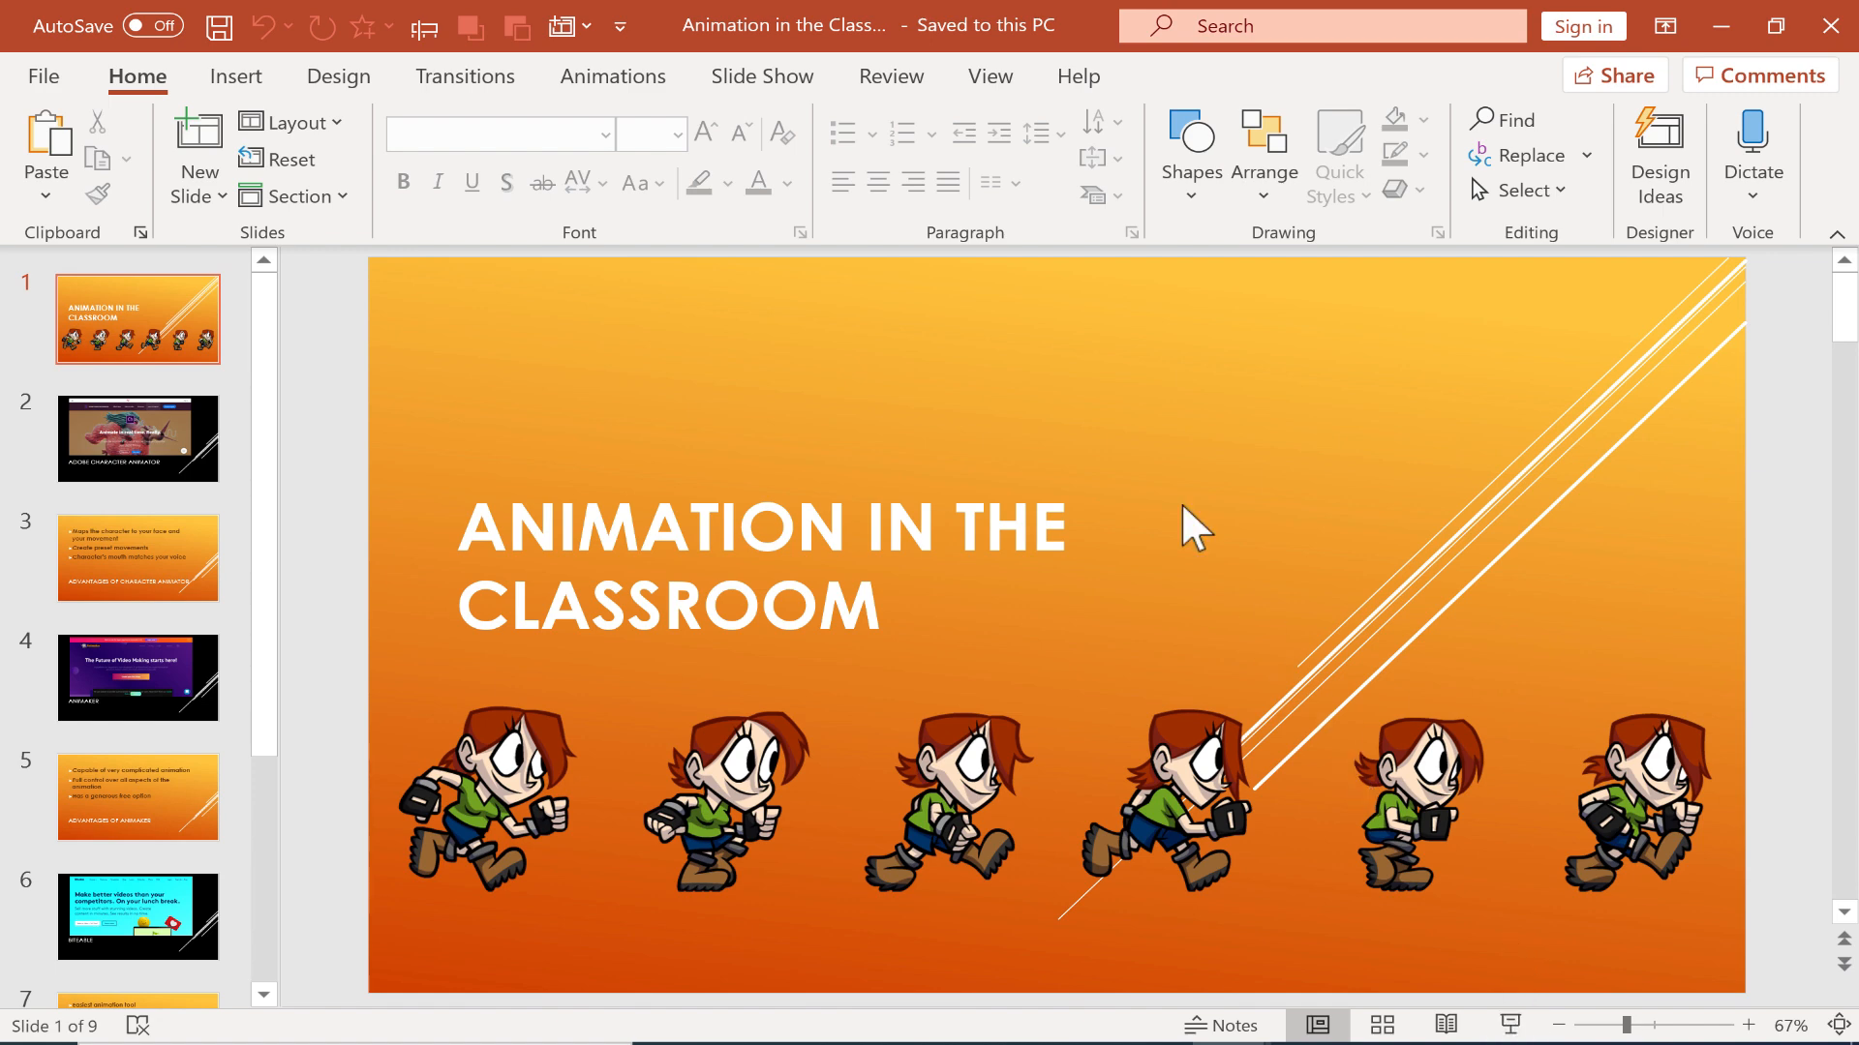
- Switch the ribbon to the Slide Show tools while viewing the slides
{"action": "left_click", "coordinate": [761, 75]}
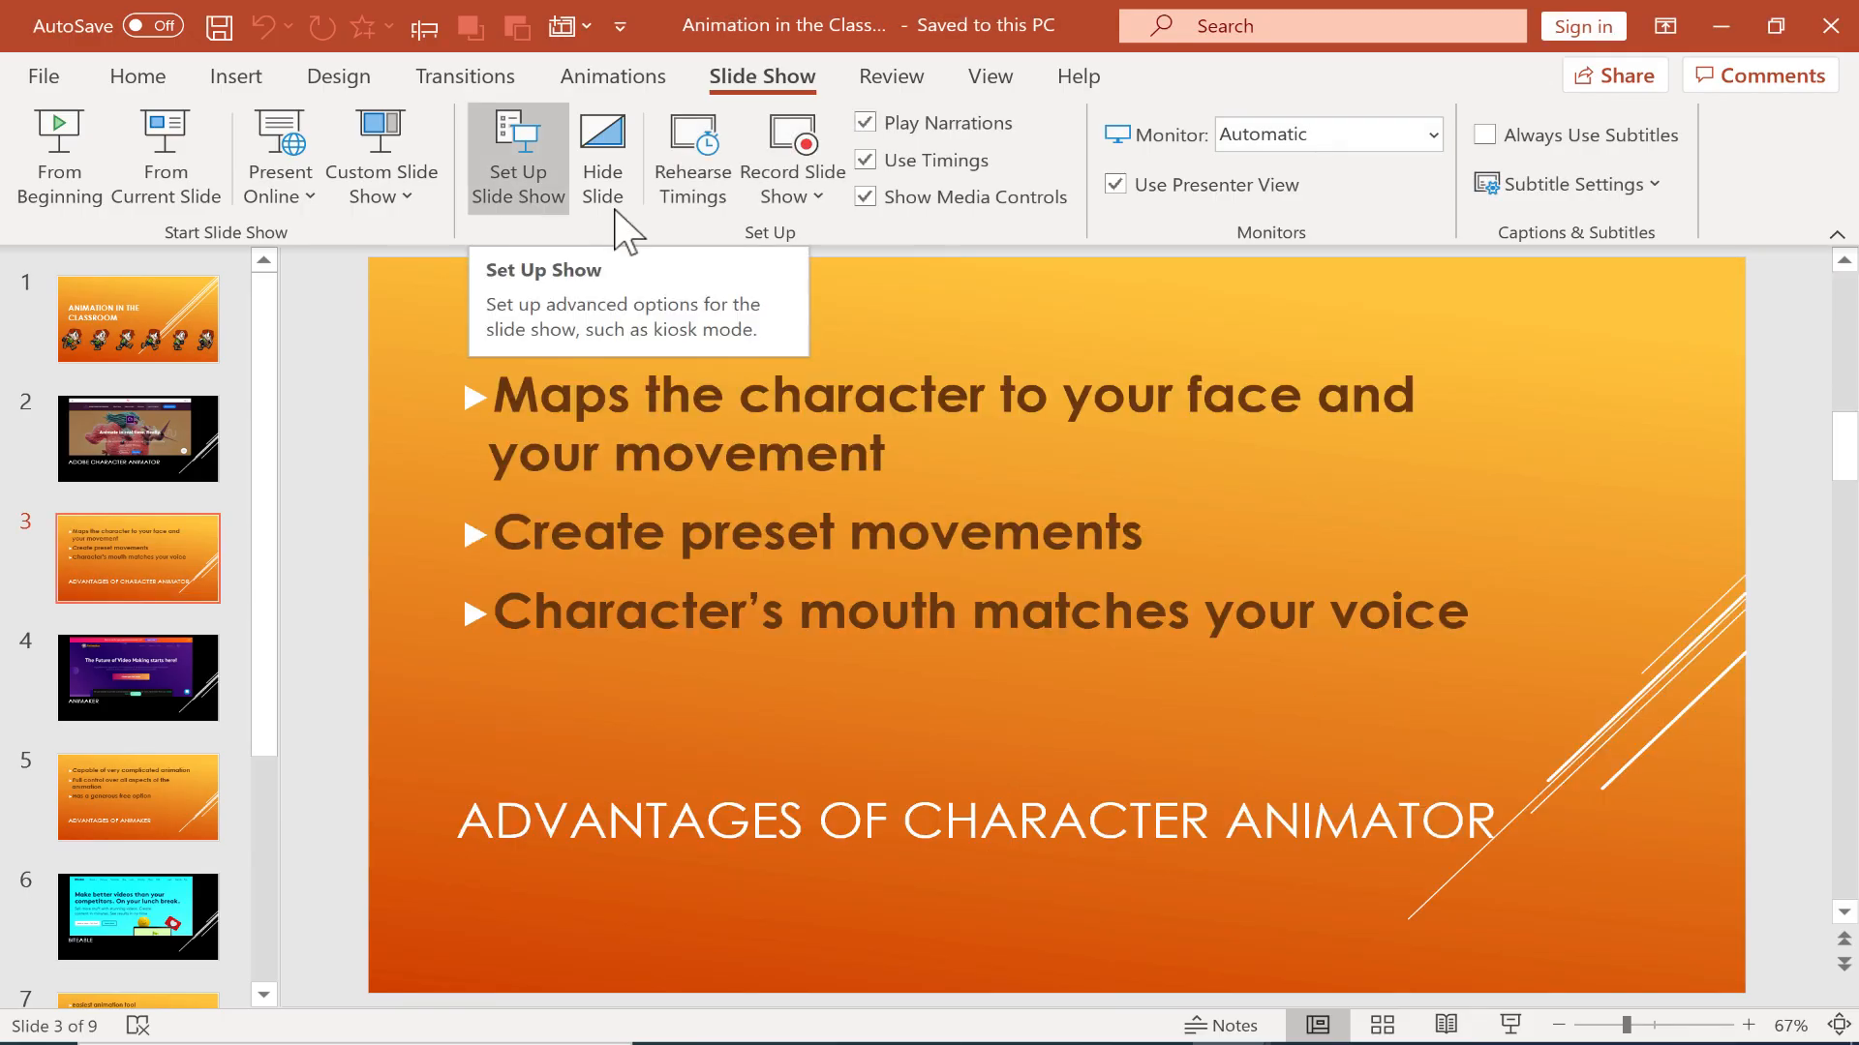
{"action": "mouse_move", "coordinate": [366, 433]}
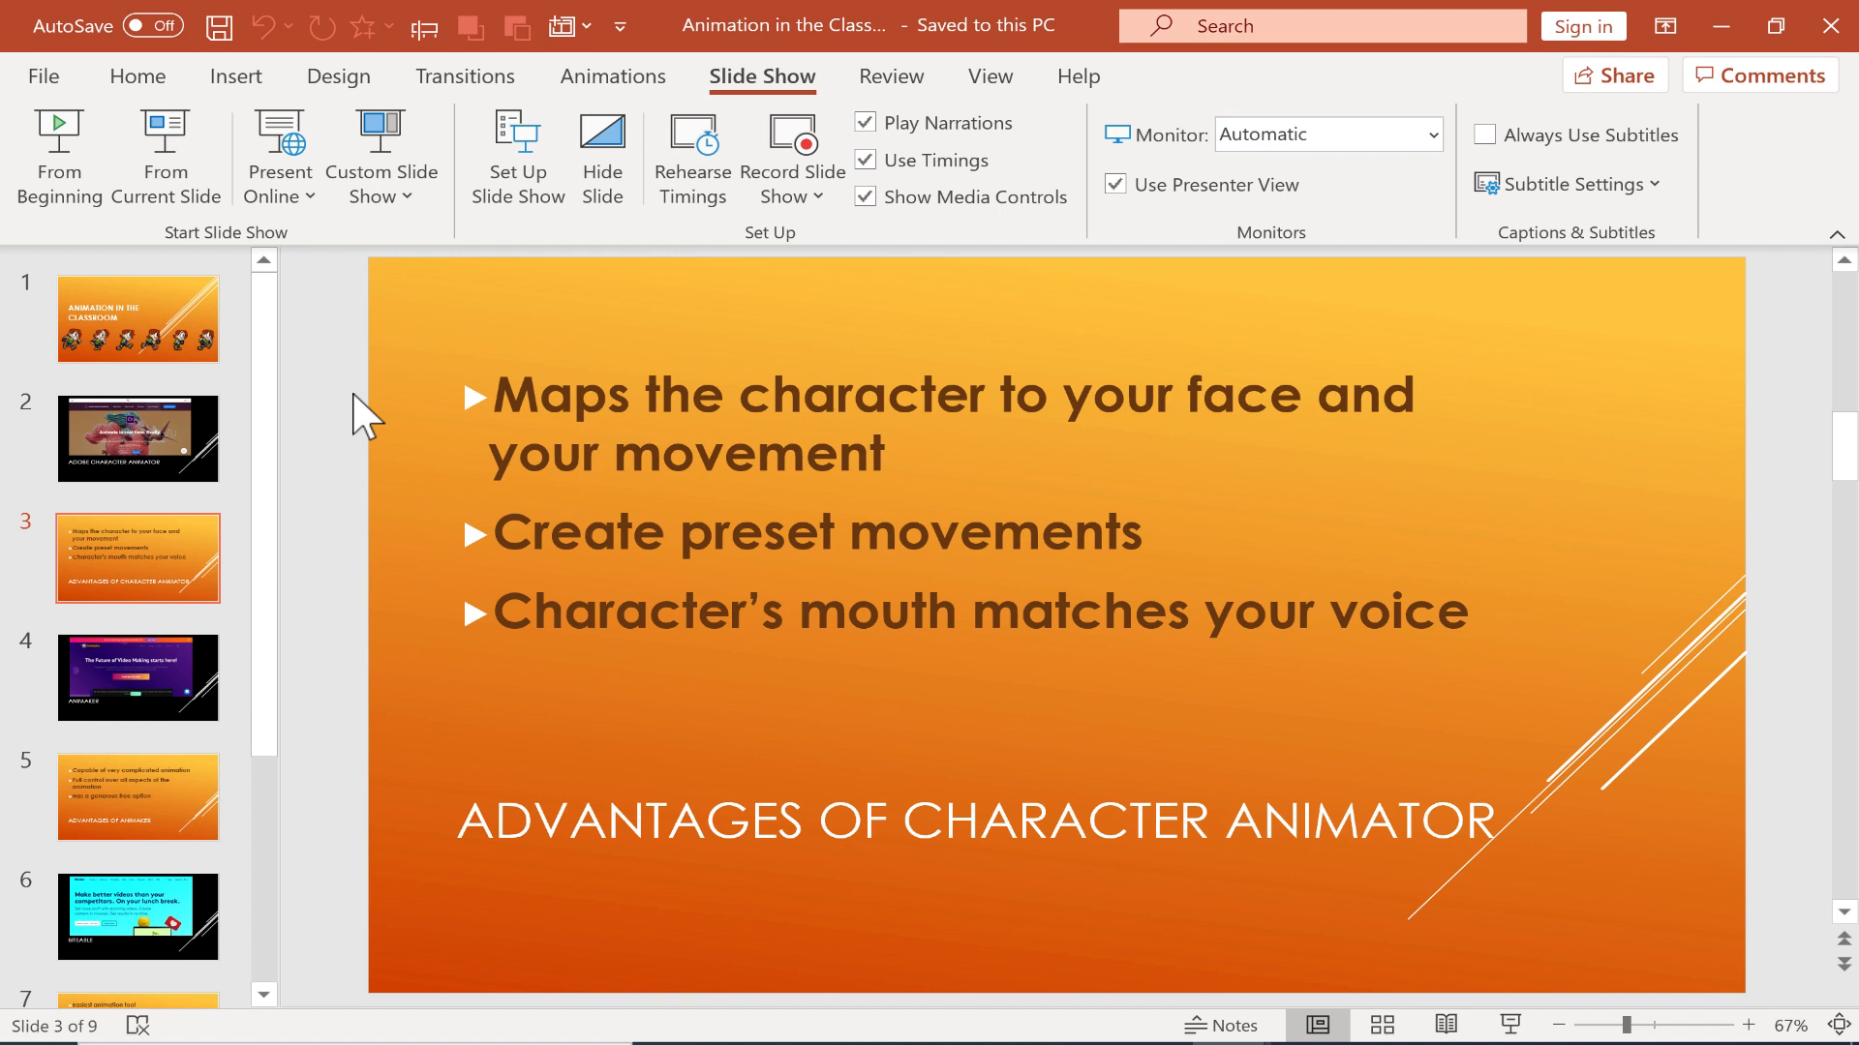
{"action": "mouse_move", "coordinate": [1649, 681]}
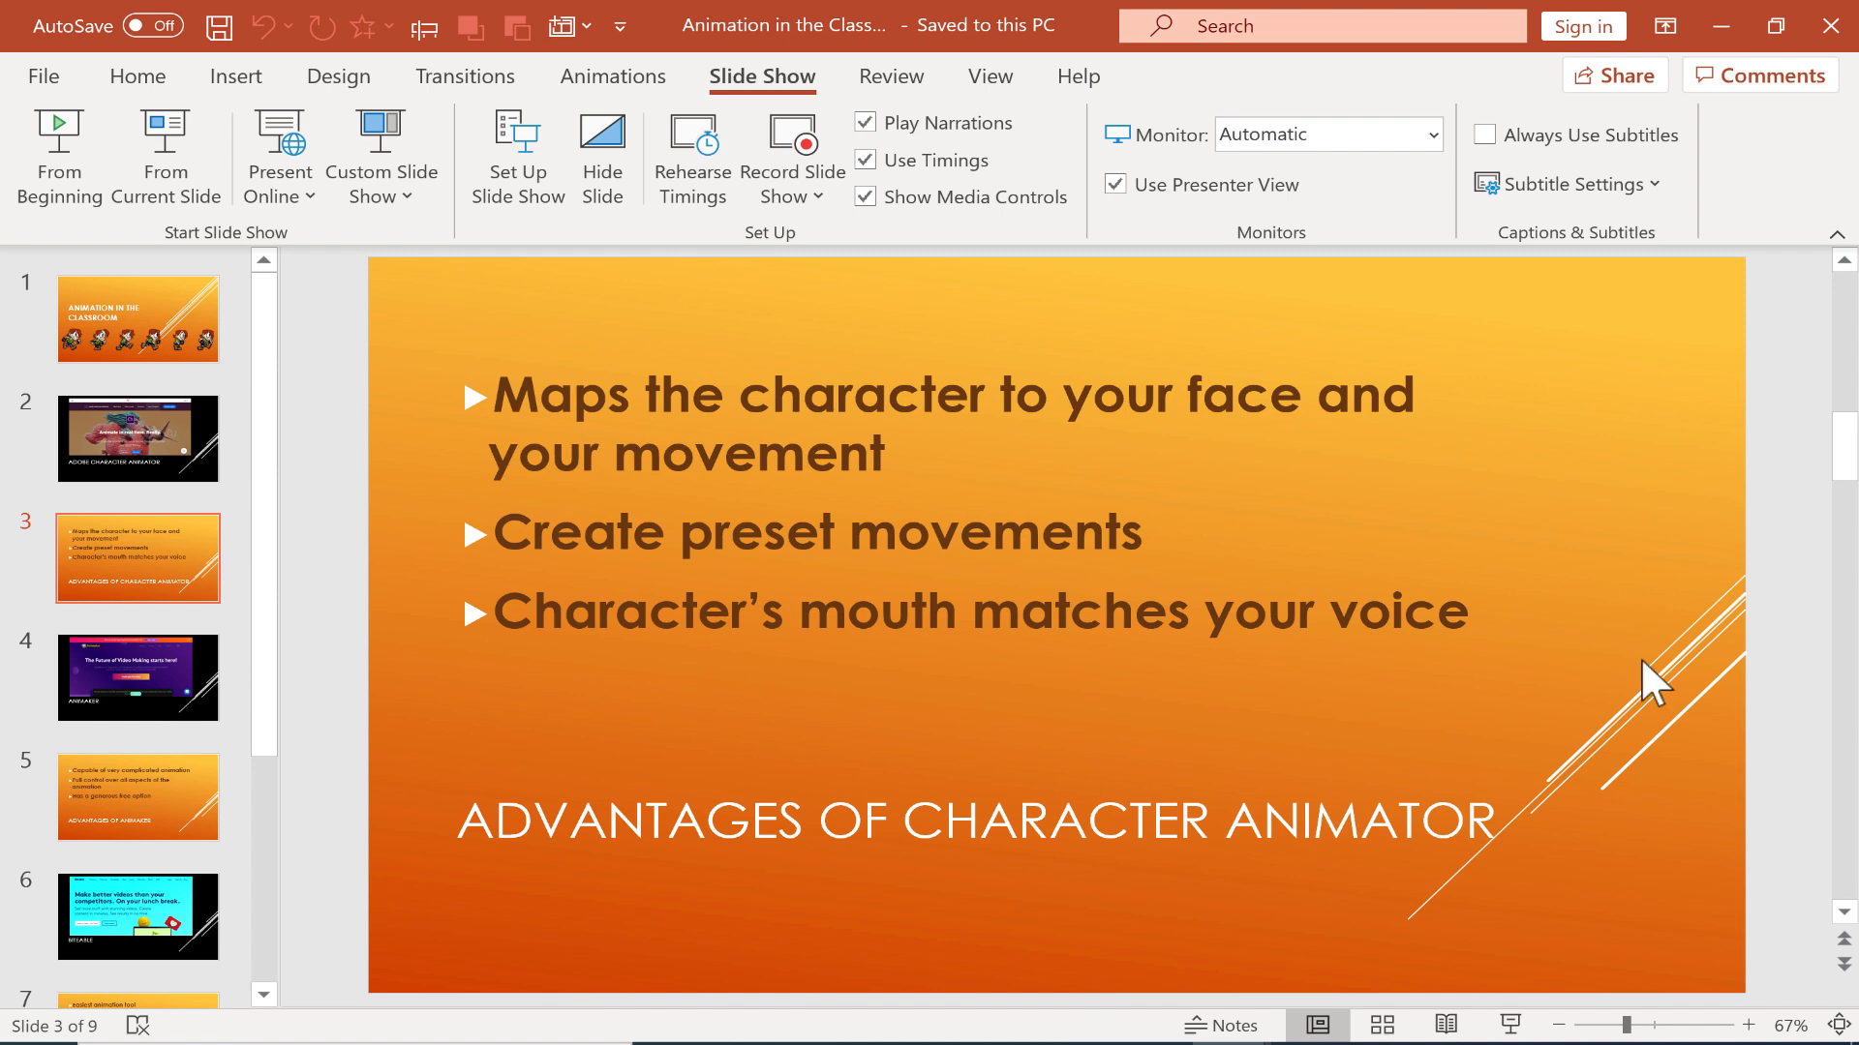
{"action": "mouse_move", "coordinate": [810, 135]}
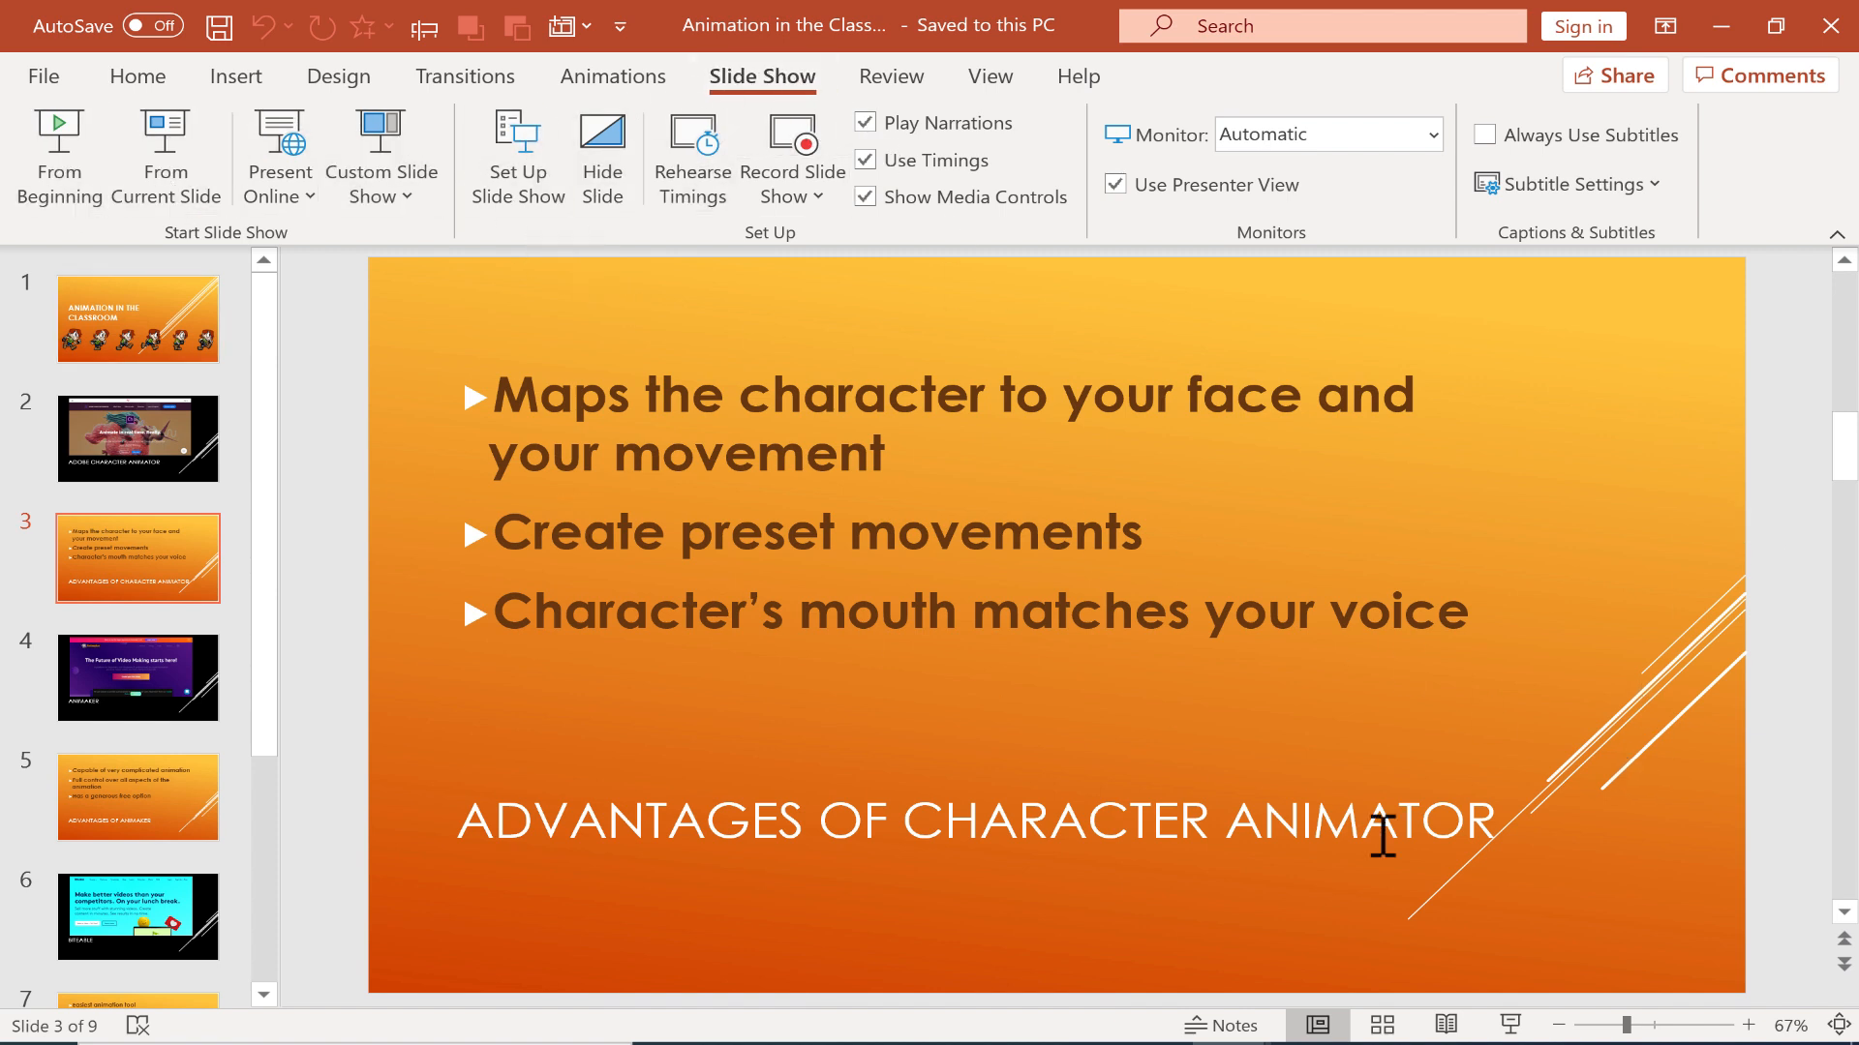
{"action": "mouse_move", "coordinate": [1402, 759]}
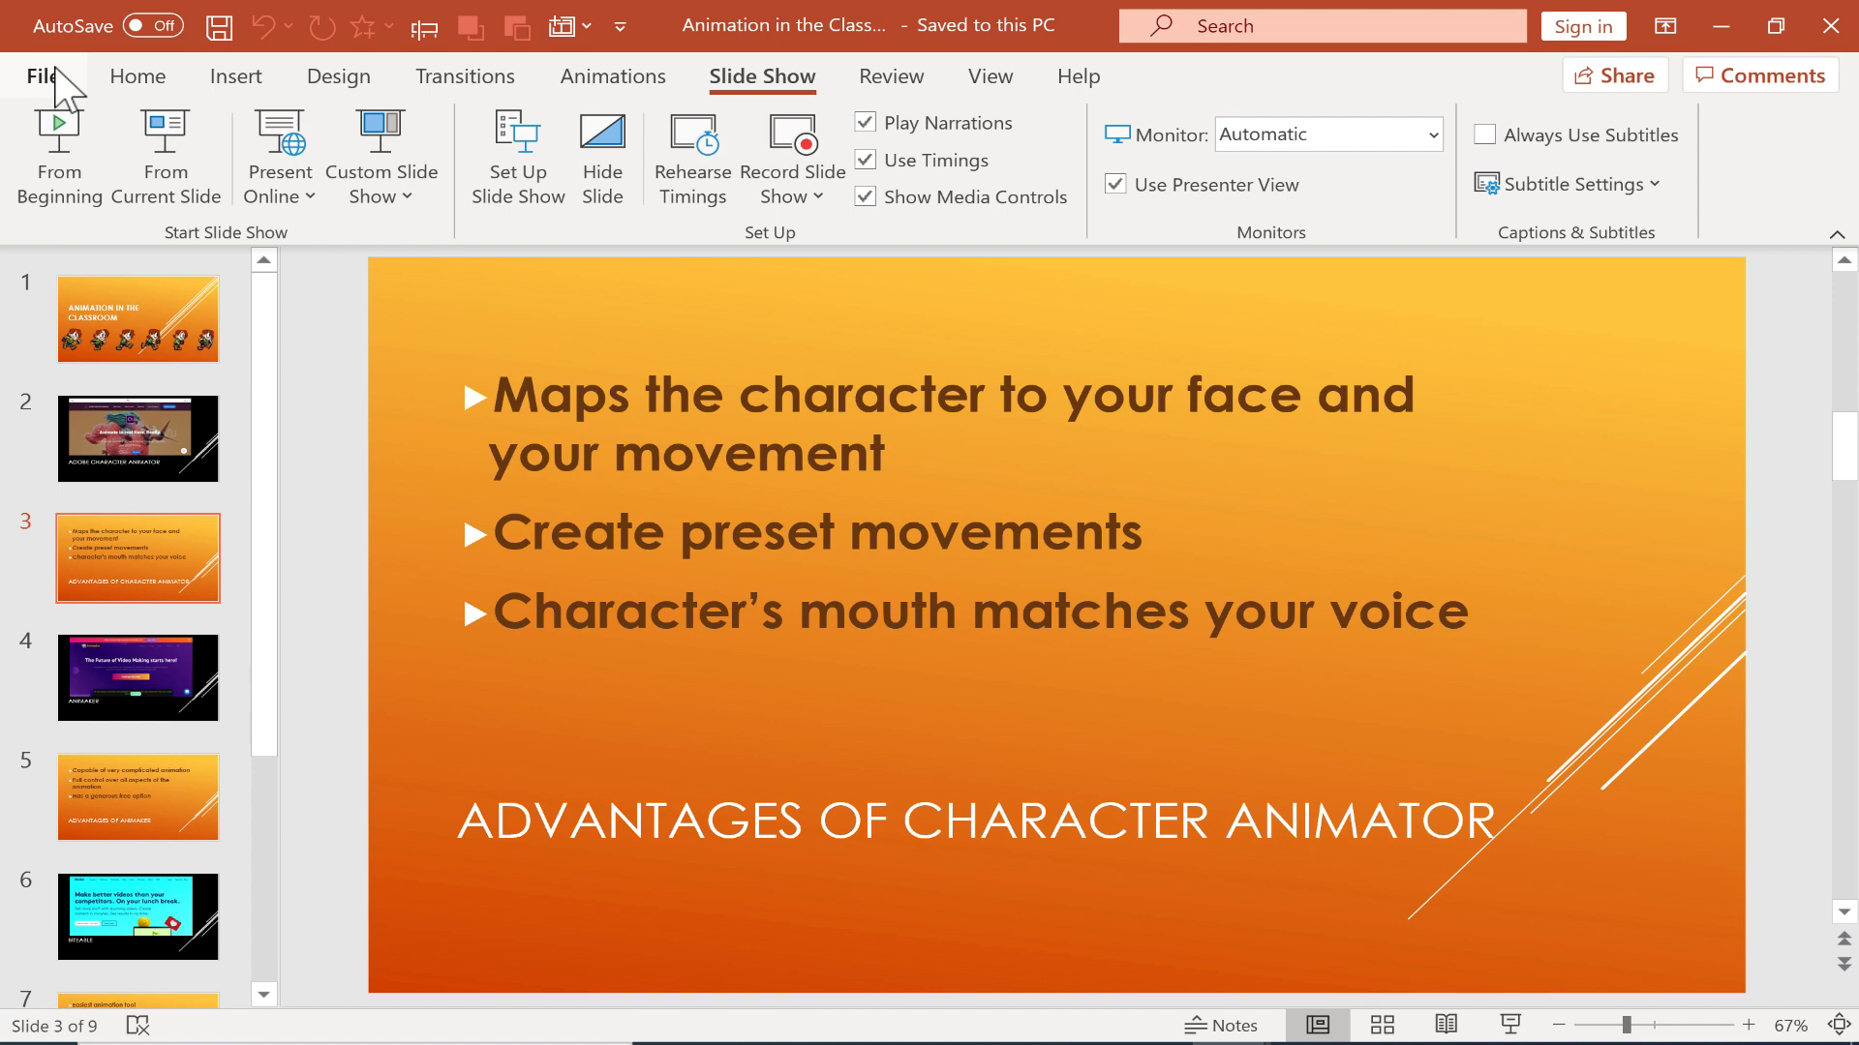
{"action": "mouse_move", "coordinate": [508, 27]}
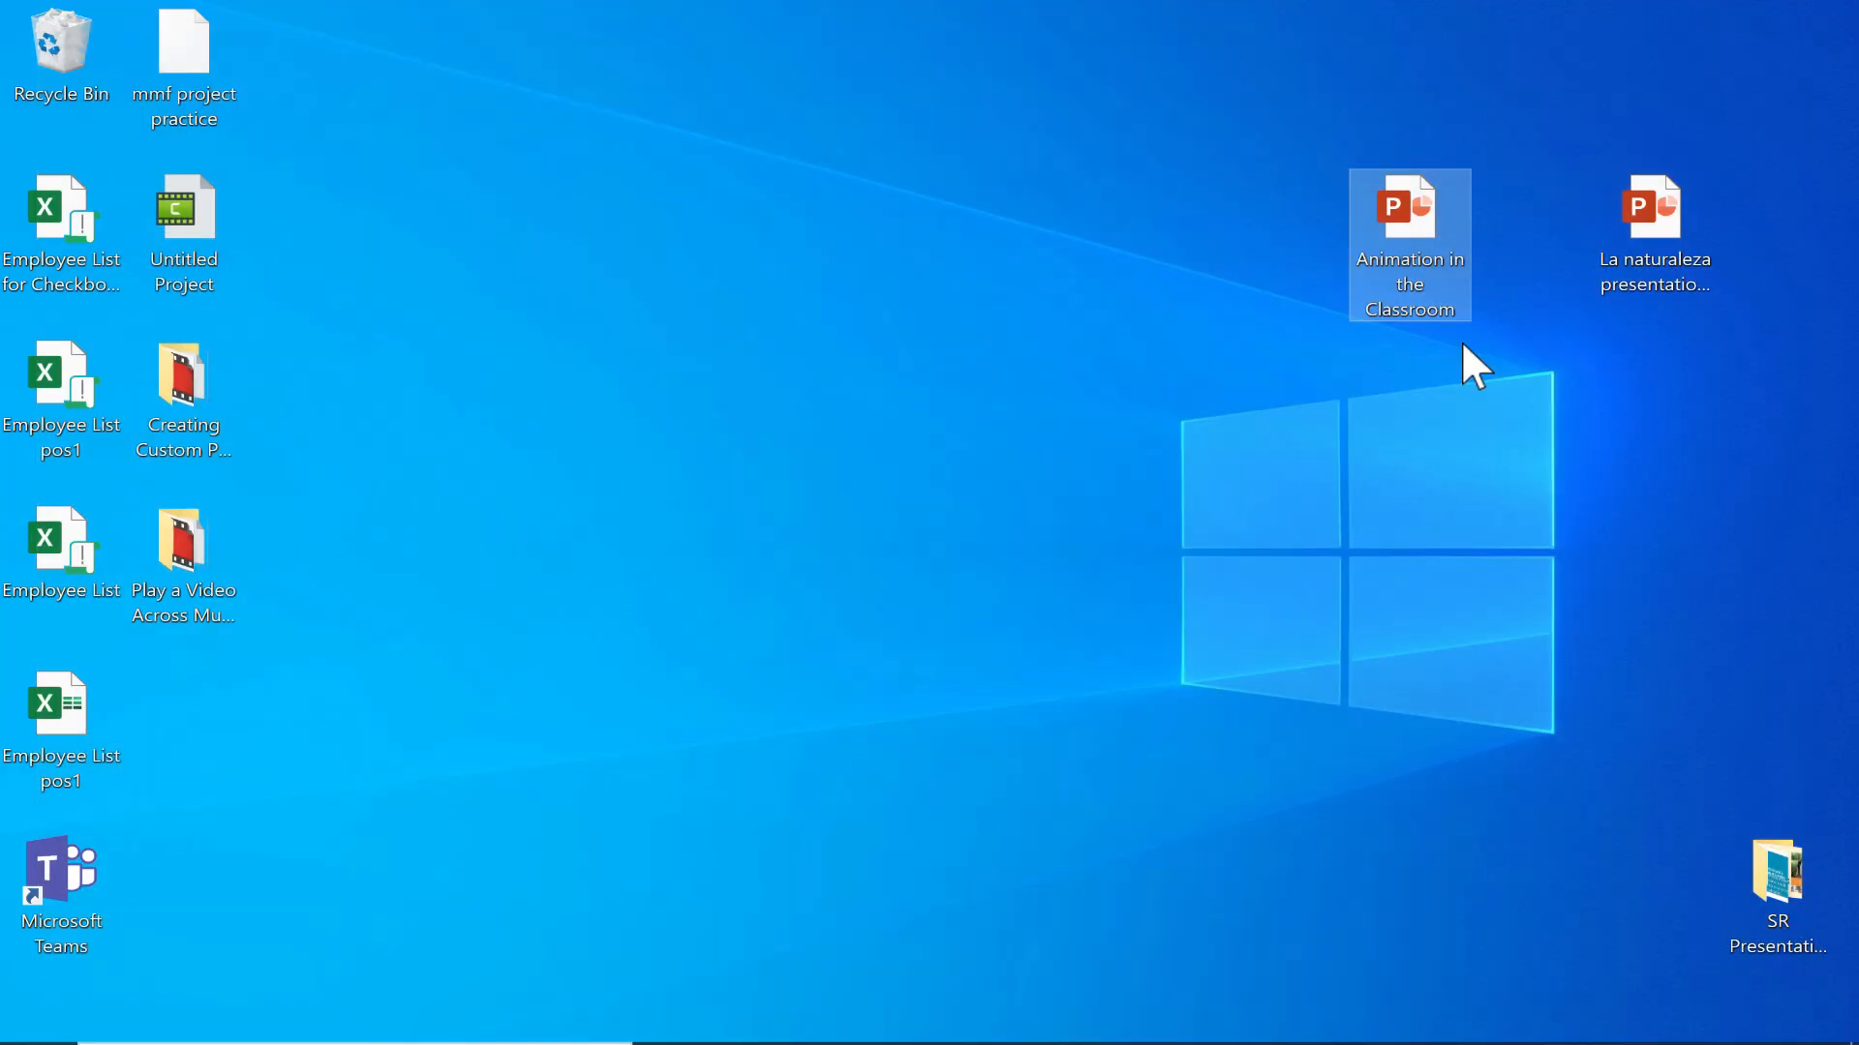
{"action": "mouse_move", "coordinate": [1428, 281]}
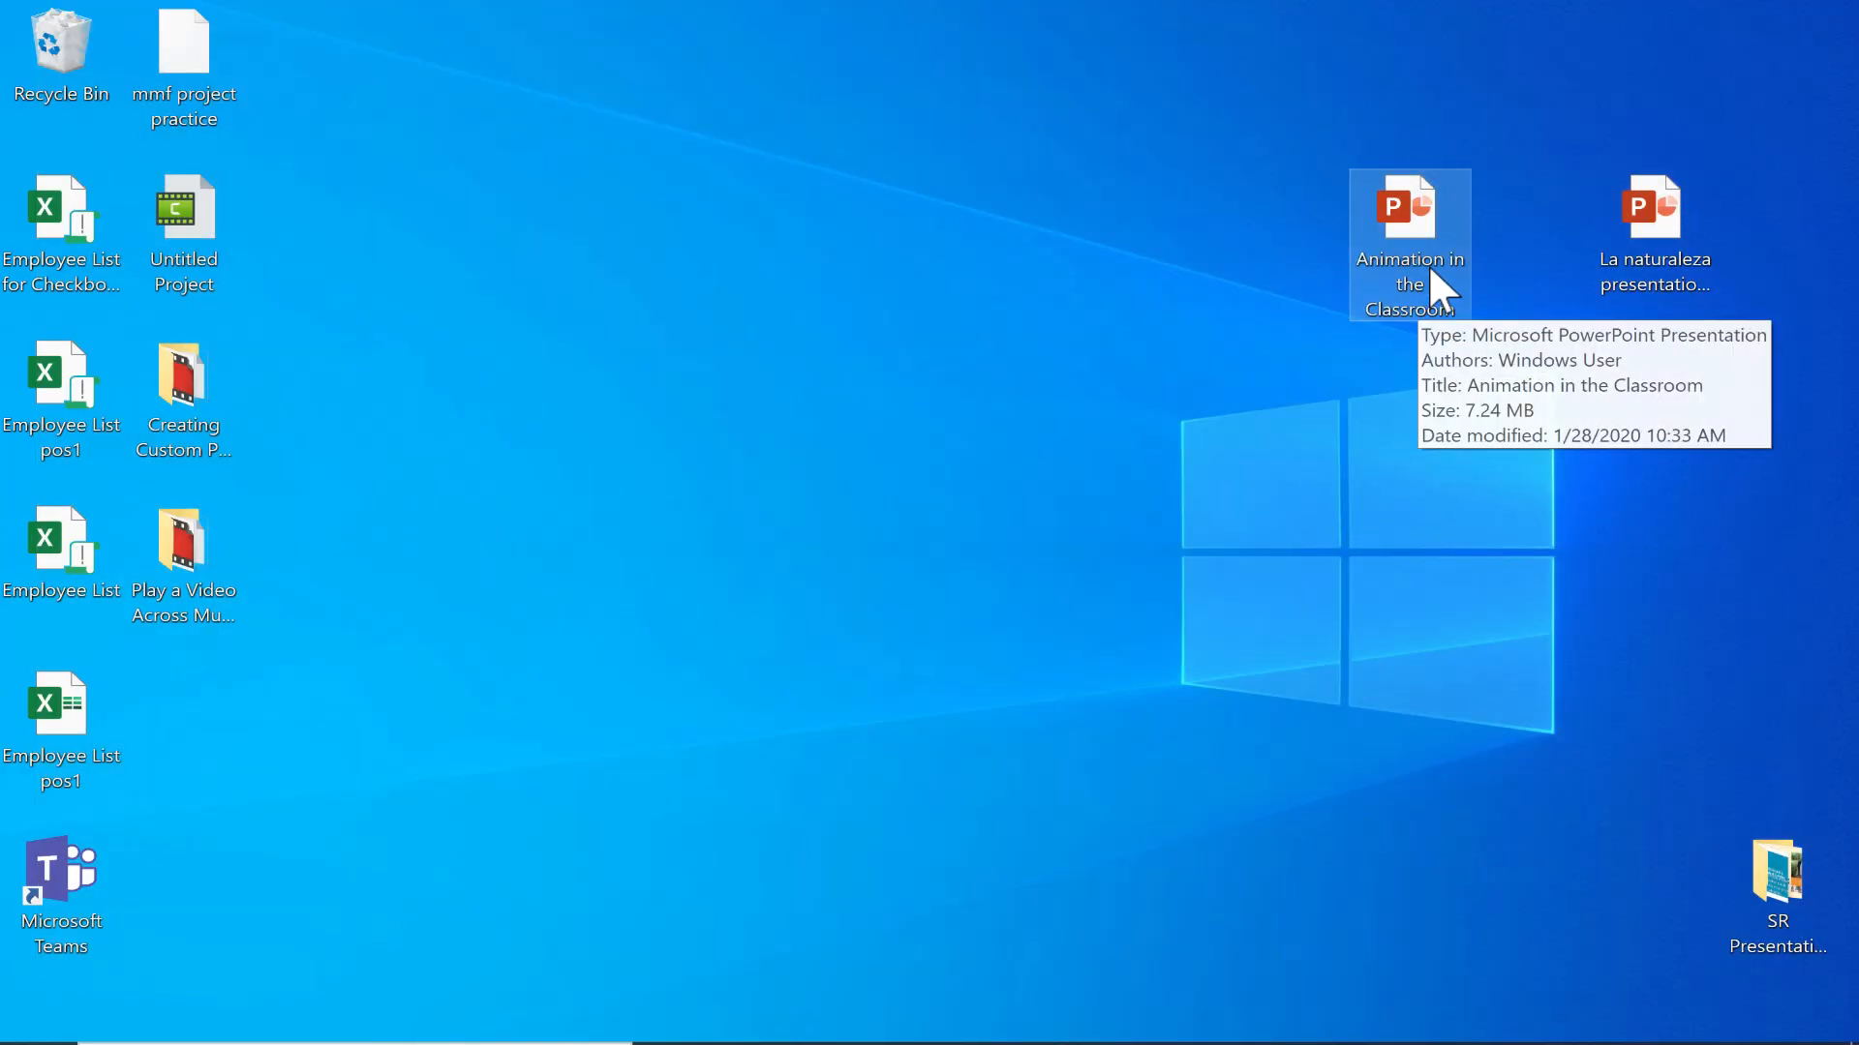
{"action": "mouse_move", "coordinate": [1420, 294]}
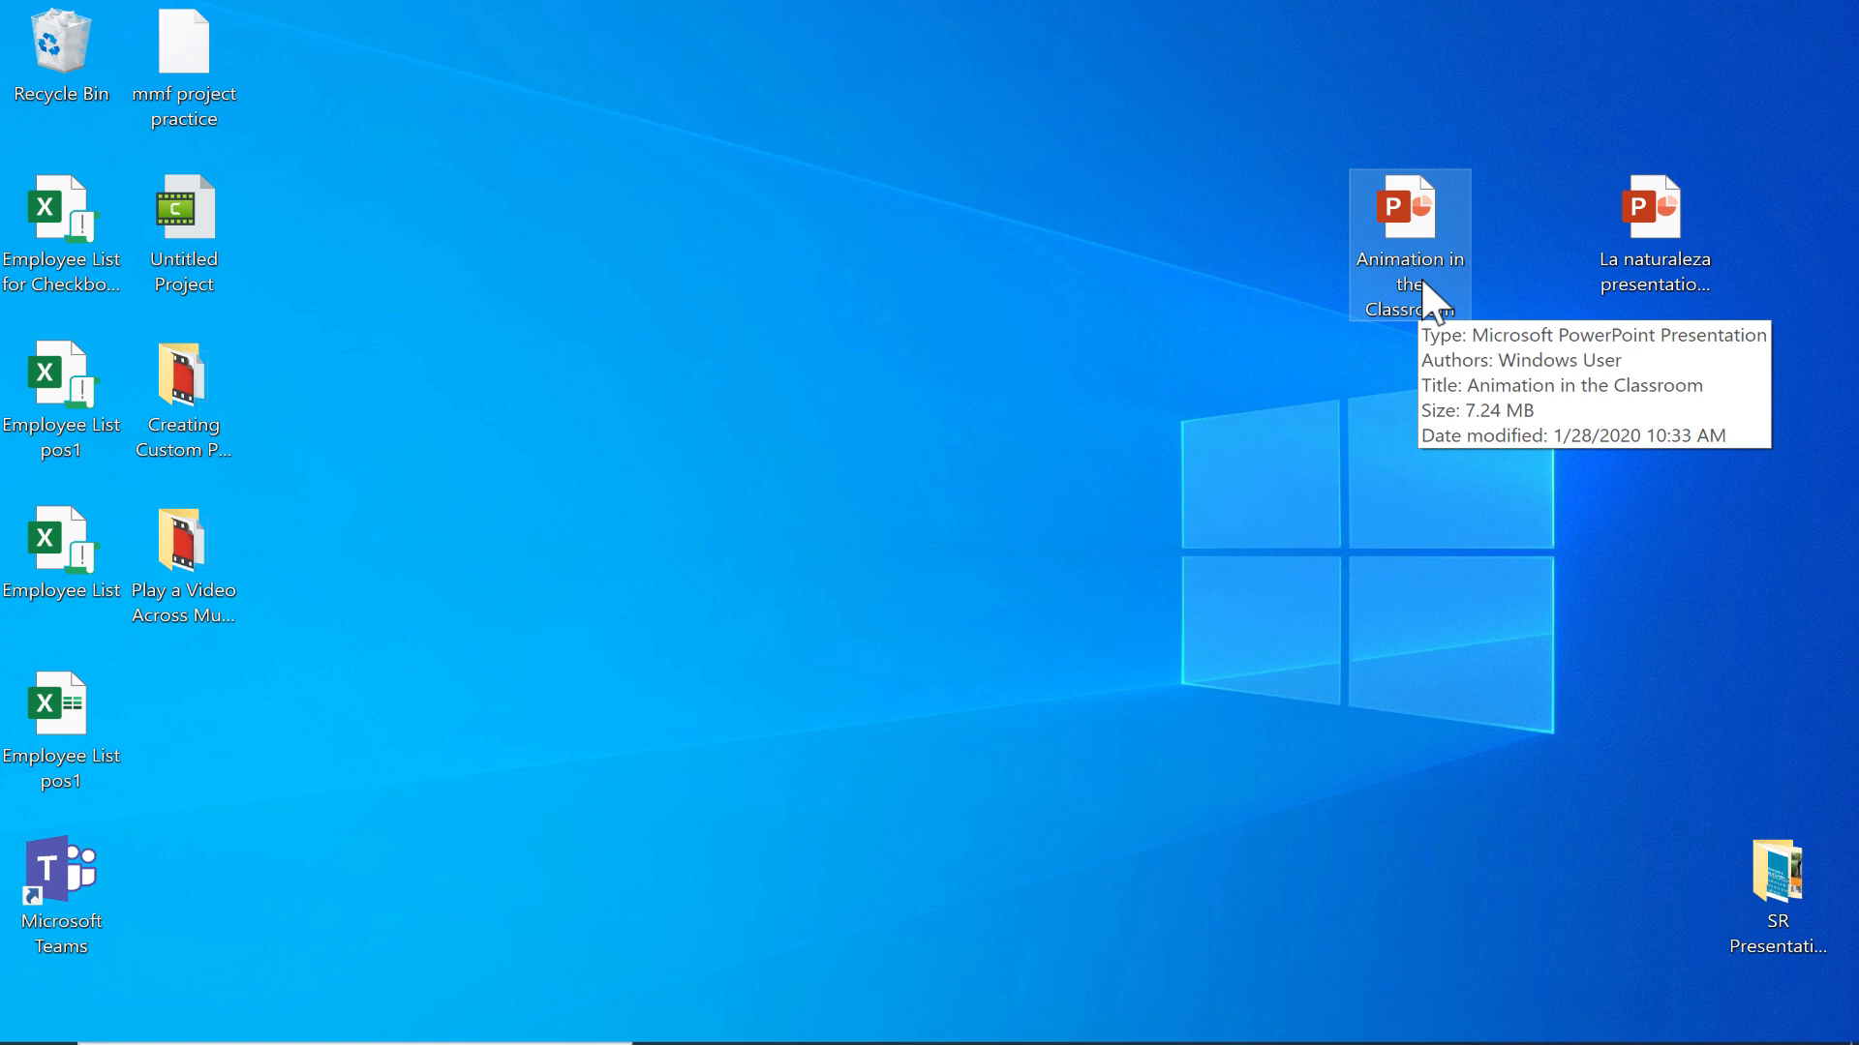
{"action": "mouse_move", "coordinate": [1448, 345]}
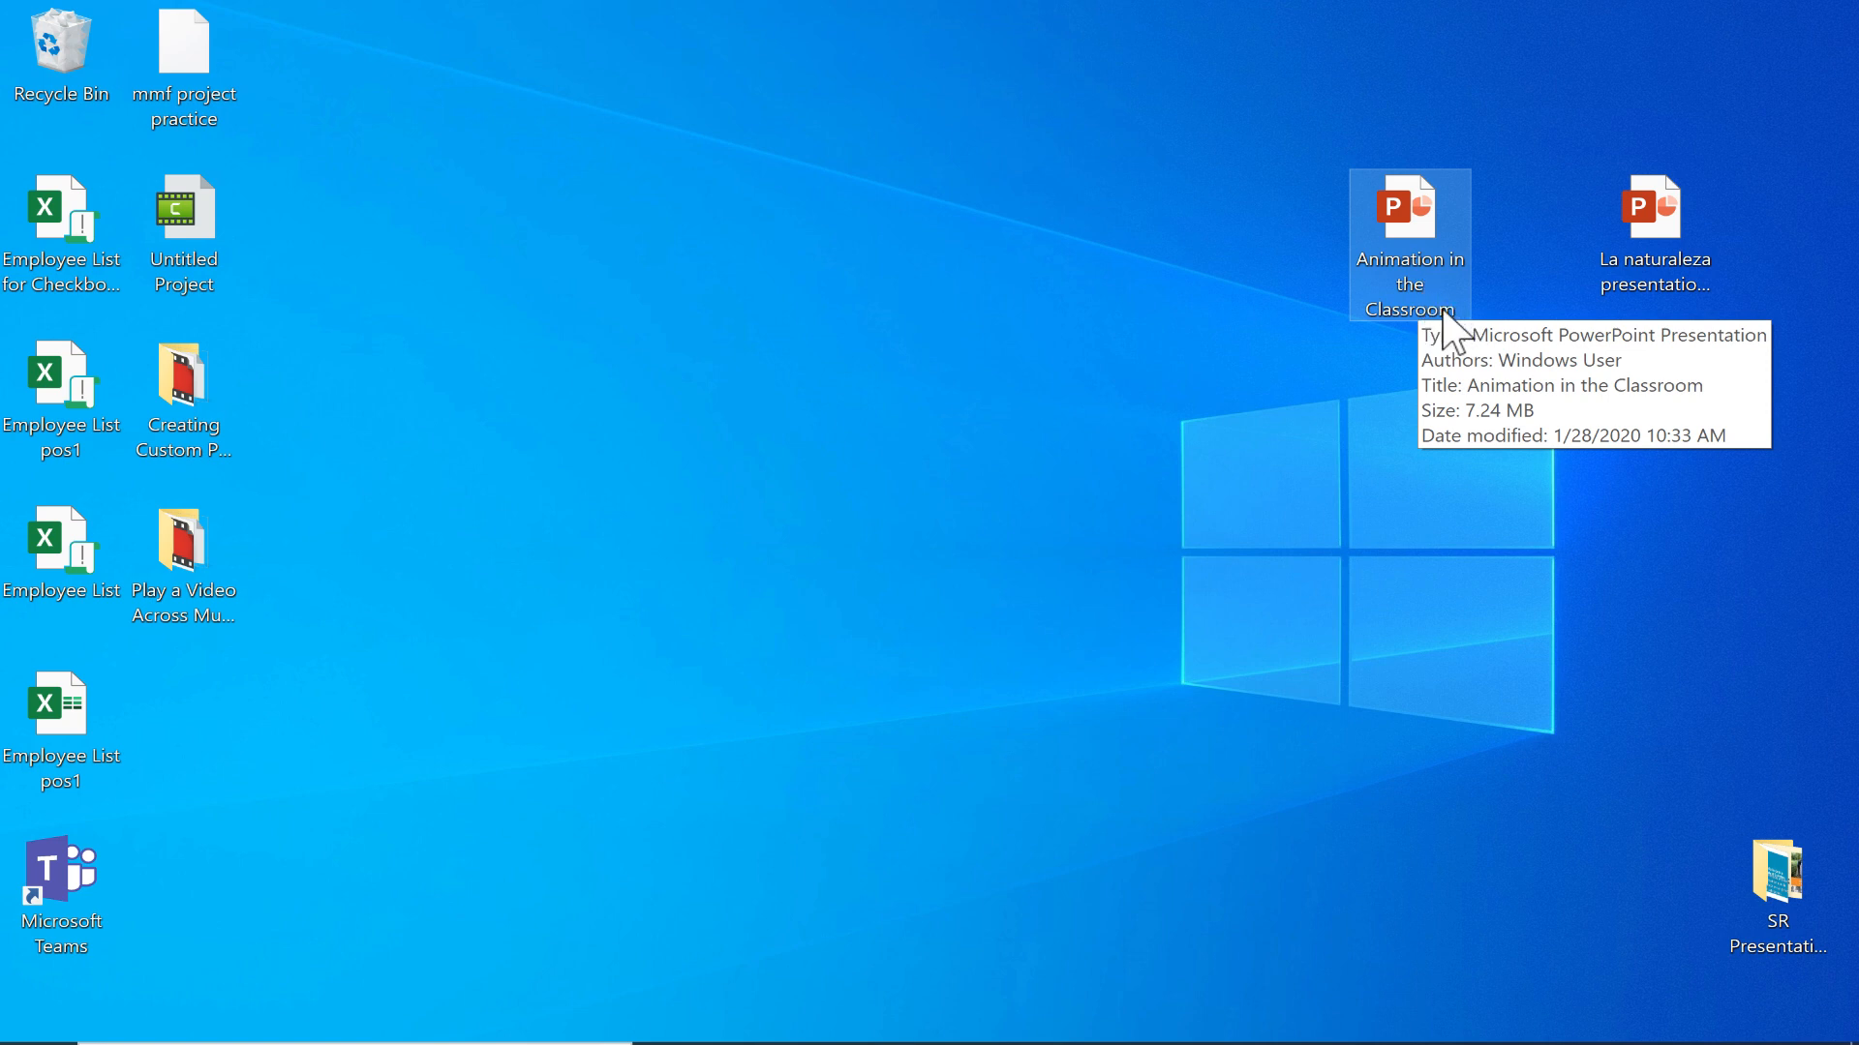
{"action": "mouse_move", "coordinate": [1413, 306]}
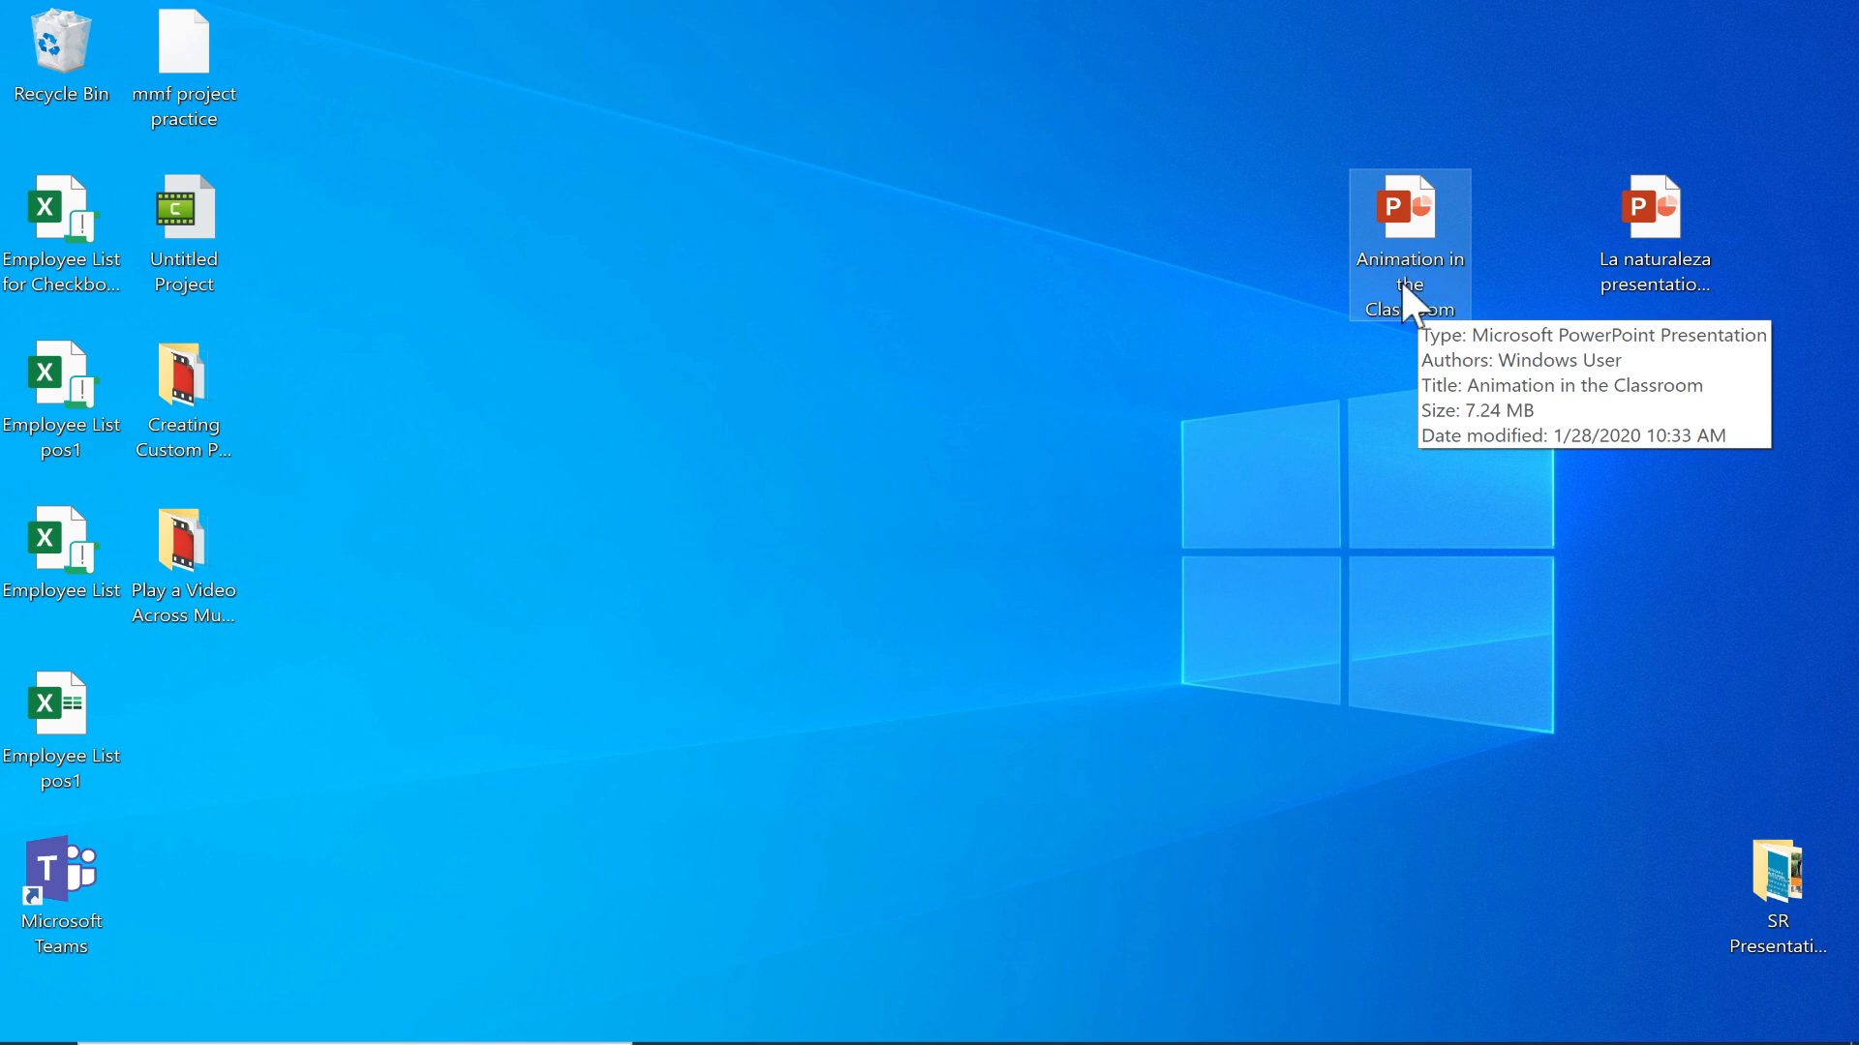
{"action": "mouse_move", "coordinate": [1452, 320]}
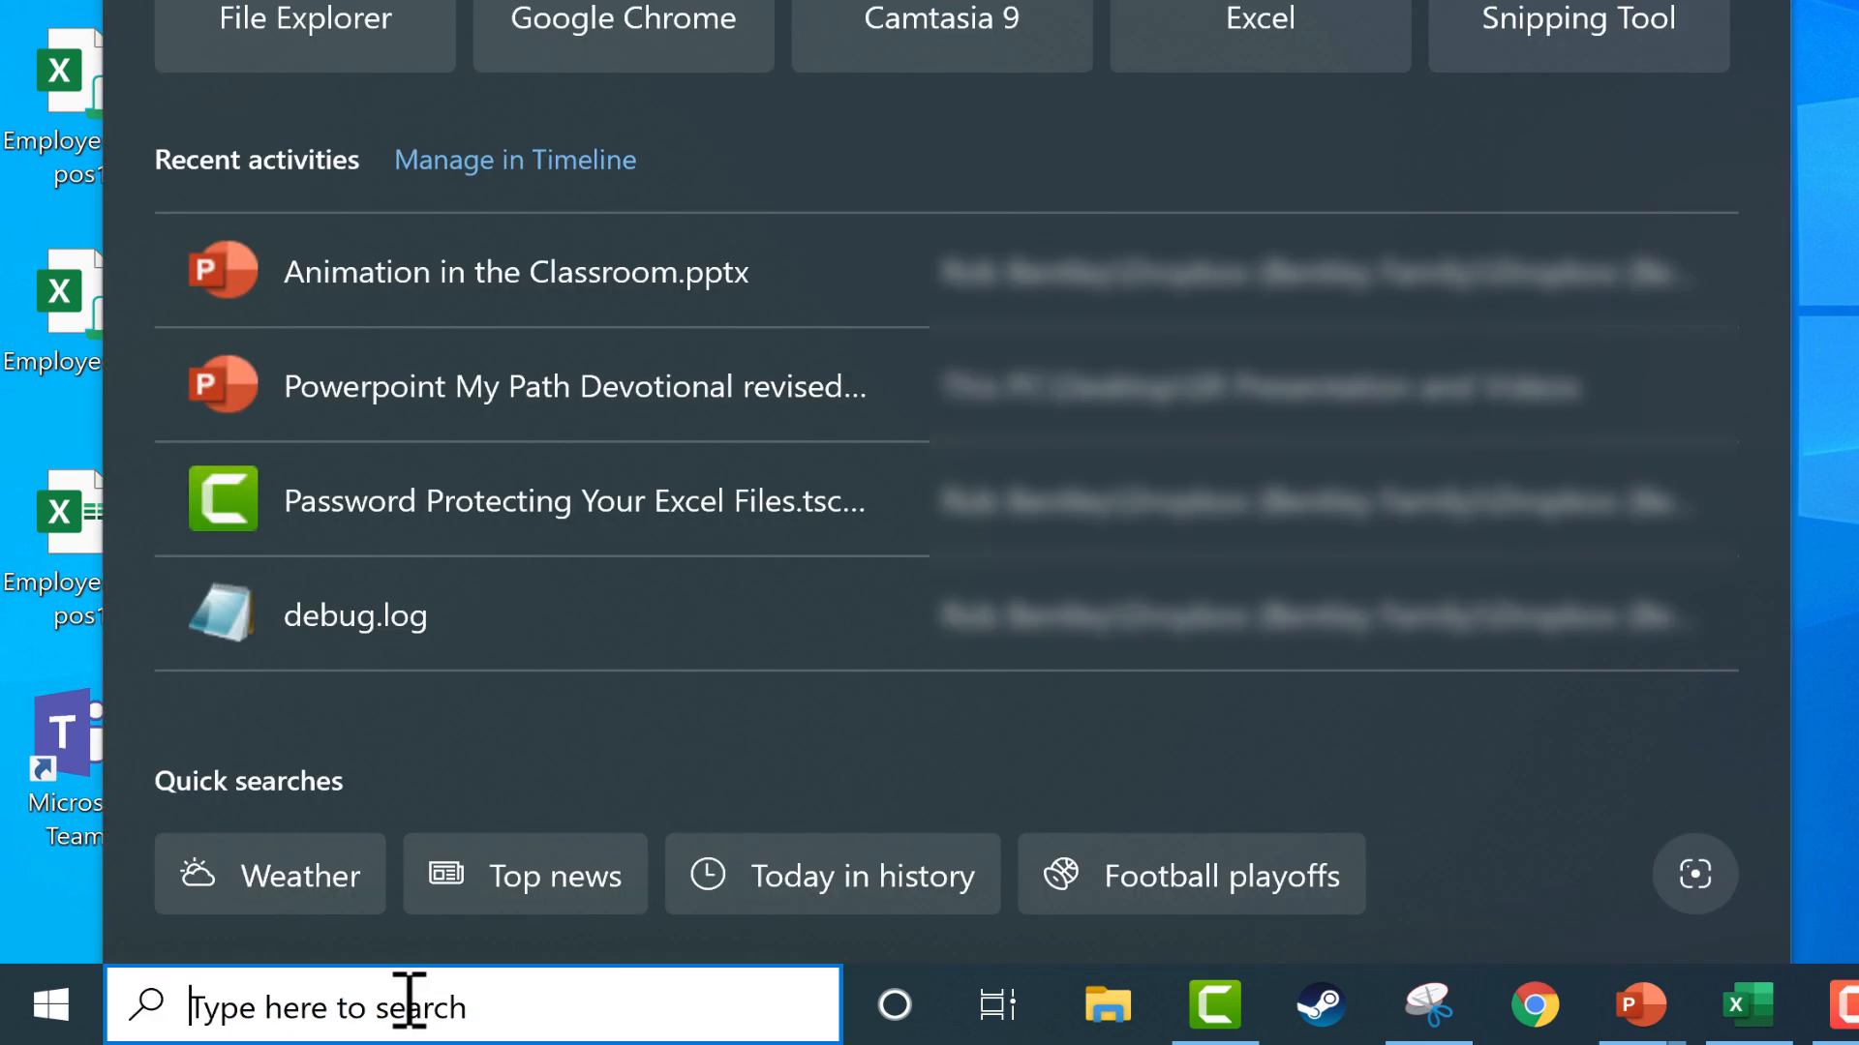
- Search Windows for 'show hidden files' and open the matching system setting
{"action": "type", "text": "show"}
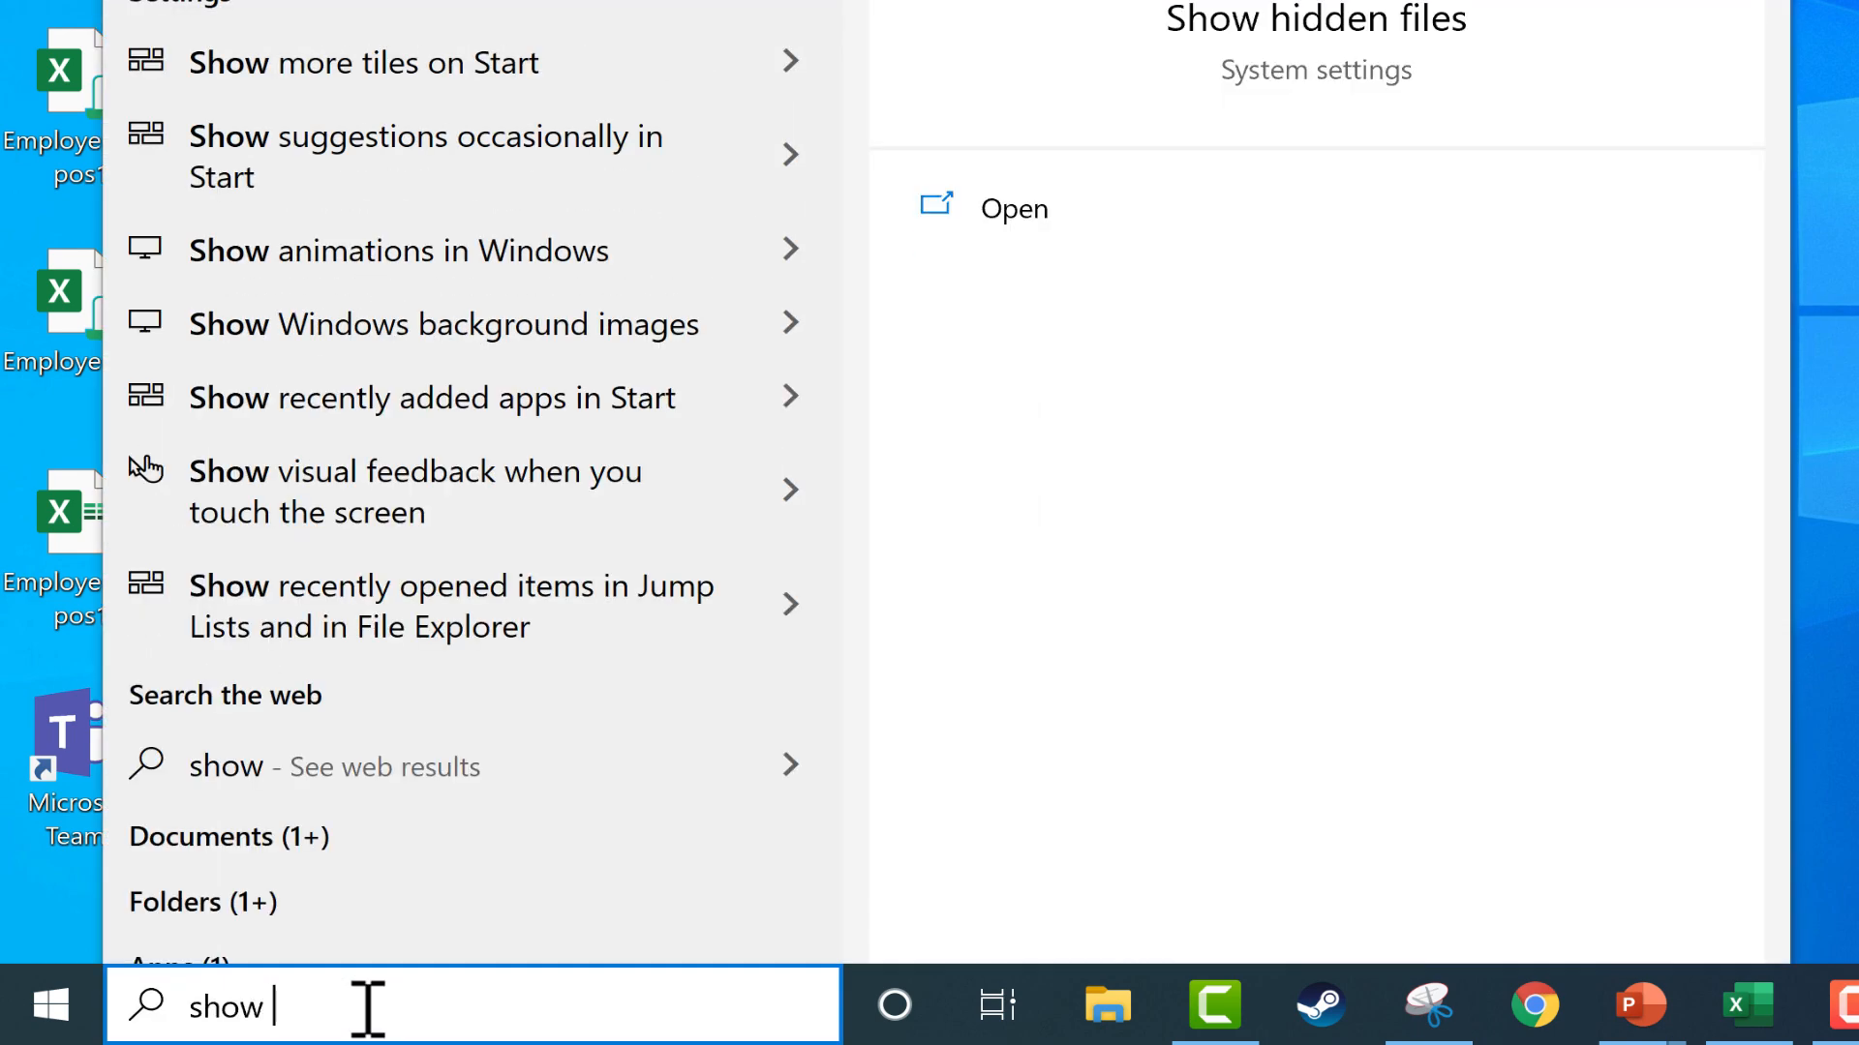
{"action": "type", "text": "hidden files"}
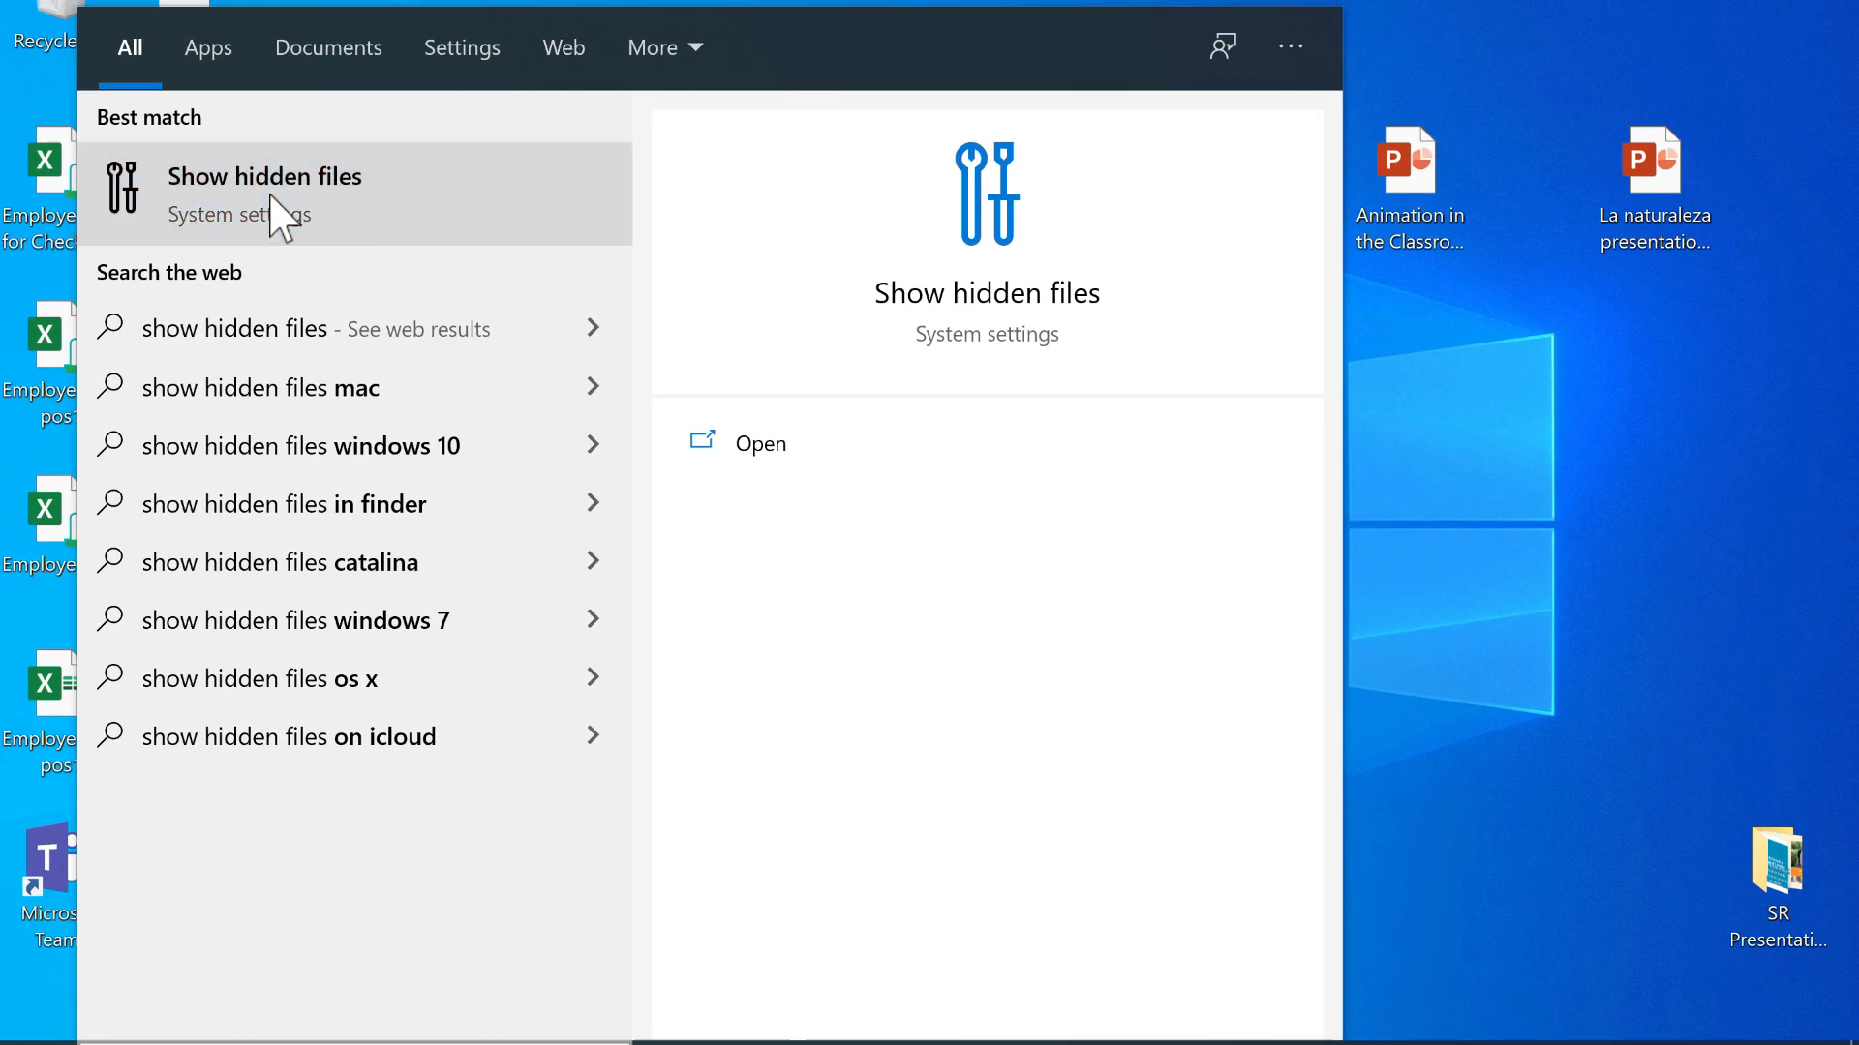
{"action": "left_click", "coordinate": [264, 176]}
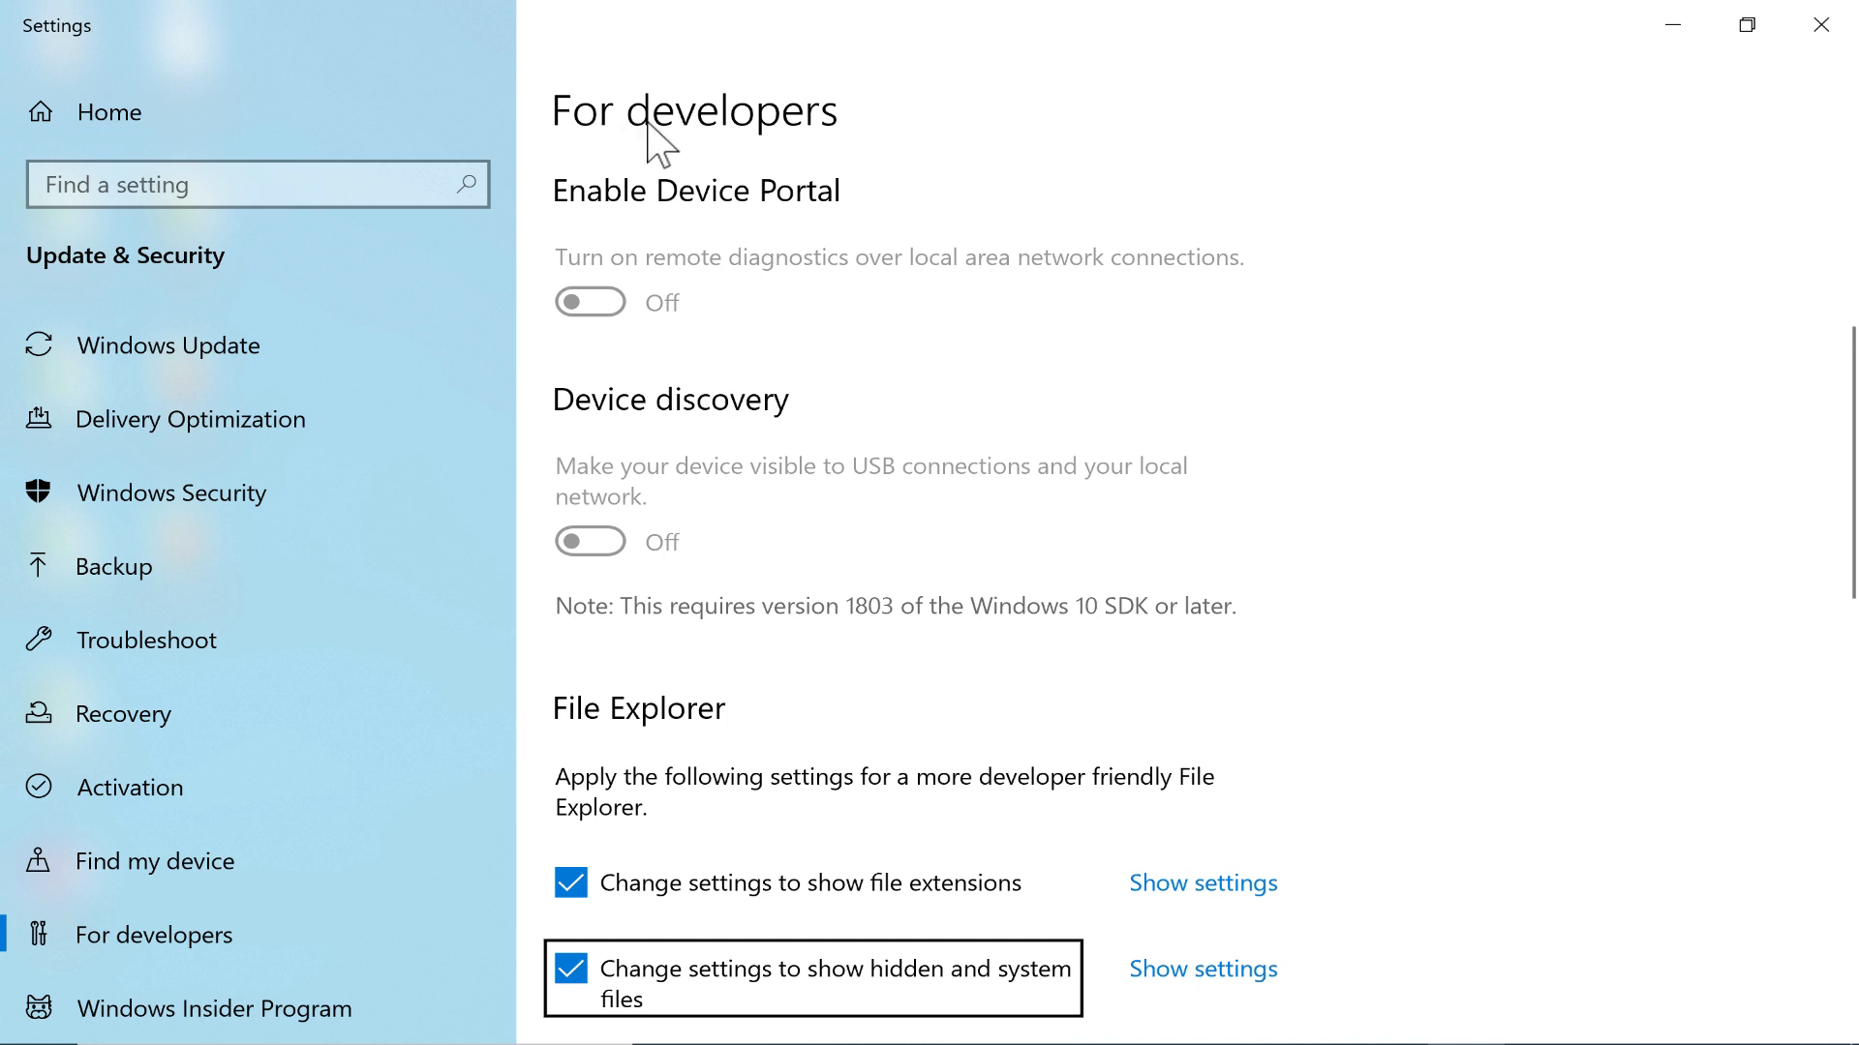
- On the For developers page, open the File Explorer settings for hidden and system files
{"action": "scroll", "scroll_direction": "down", "scroll_amount": 3}
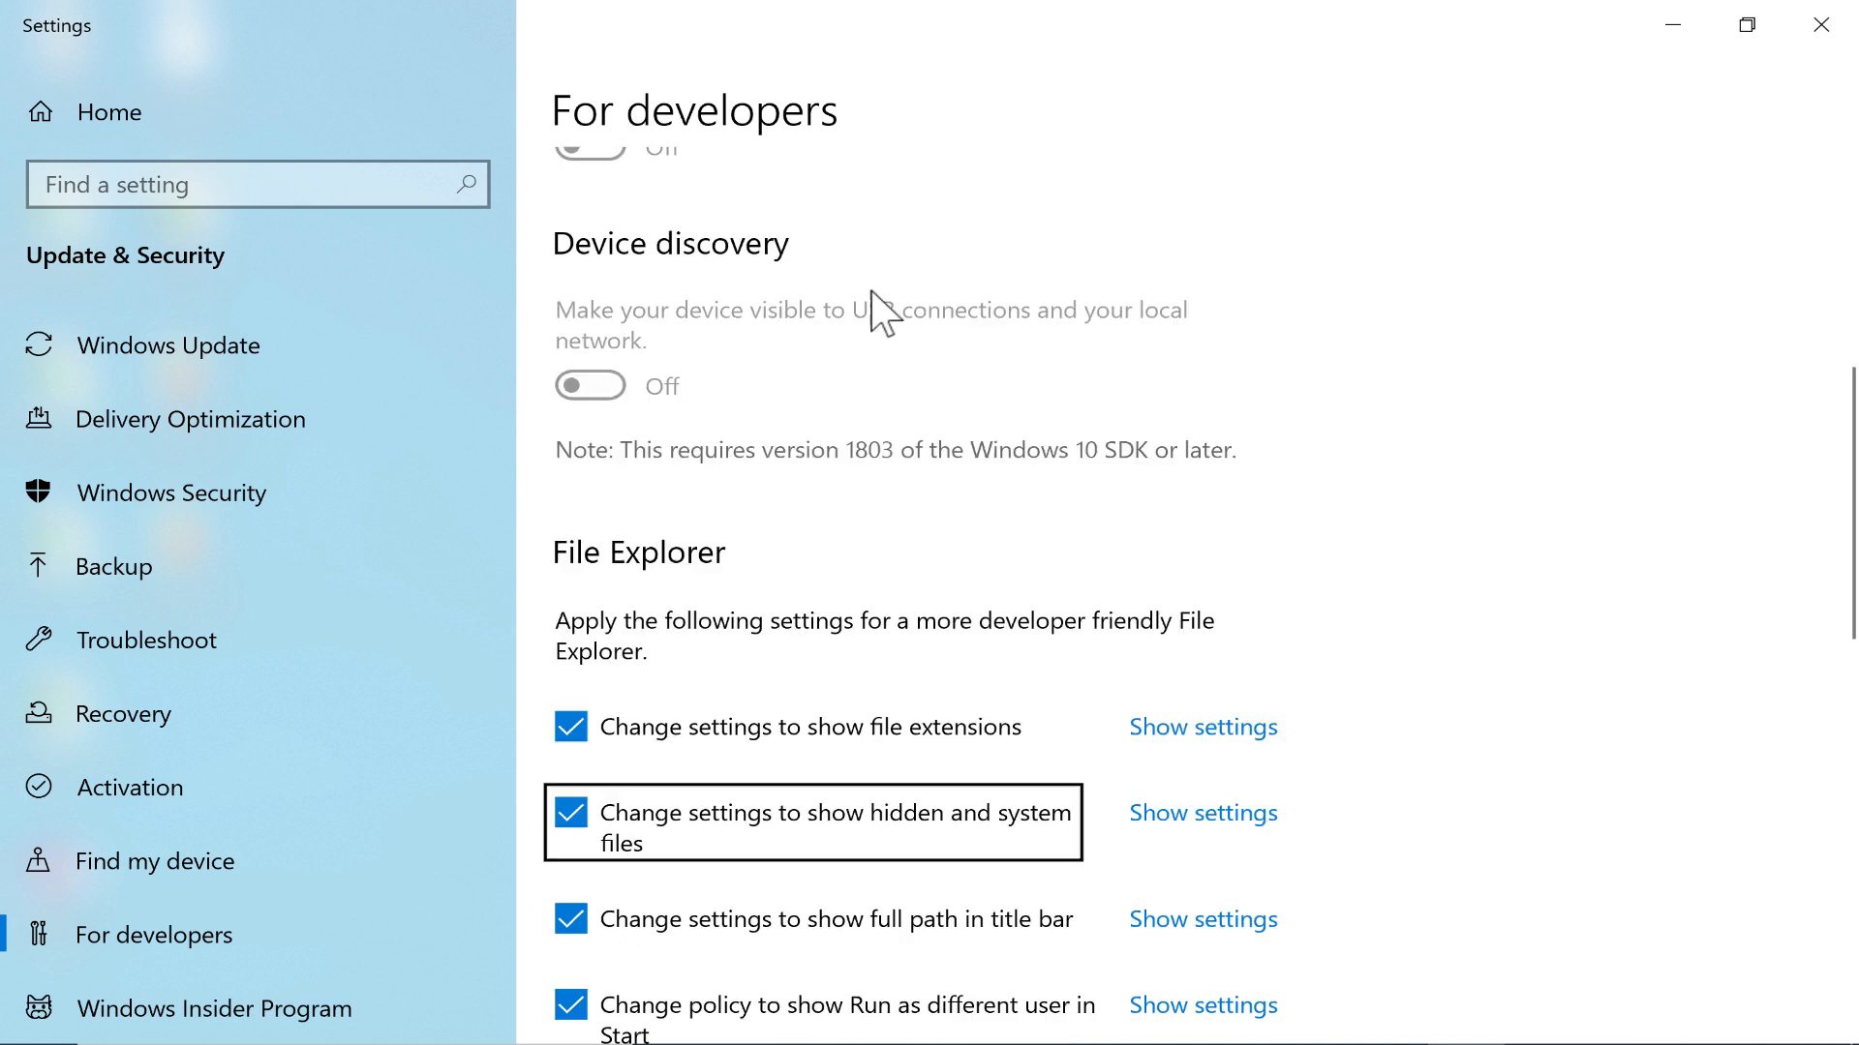
{"action": "scroll", "scroll_direction": "down", "scroll_amount": 3}
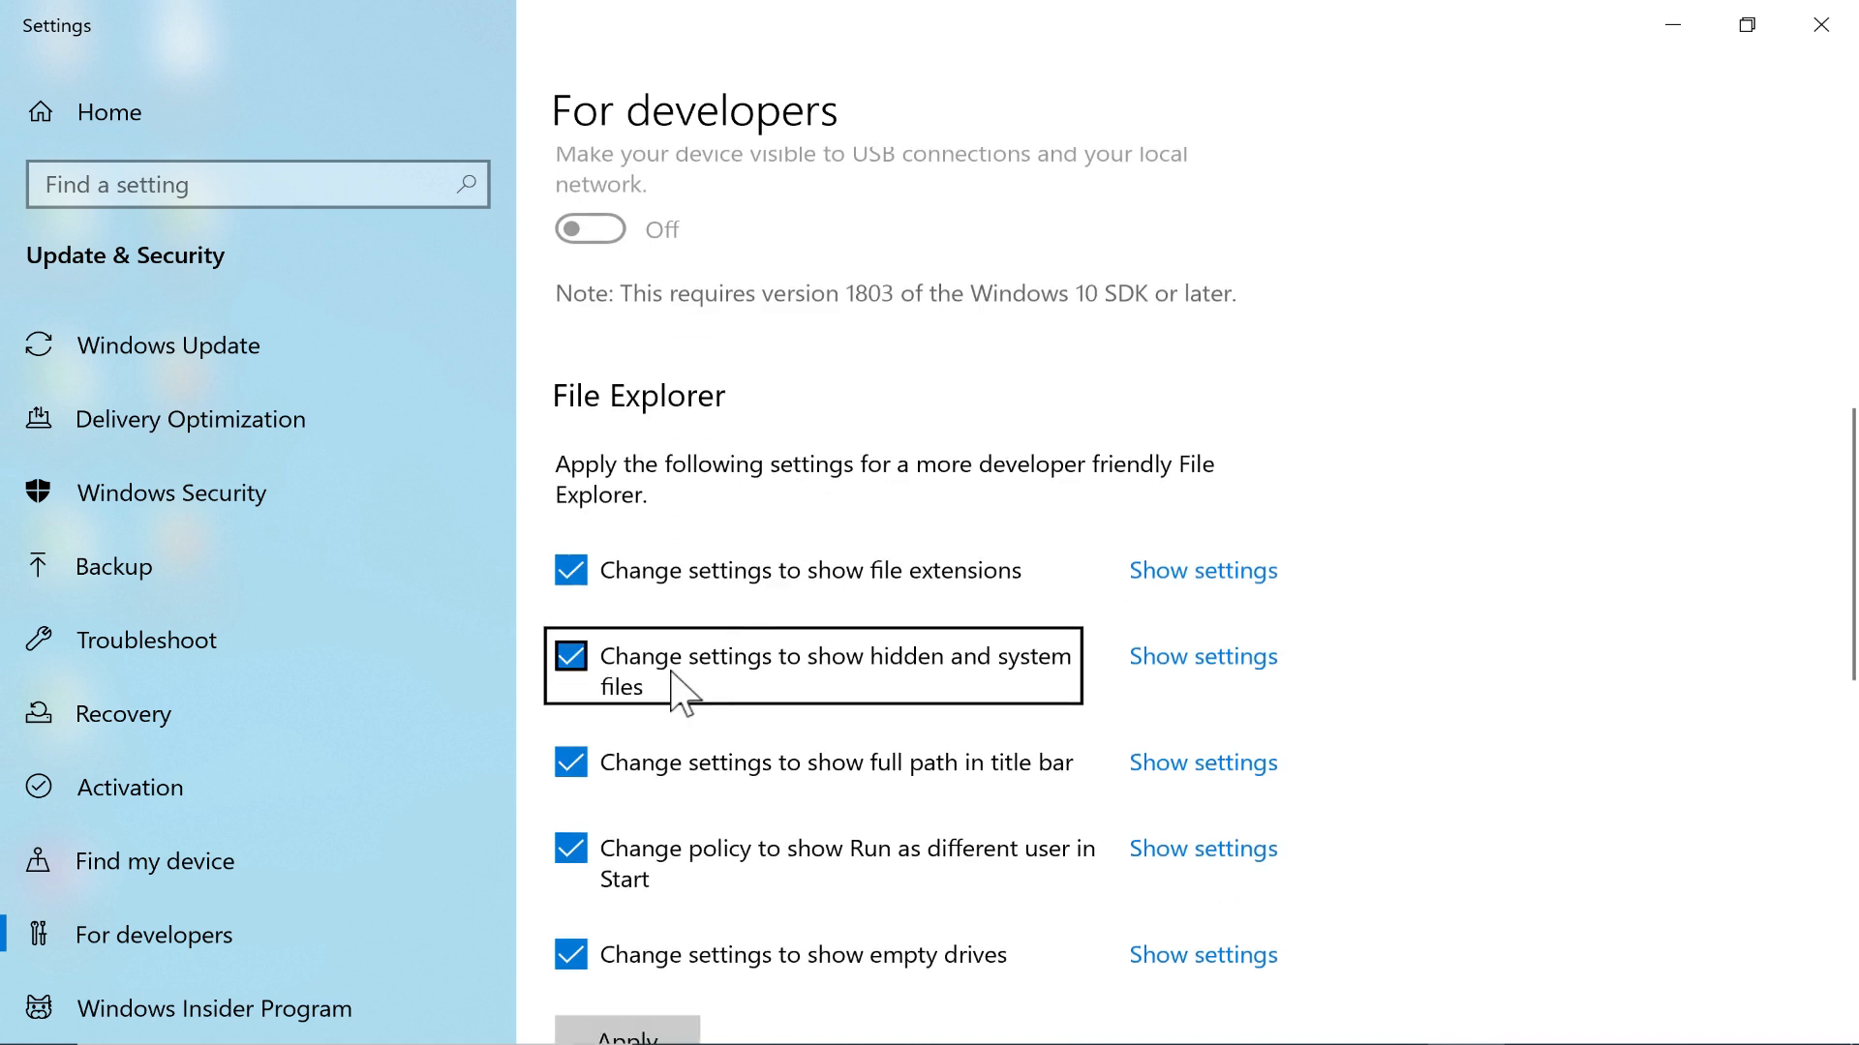
{"action": "mouse_move", "coordinate": [1026, 703]}
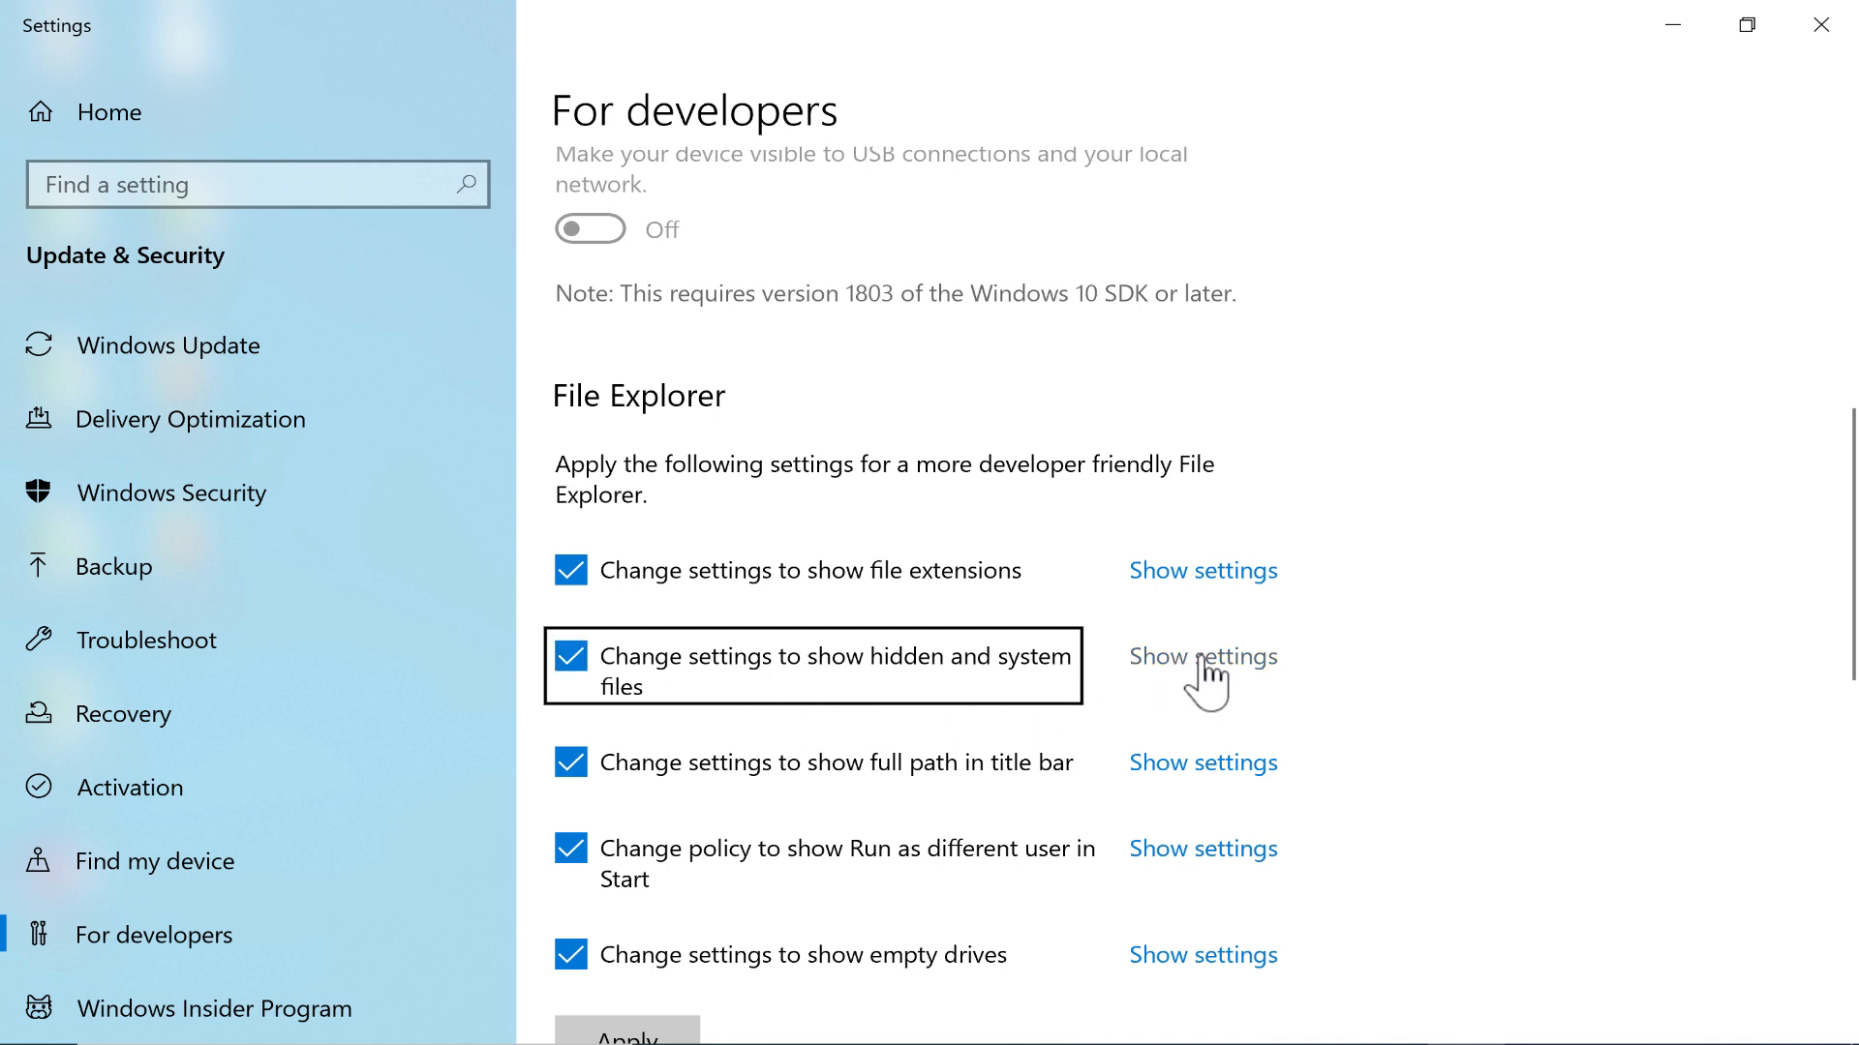
{"action": "left_click", "coordinate": [1204, 658]}
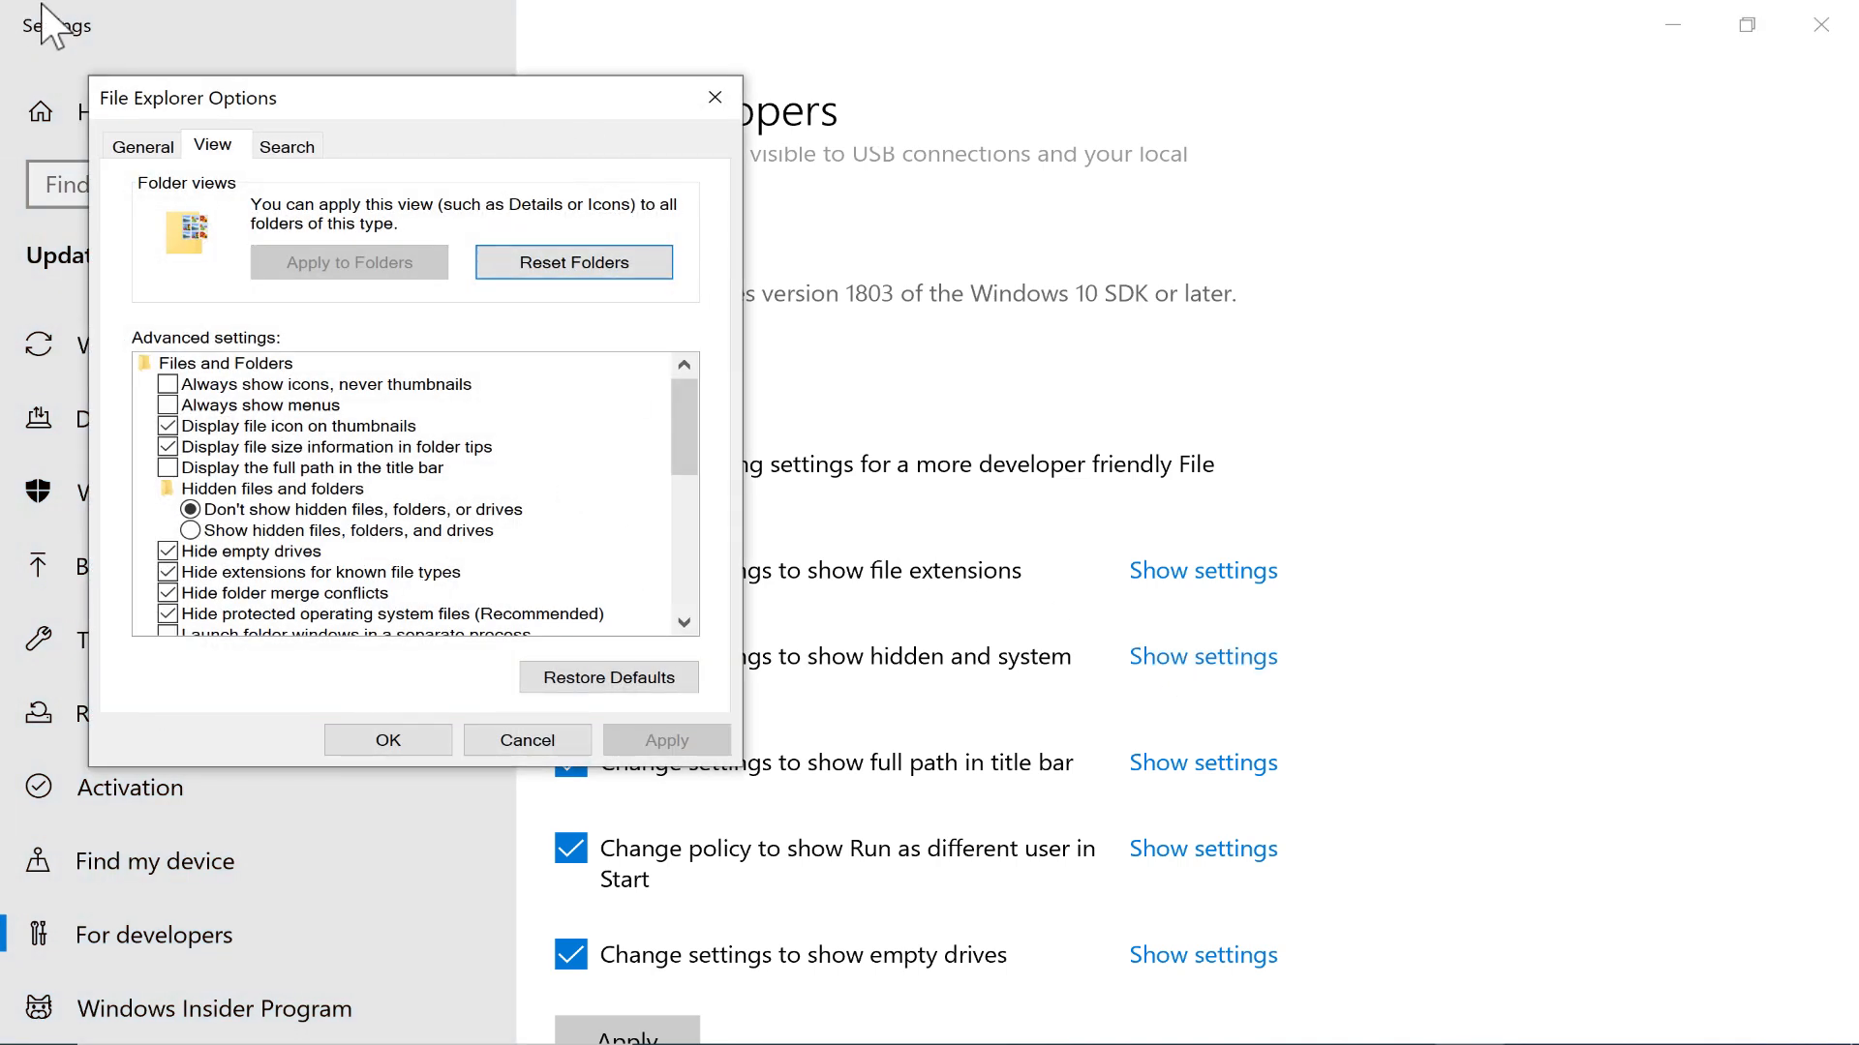
{"action": "mouse_move", "coordinate": [300, 519]}
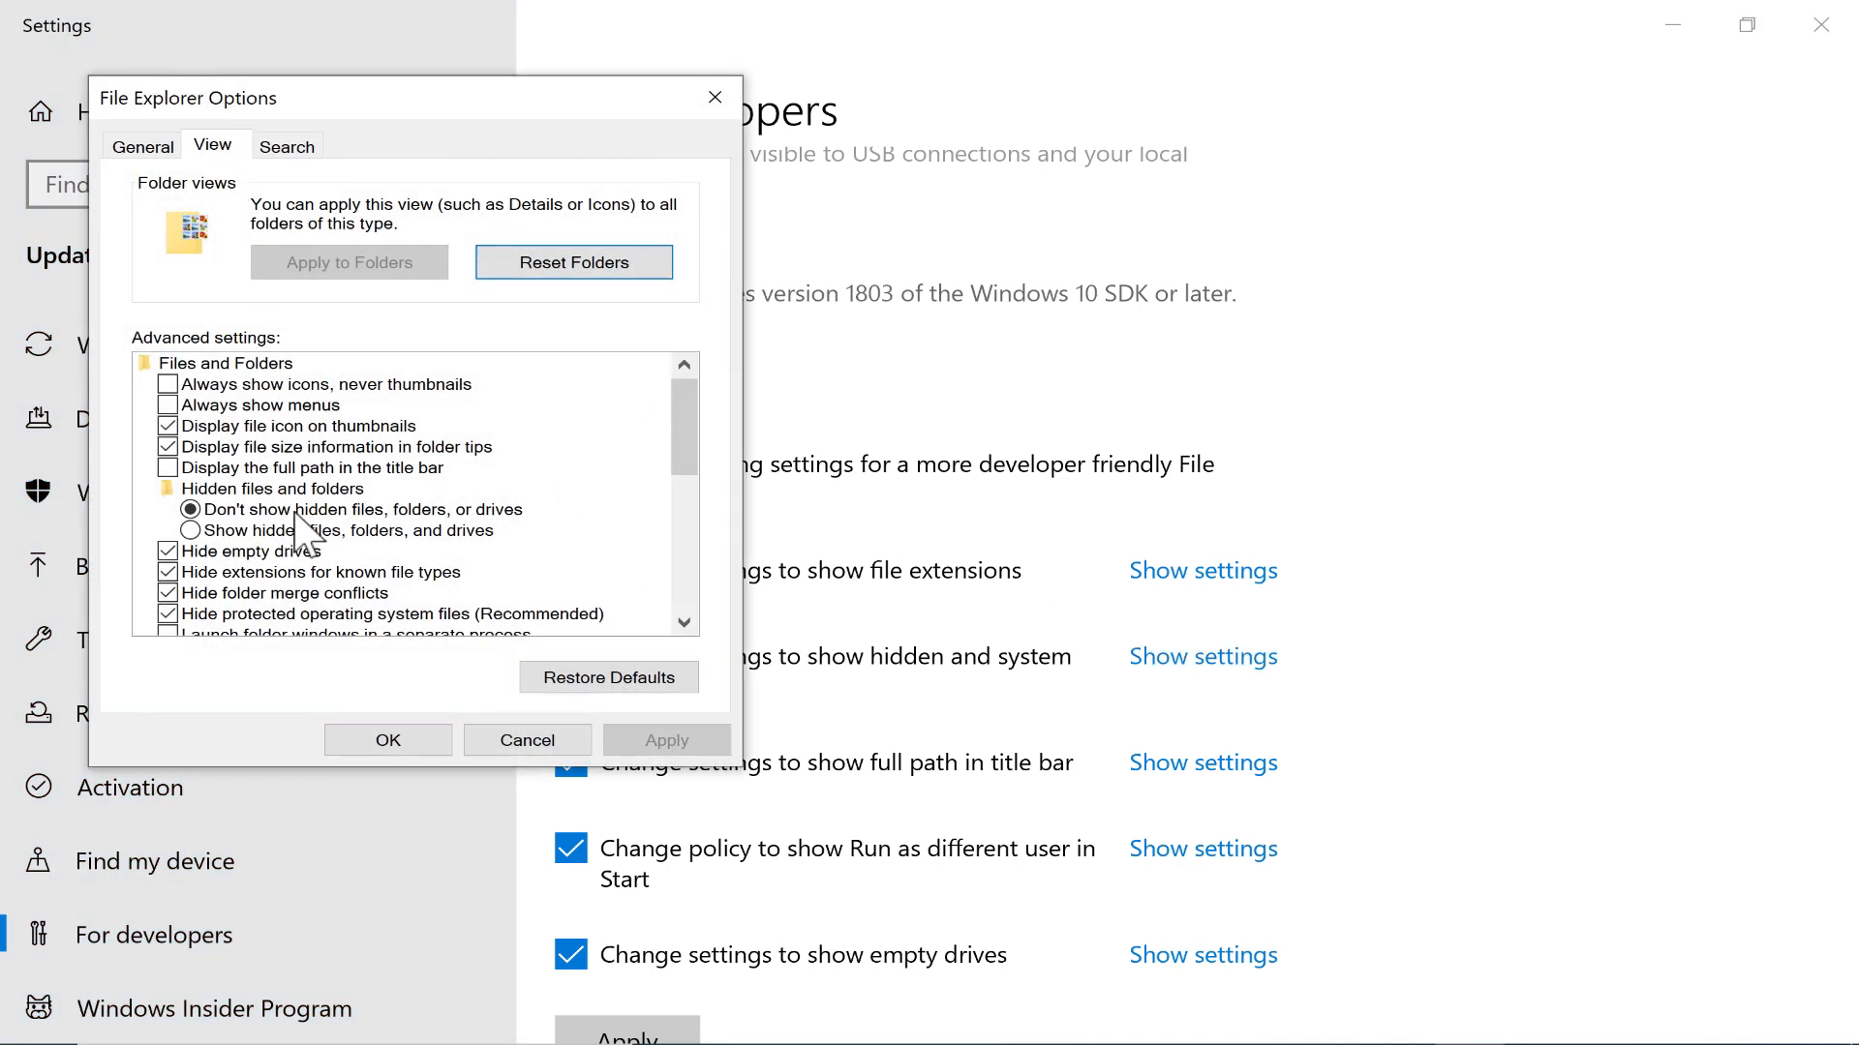
- Uncheck 'Hide extensions for known file types' and confirm the folder options
{"action": "scroll", "scroll_direction": "down", "scroll_amount": 3}
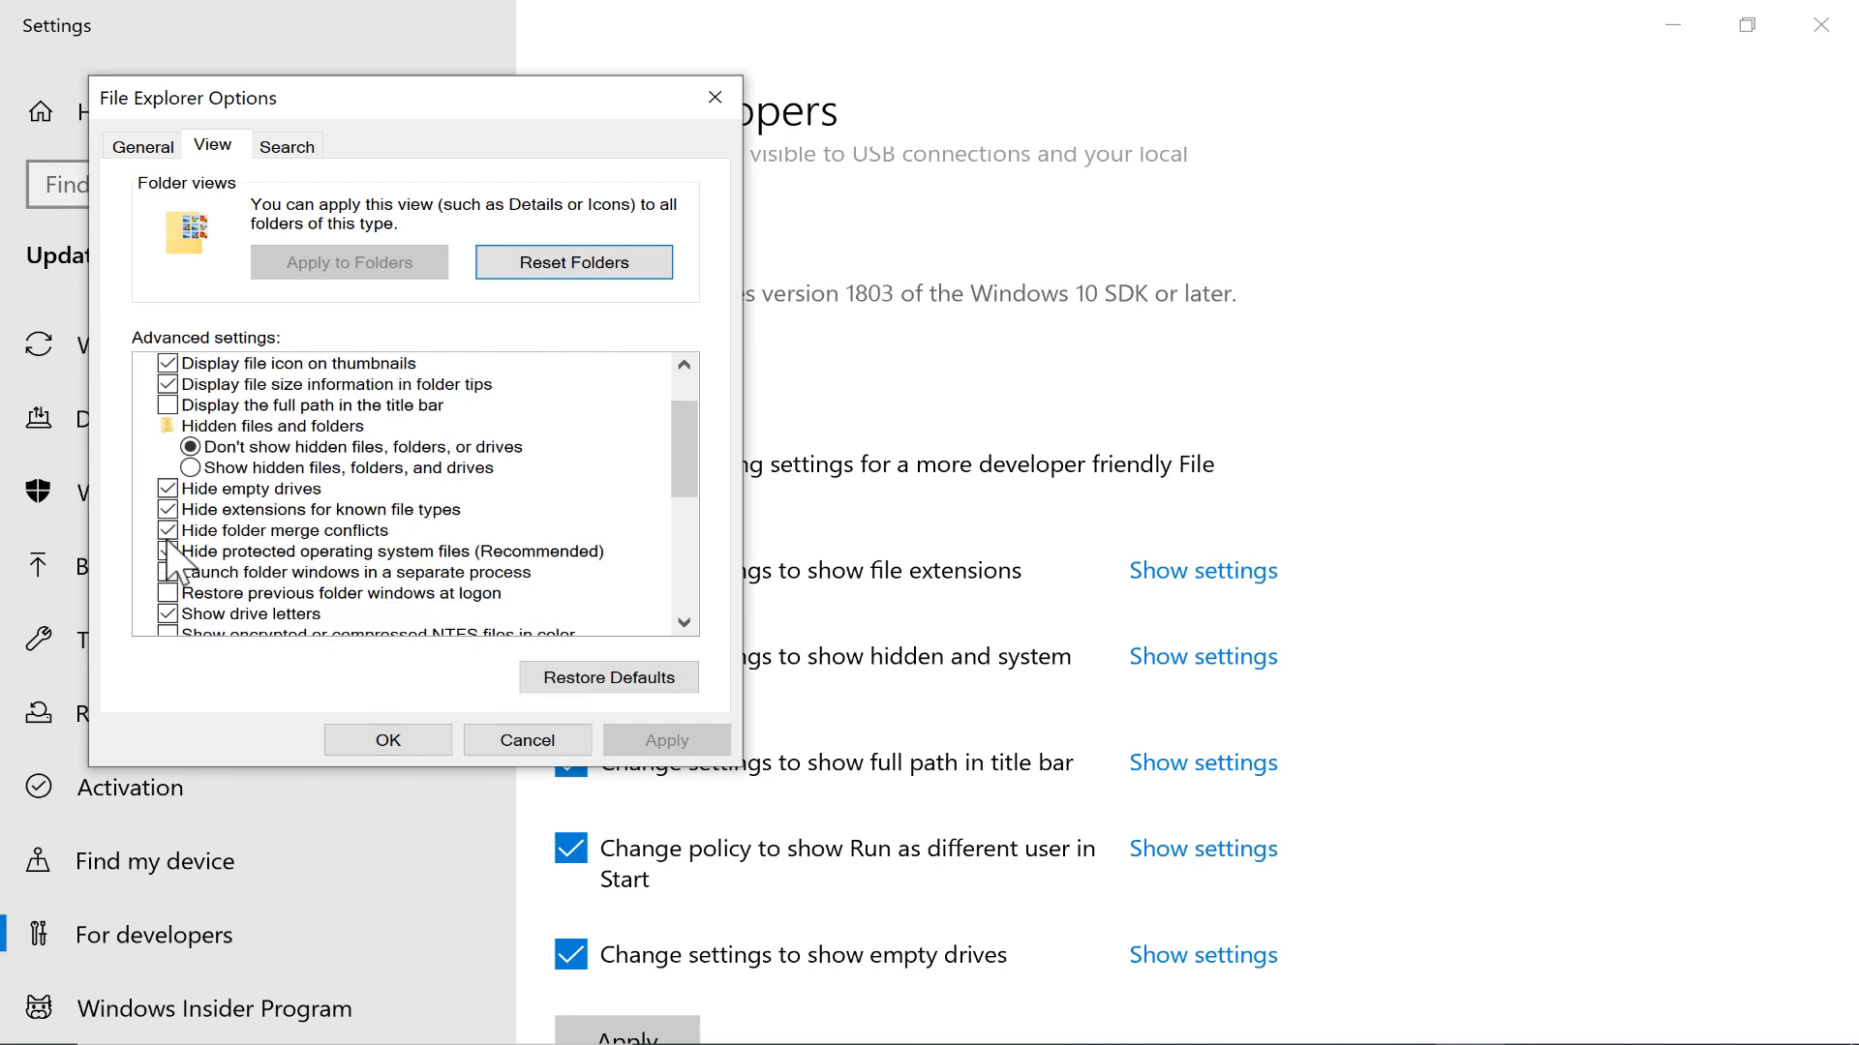
{"action": "left_click", "coordinate": [167, 550]}
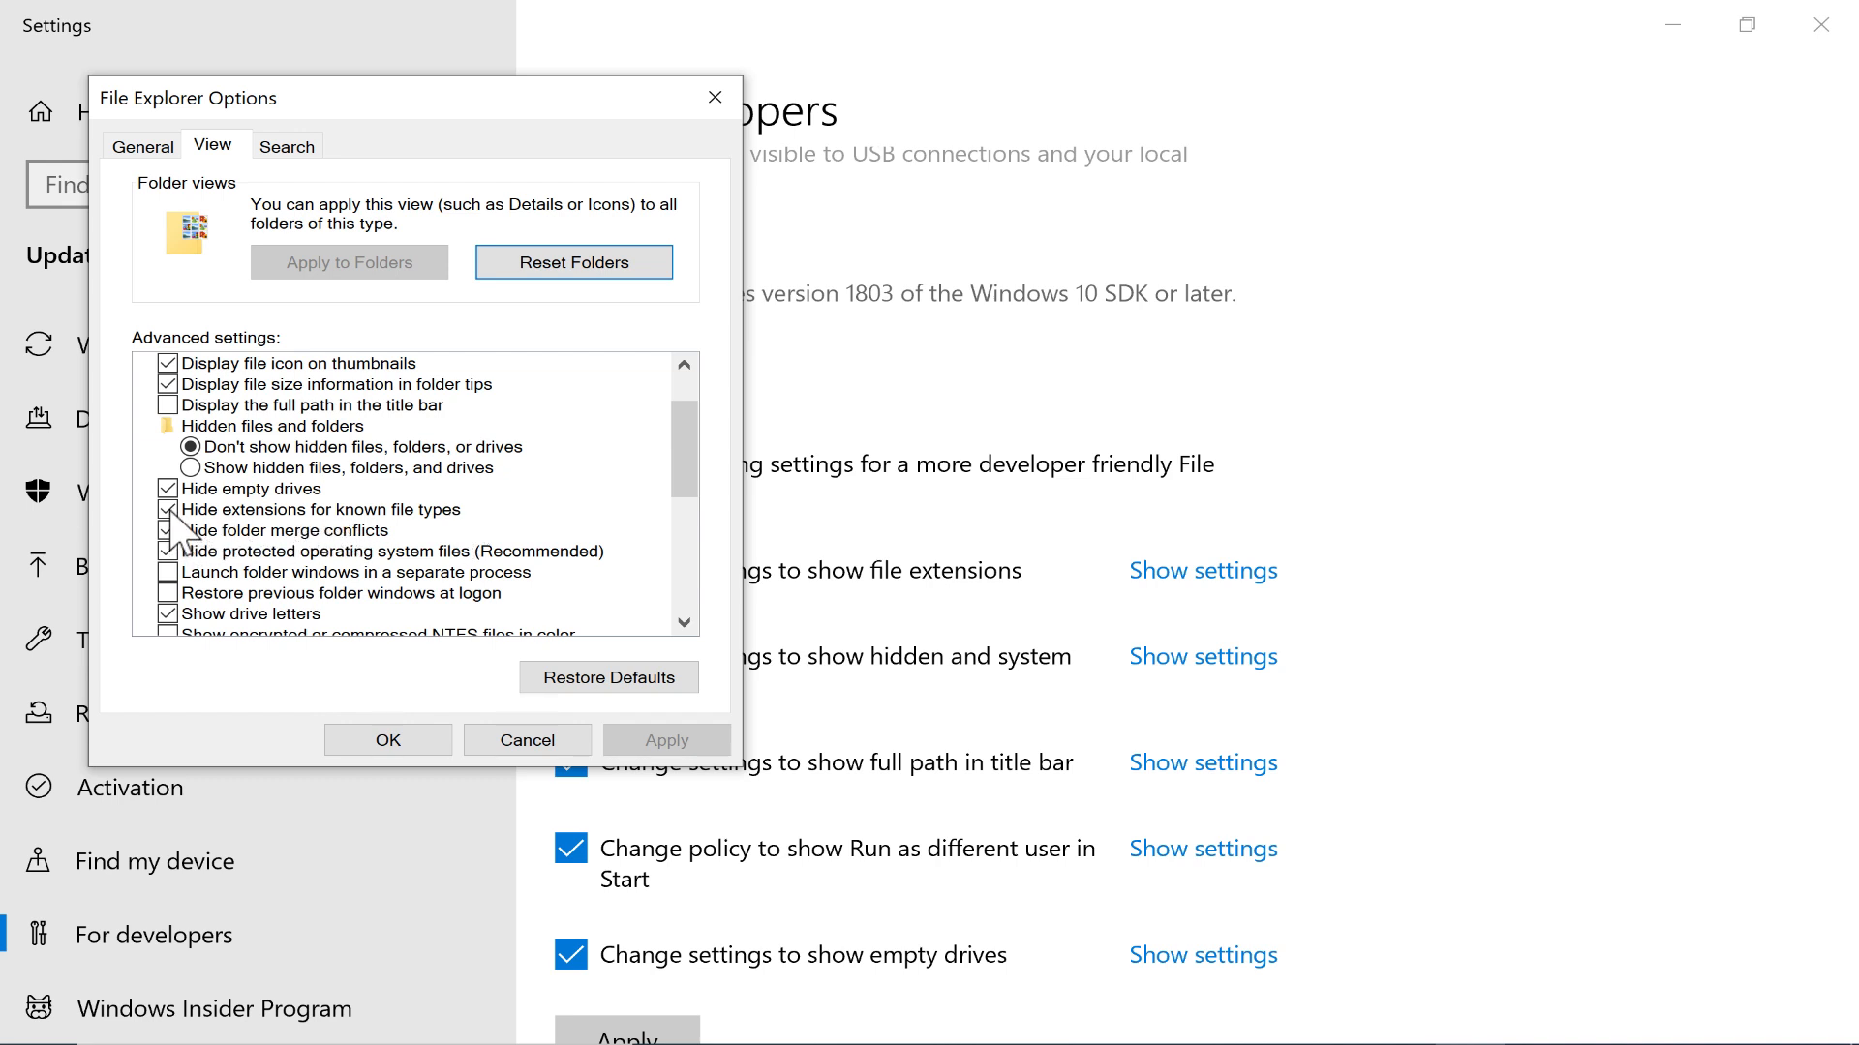
{"action": "left_click", "coordinate": [167, 510]}
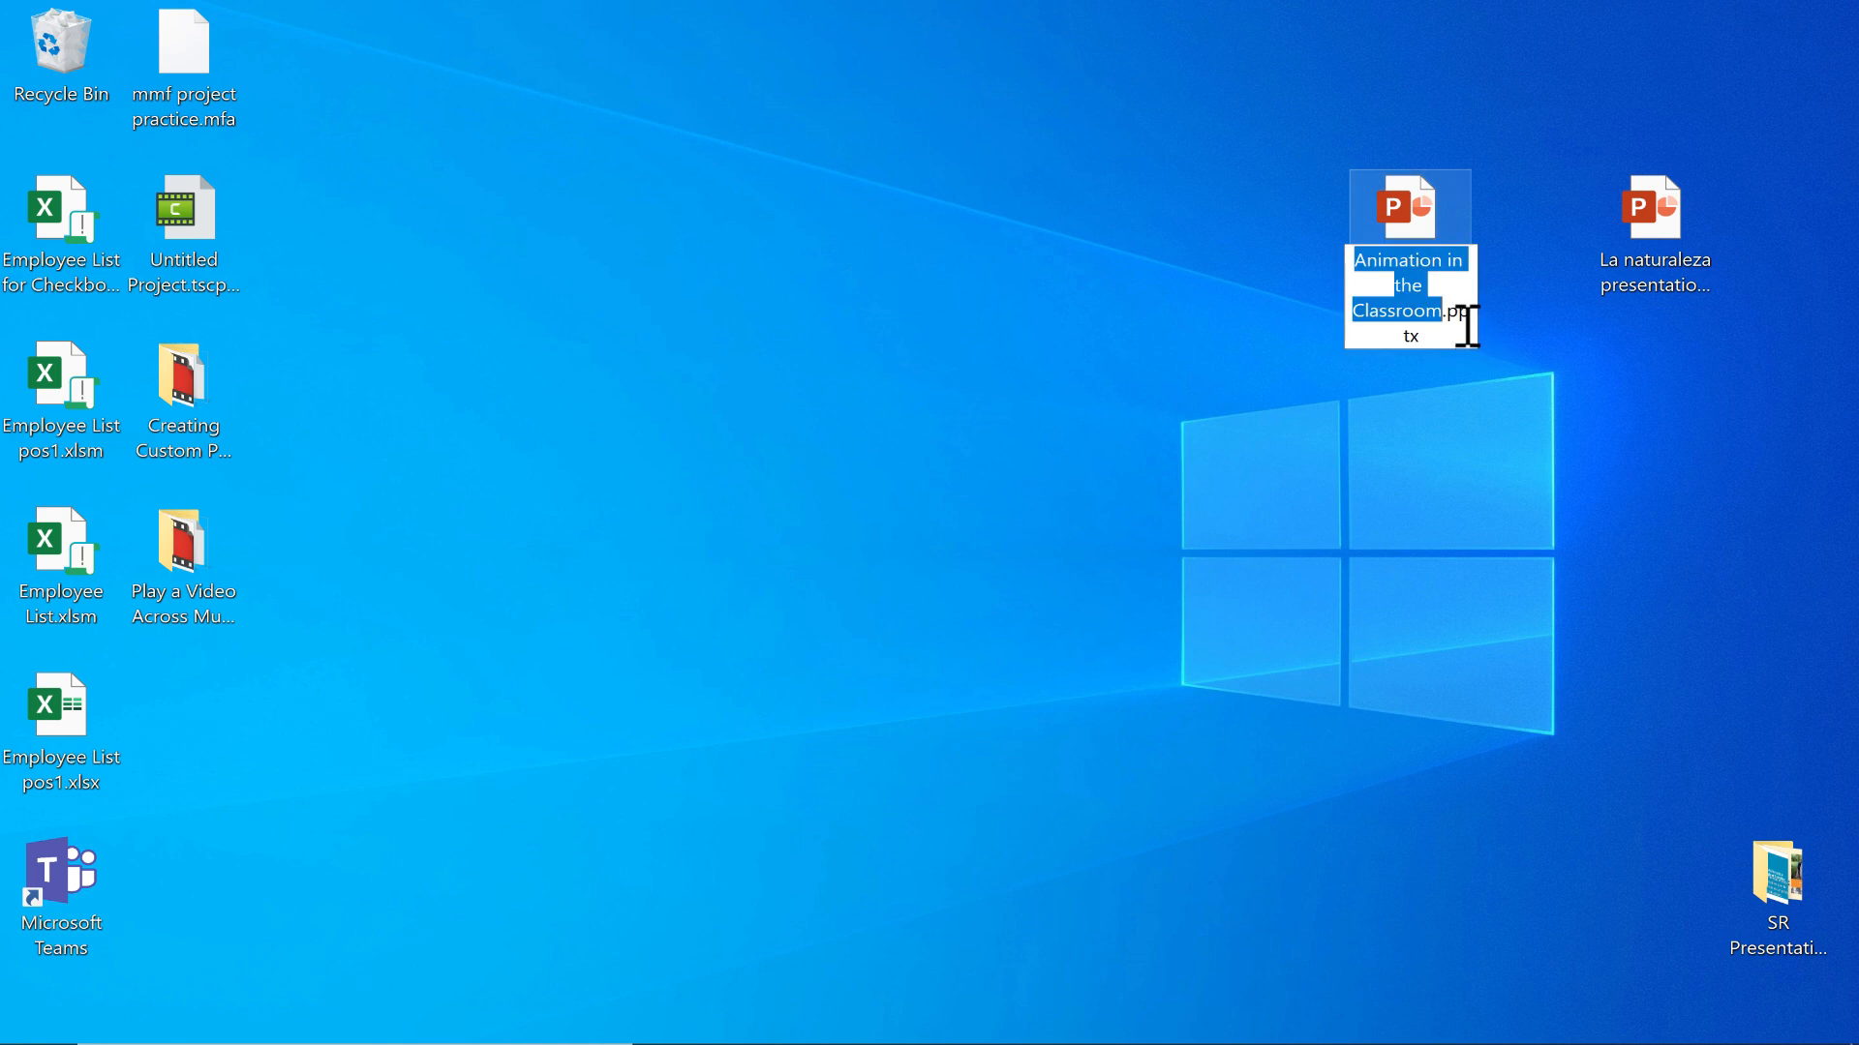
- Bring up the file actions menu for Animation in the Classroom.pptx on the desktop
{"action": "left_click", "coordinate": [1649, 205]}
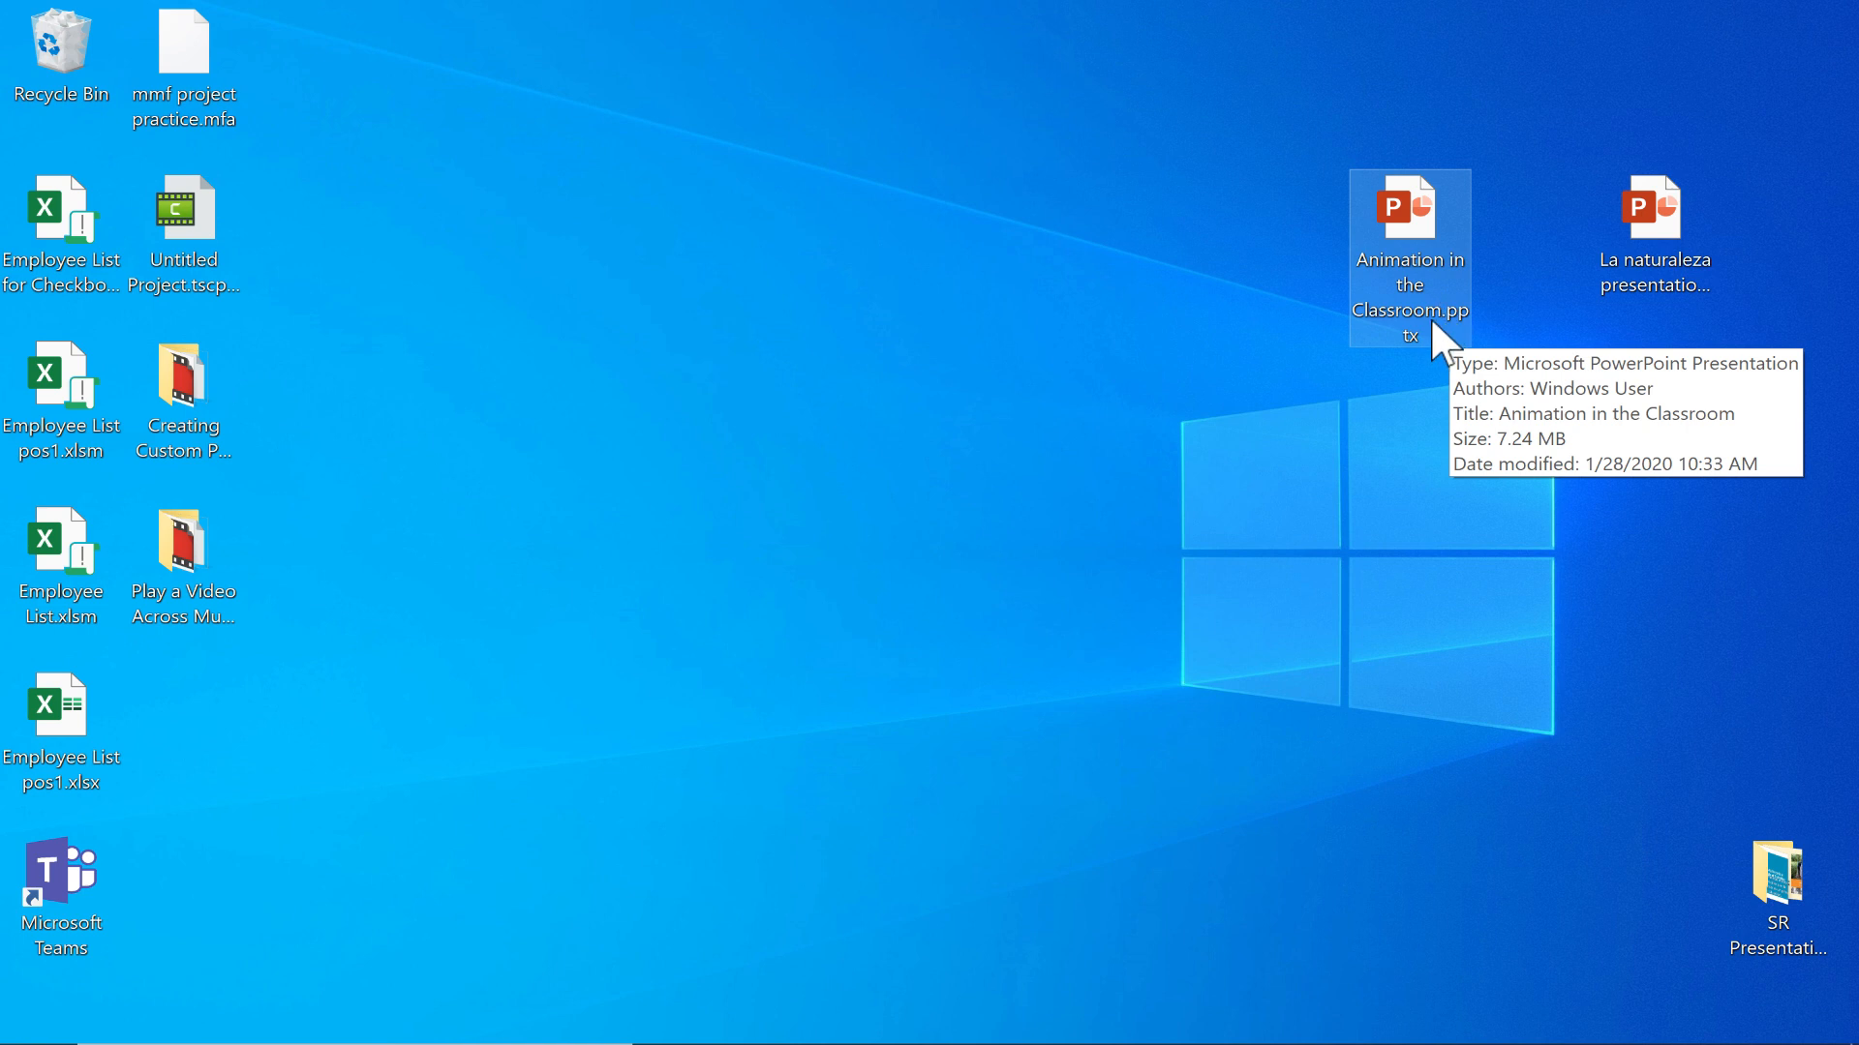
{"action": "mouse_move", "coordinate": [1425, 368]}
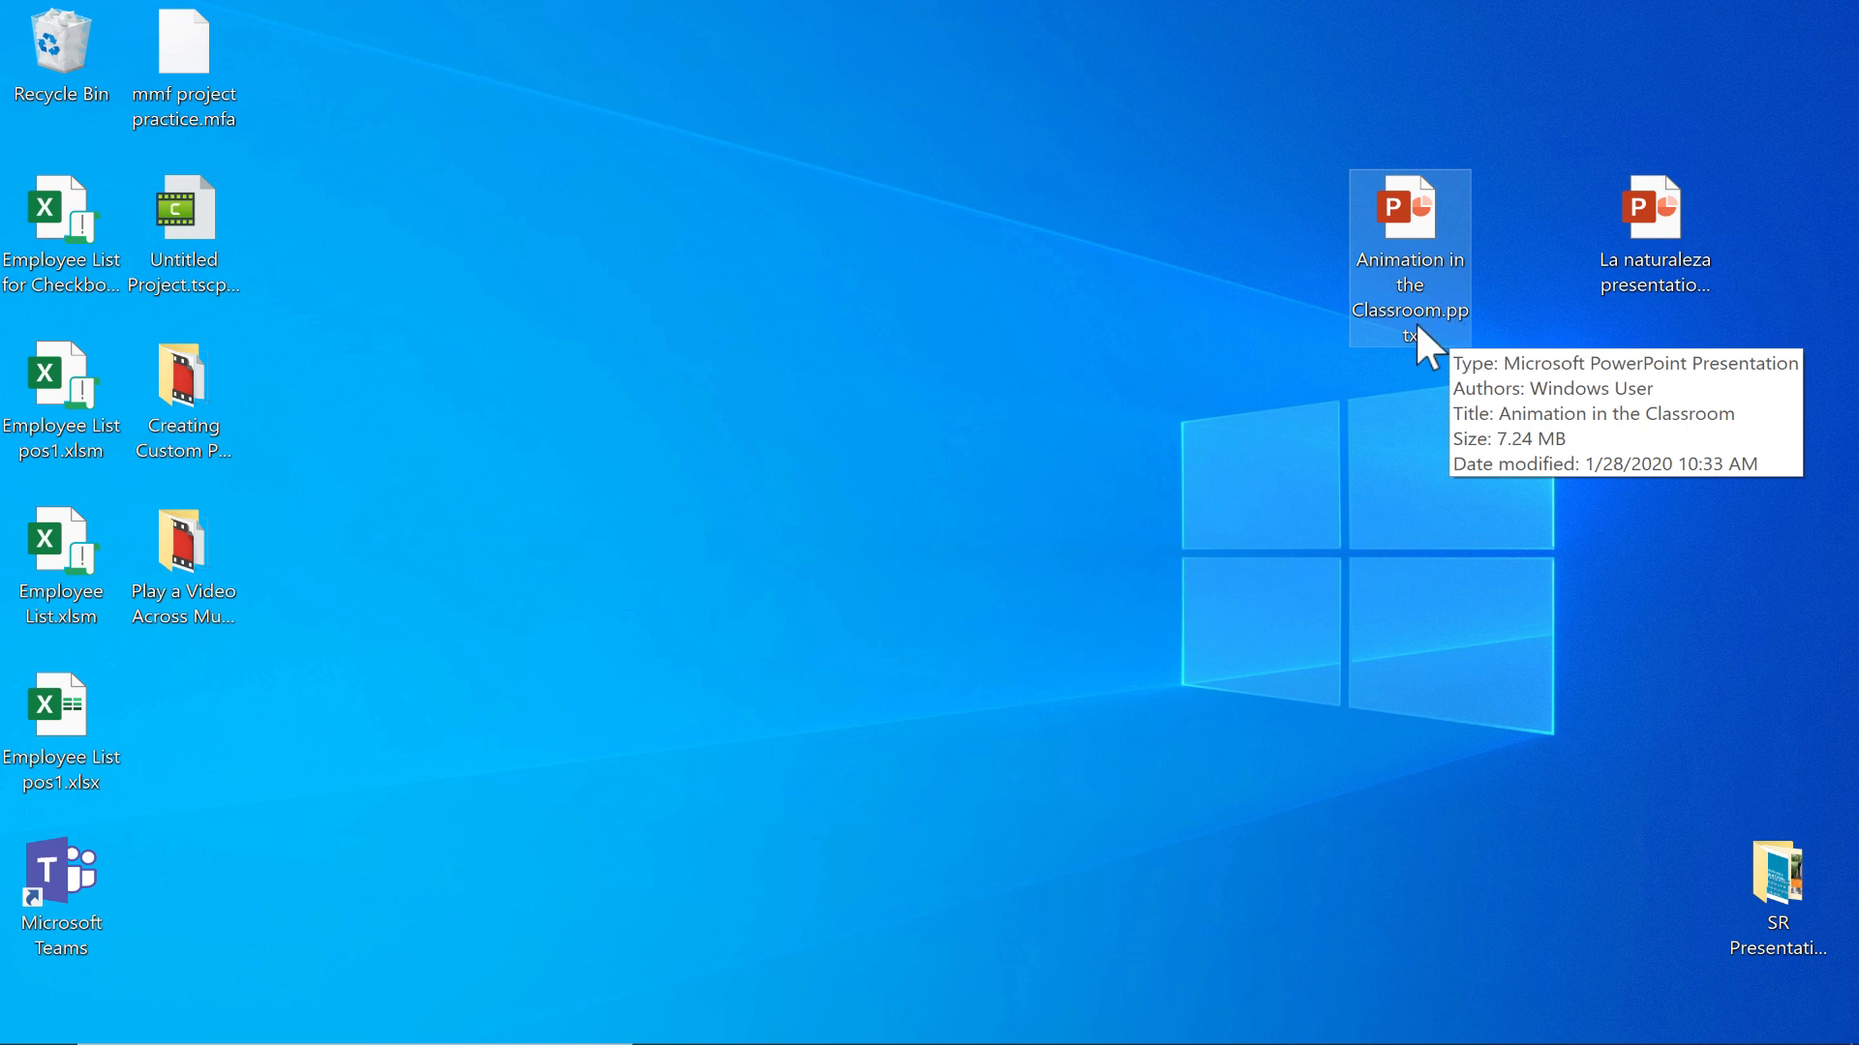
{"action": "mouse_move", "coordinate": [1425, 368]}
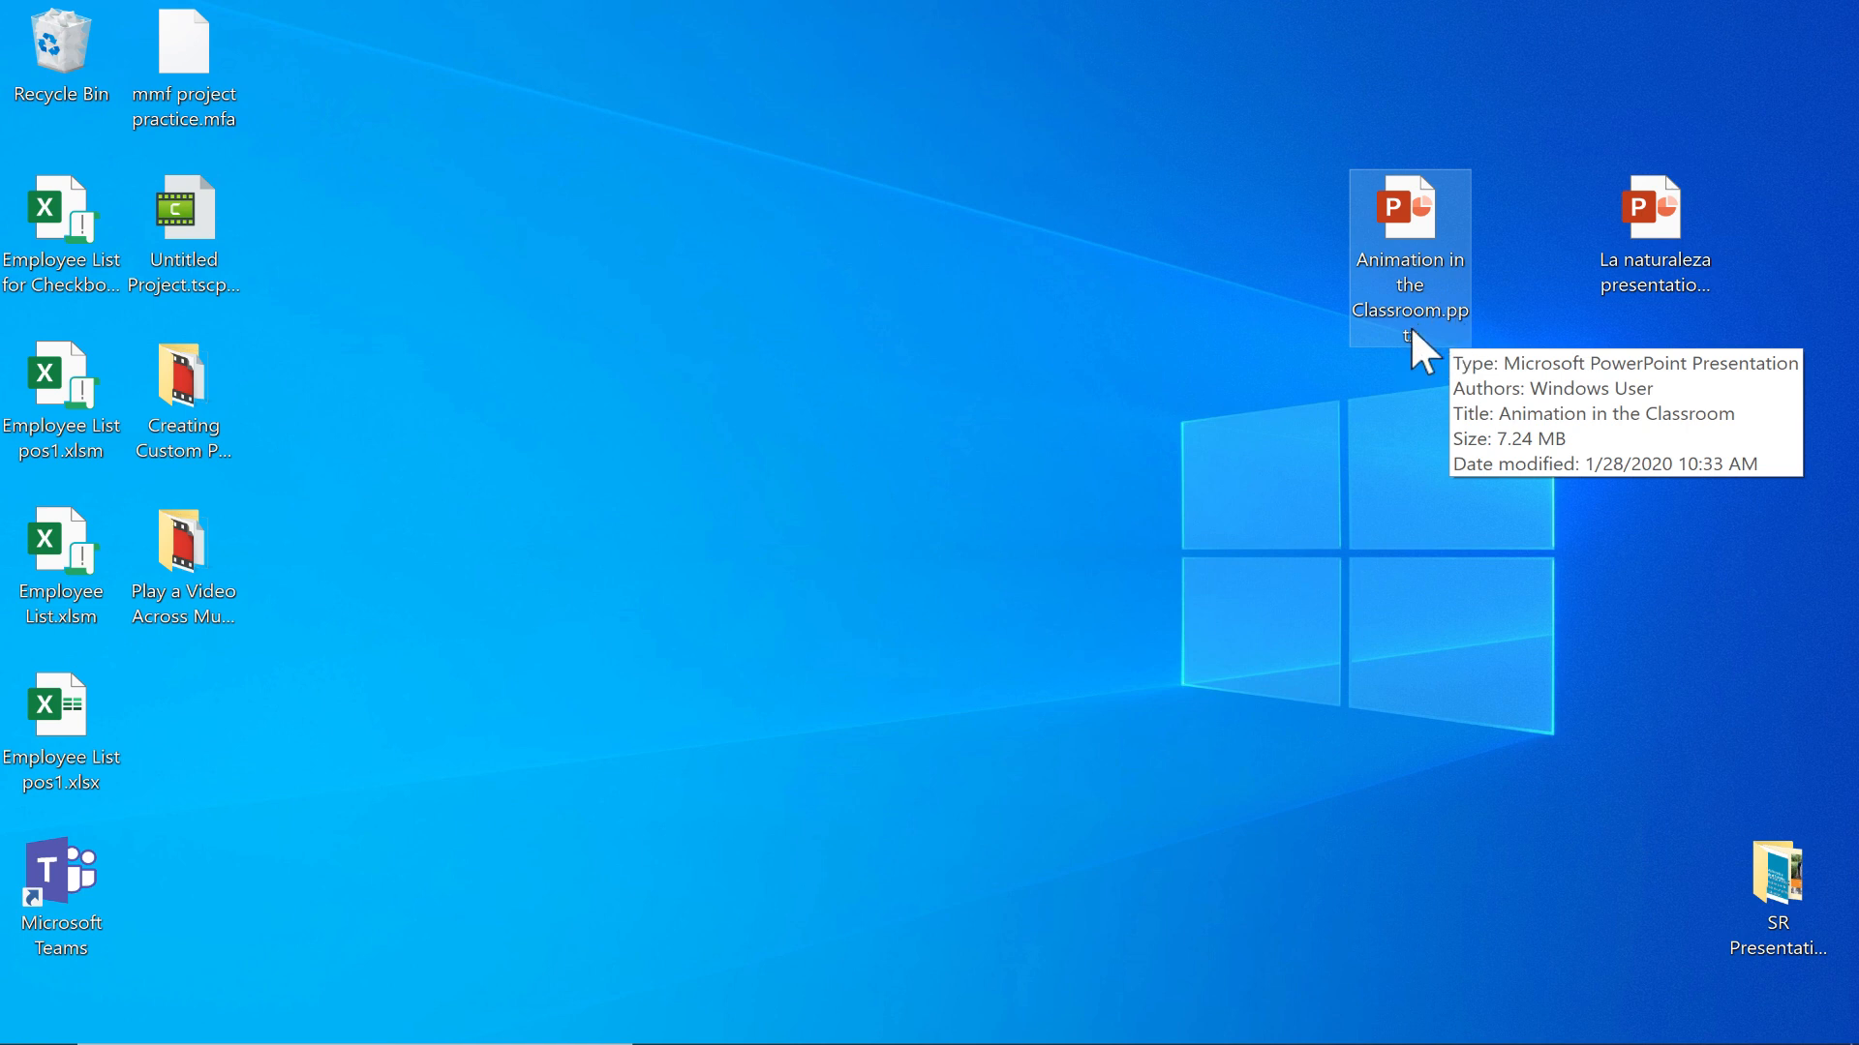
{"action": "right_click", "coordinate": [1410, 206]}
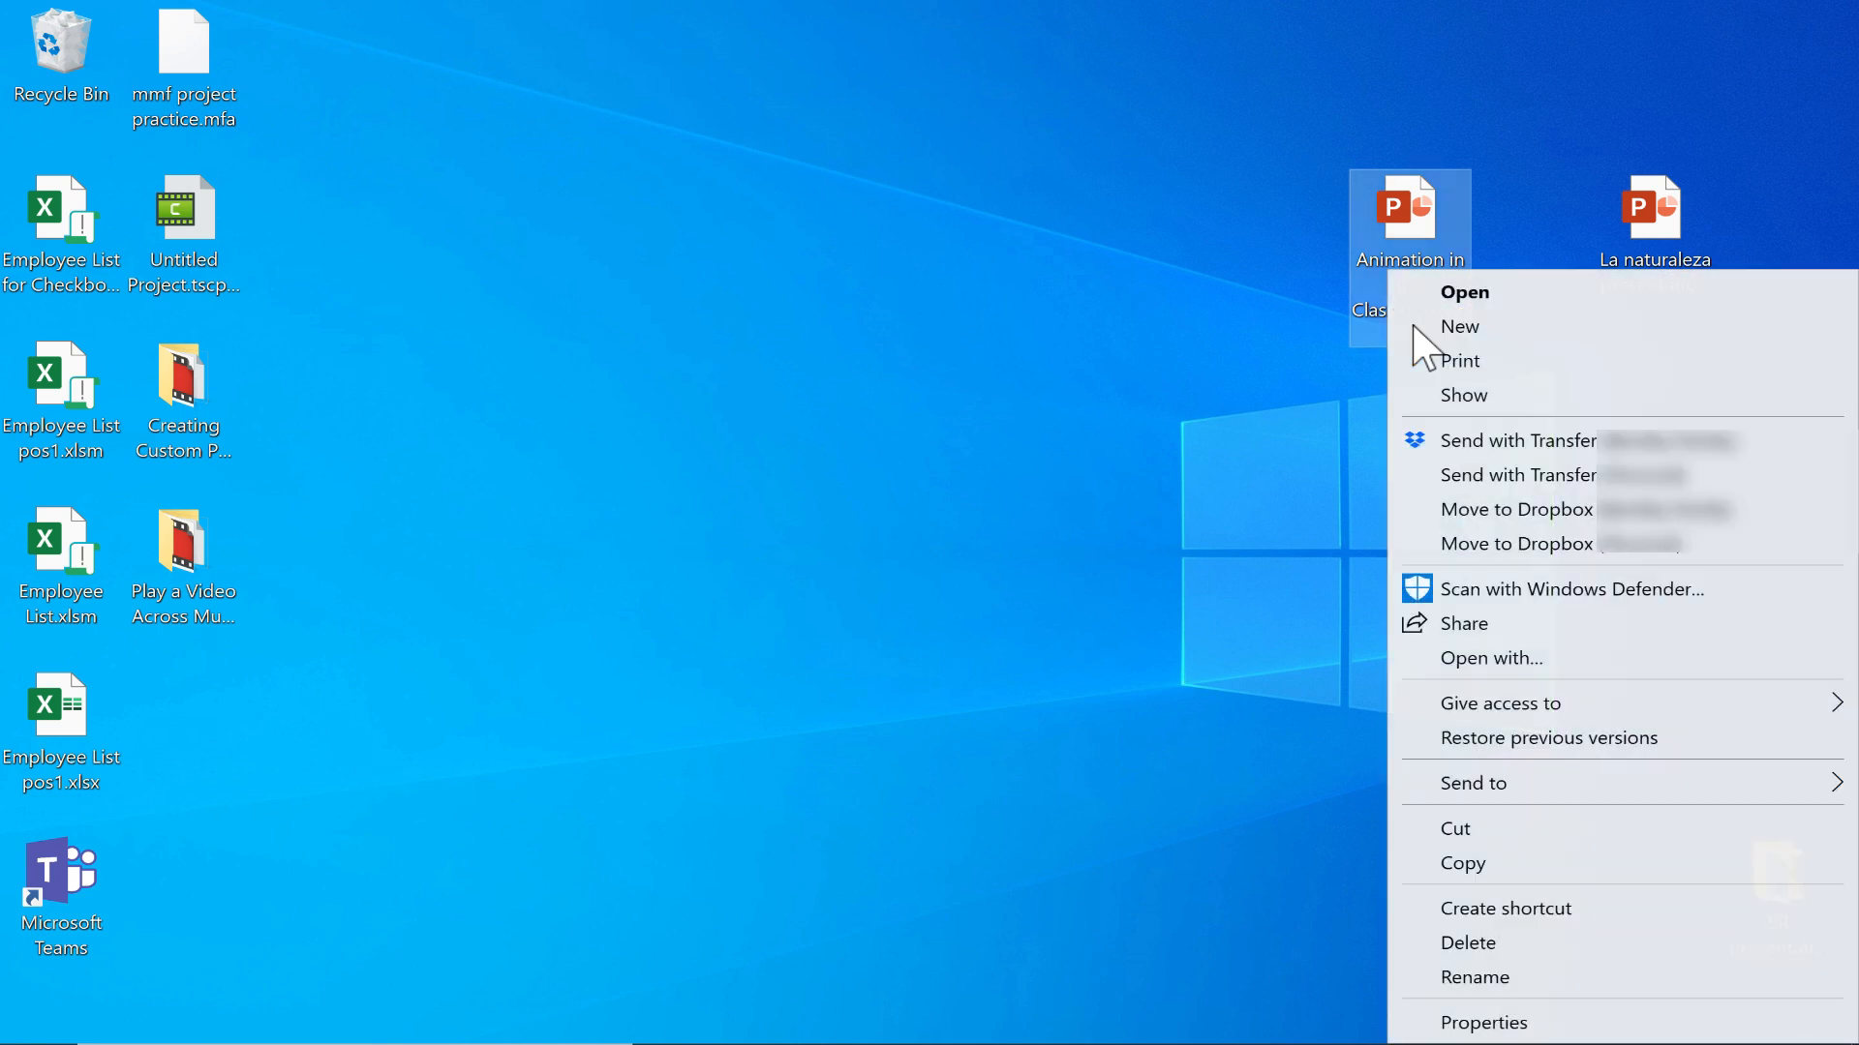
{"action": "mouse_move", "coordinate": [1398, 242]}
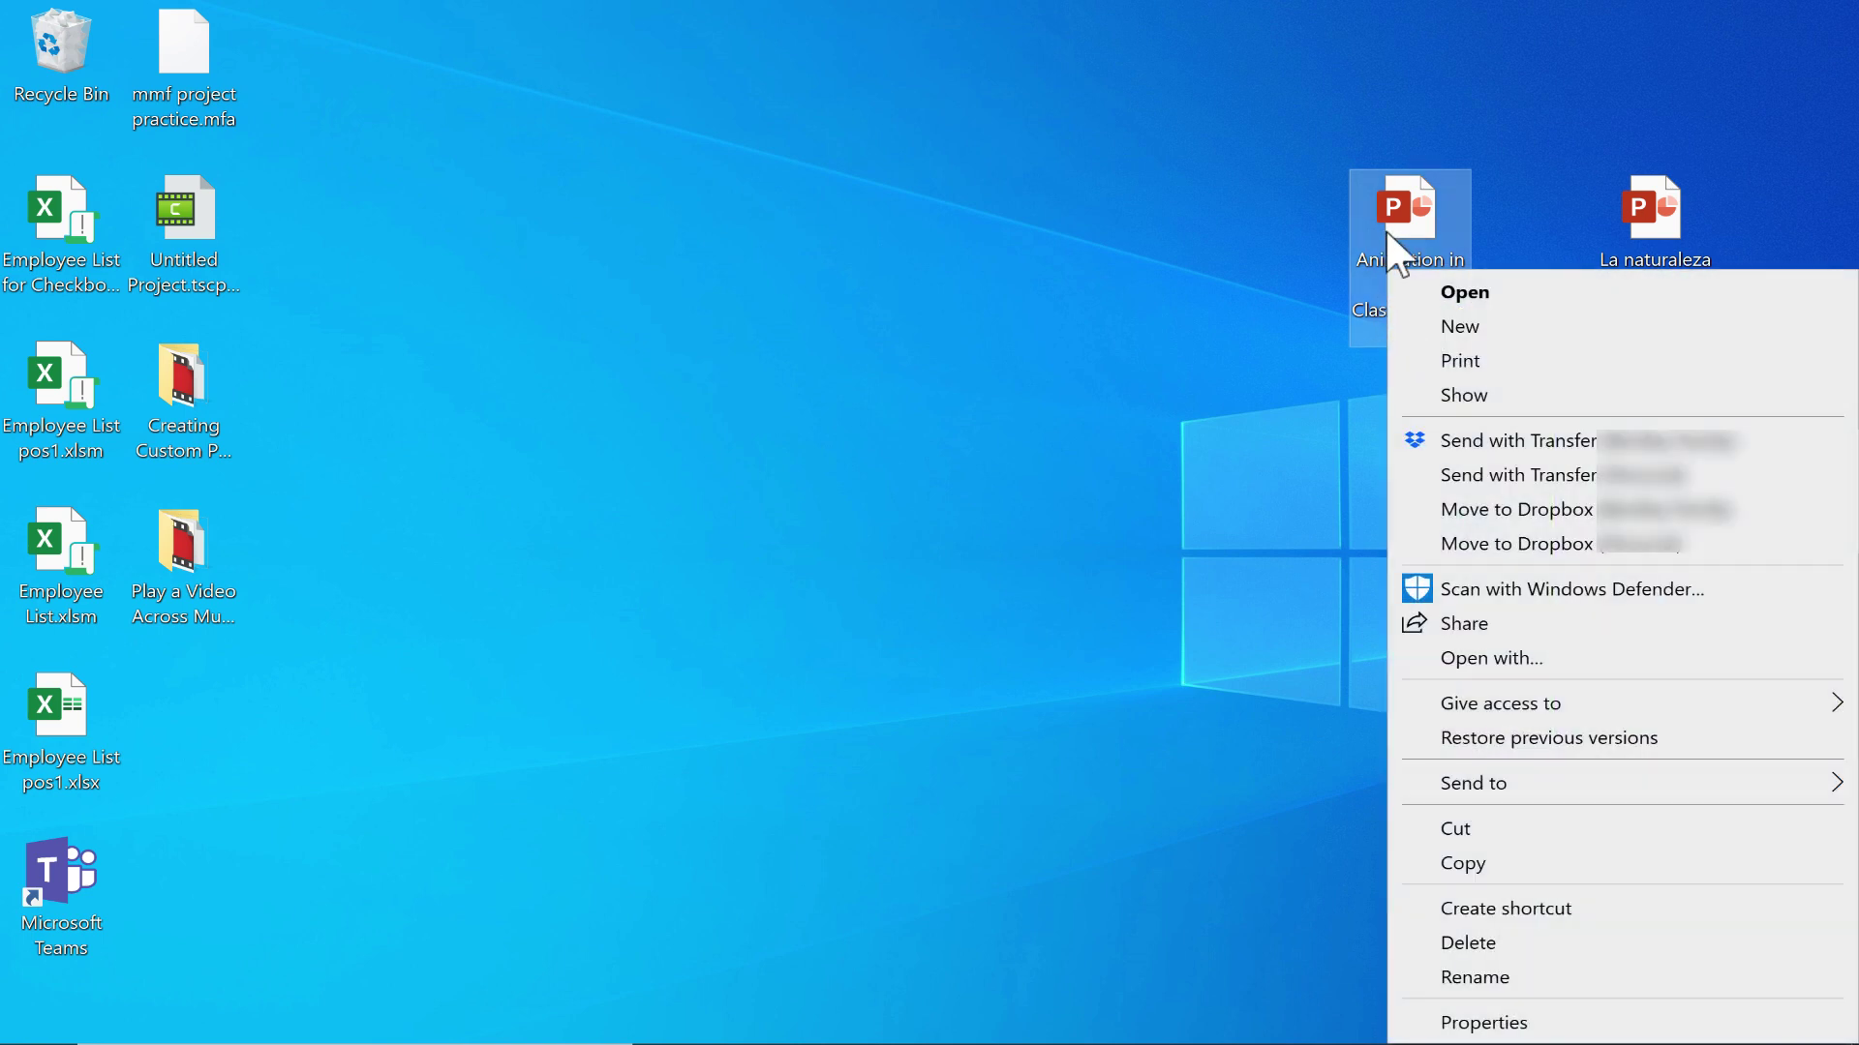
{"action": "mouse_move", "coordinate": [1479, 873]}
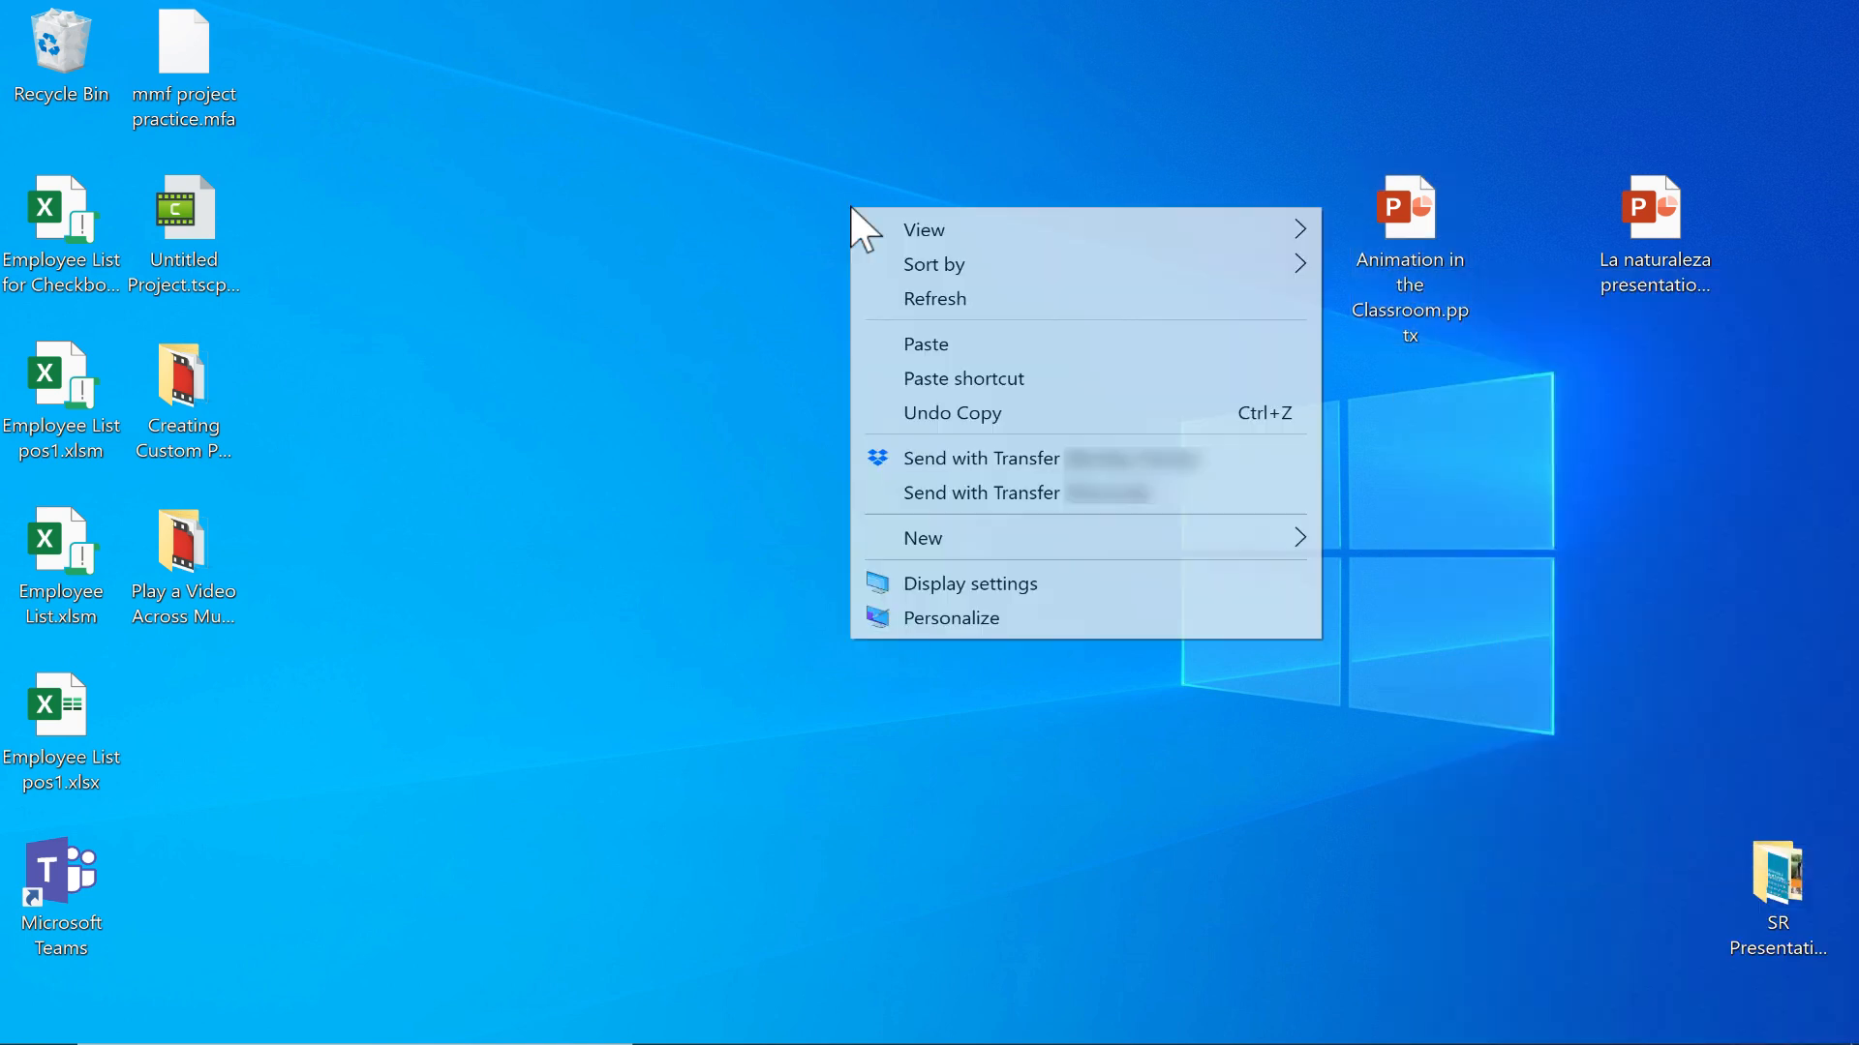
- Paste a copy of the presentation and rename its extension from .pptx to .pps
{"action": "left_click", "coordinate": [926, 345]}
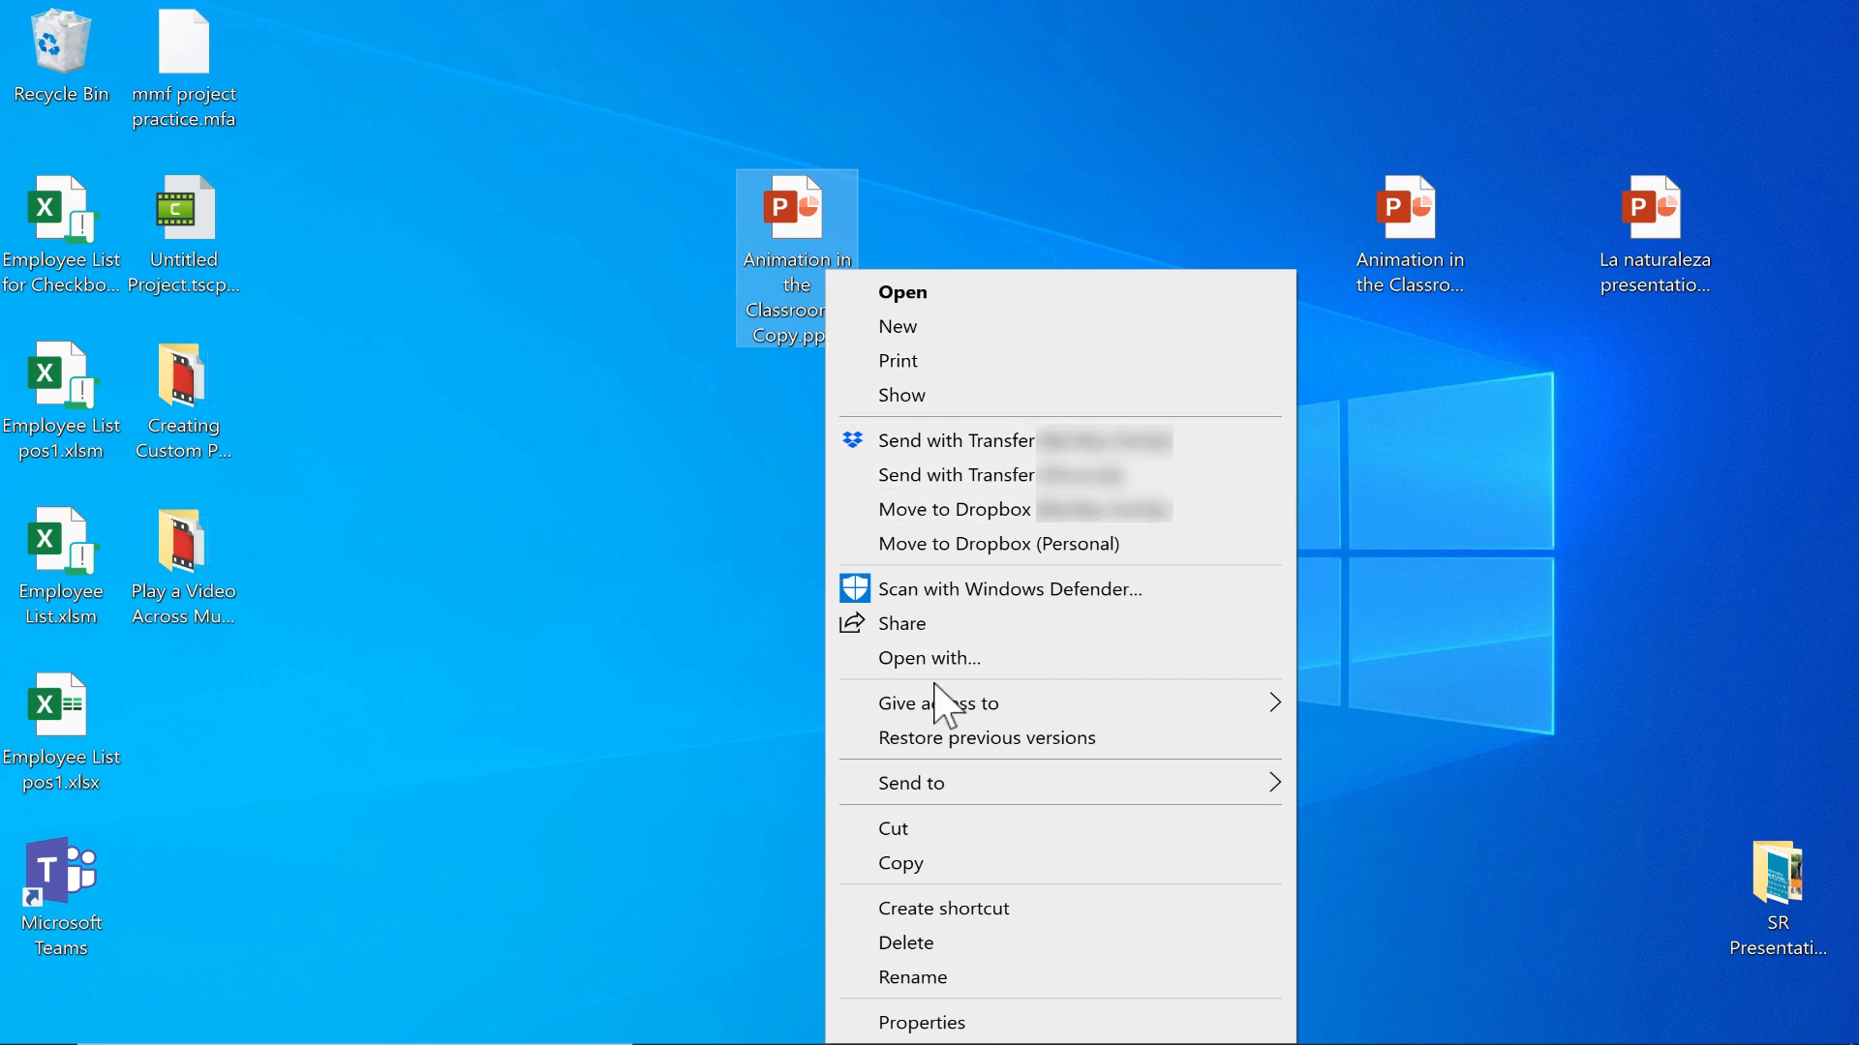
{"action": "left_click", "coordinate": [912, 975]}
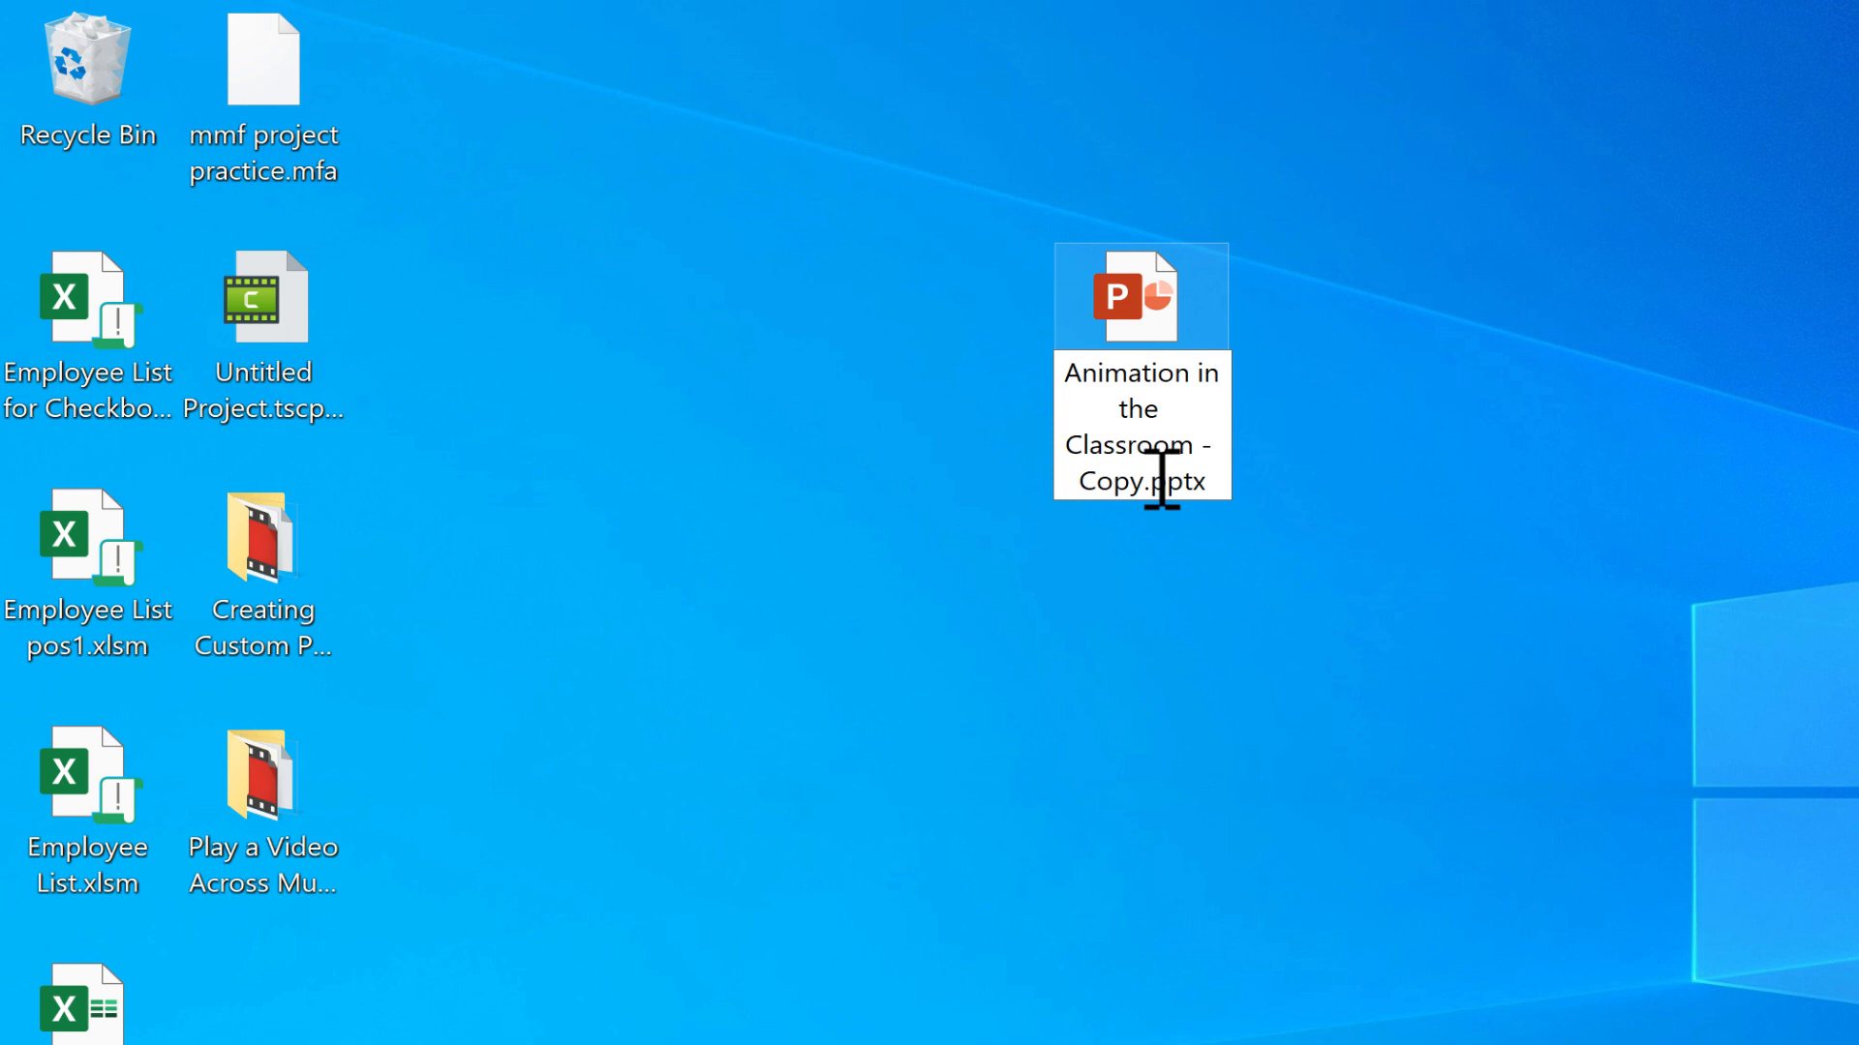
{"action": "double_click", "coordinate": [1177, 481]}
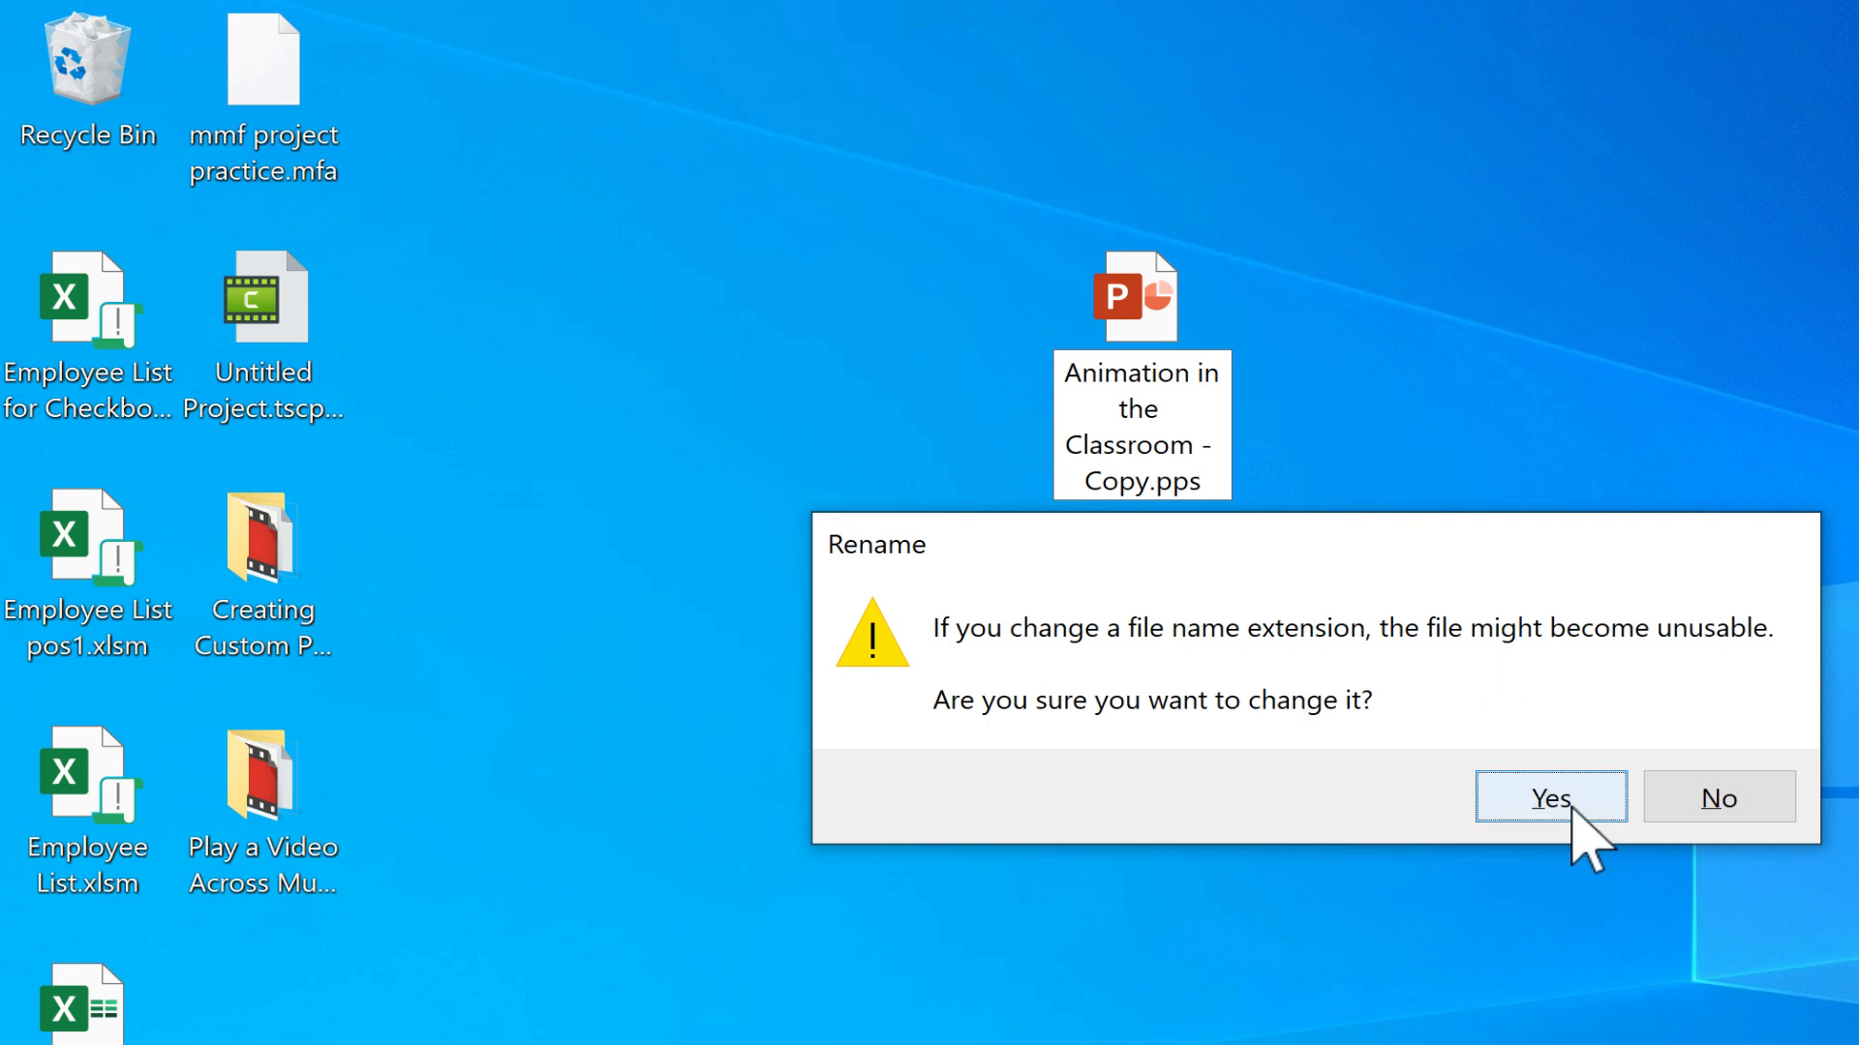
{"action": "left_click", "coordinate": [1551, 798]}
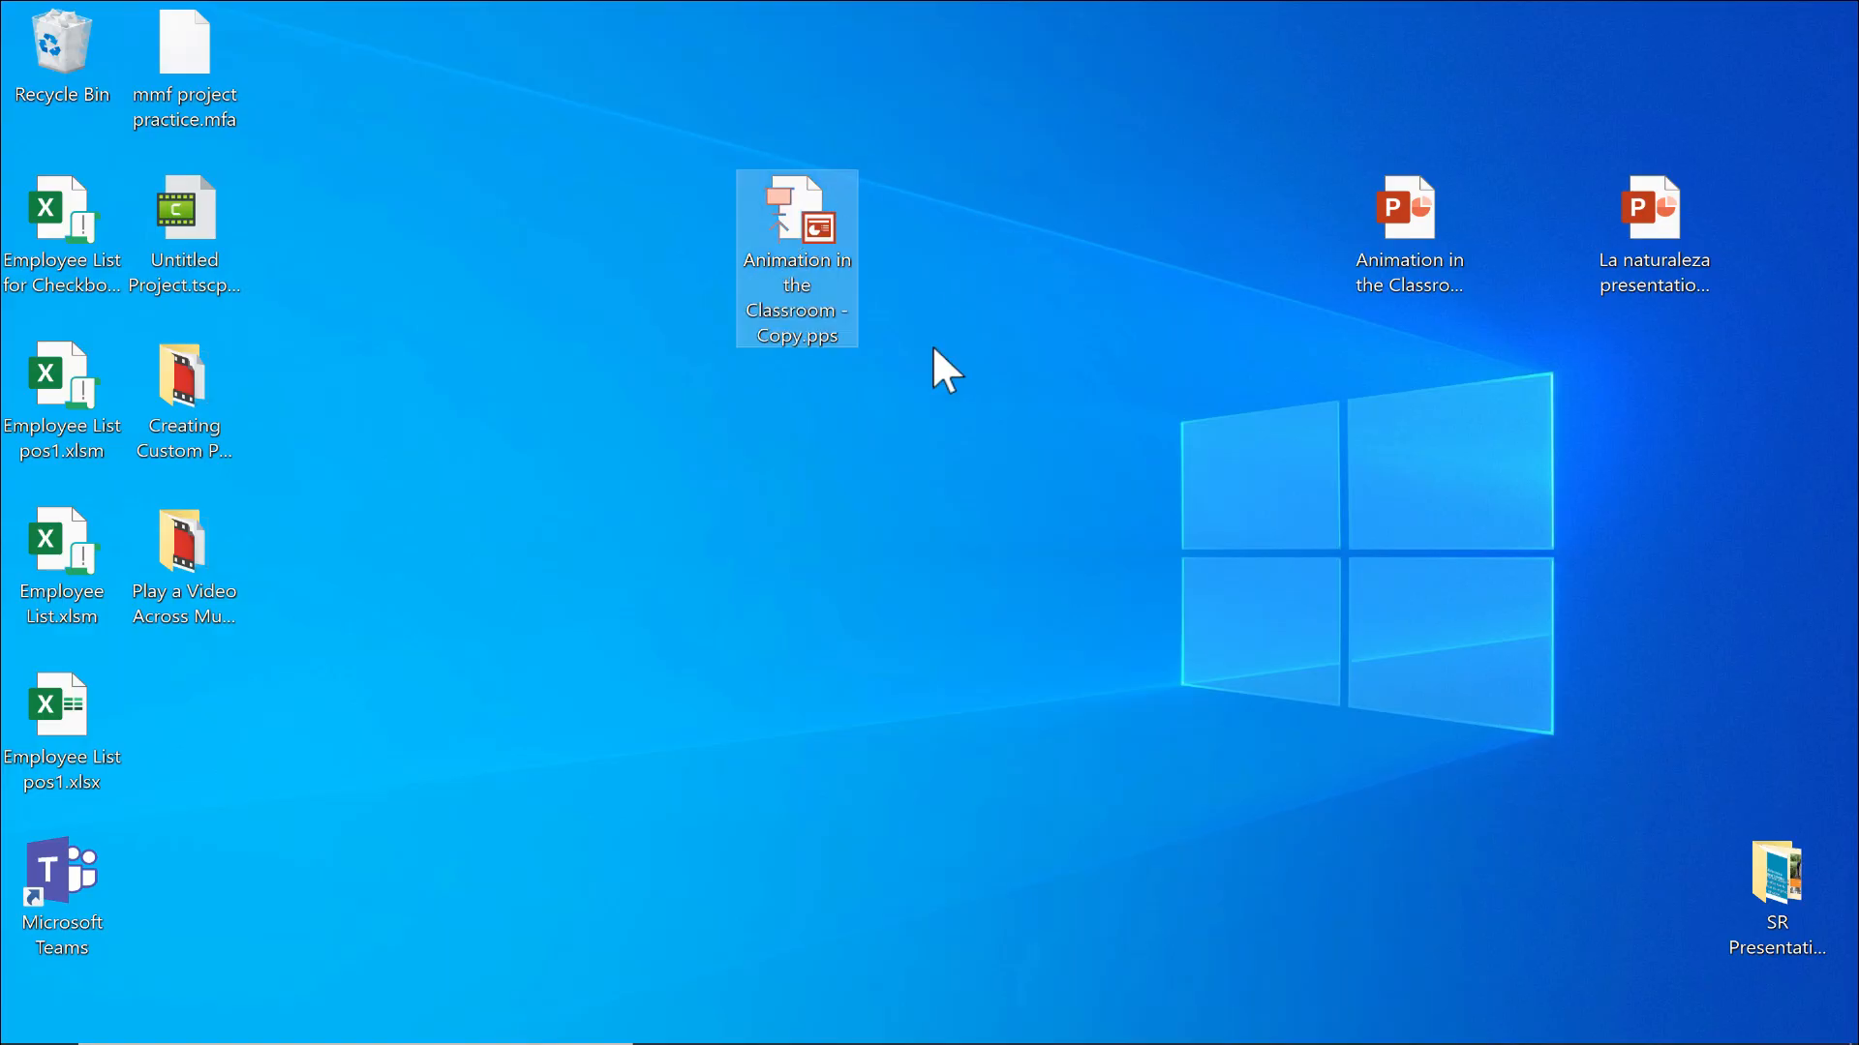
- Select the original Animation in the Classroom.pptx after the .pps copy is removed
{"action": "left_click", "coordinate": [1409, 209]}
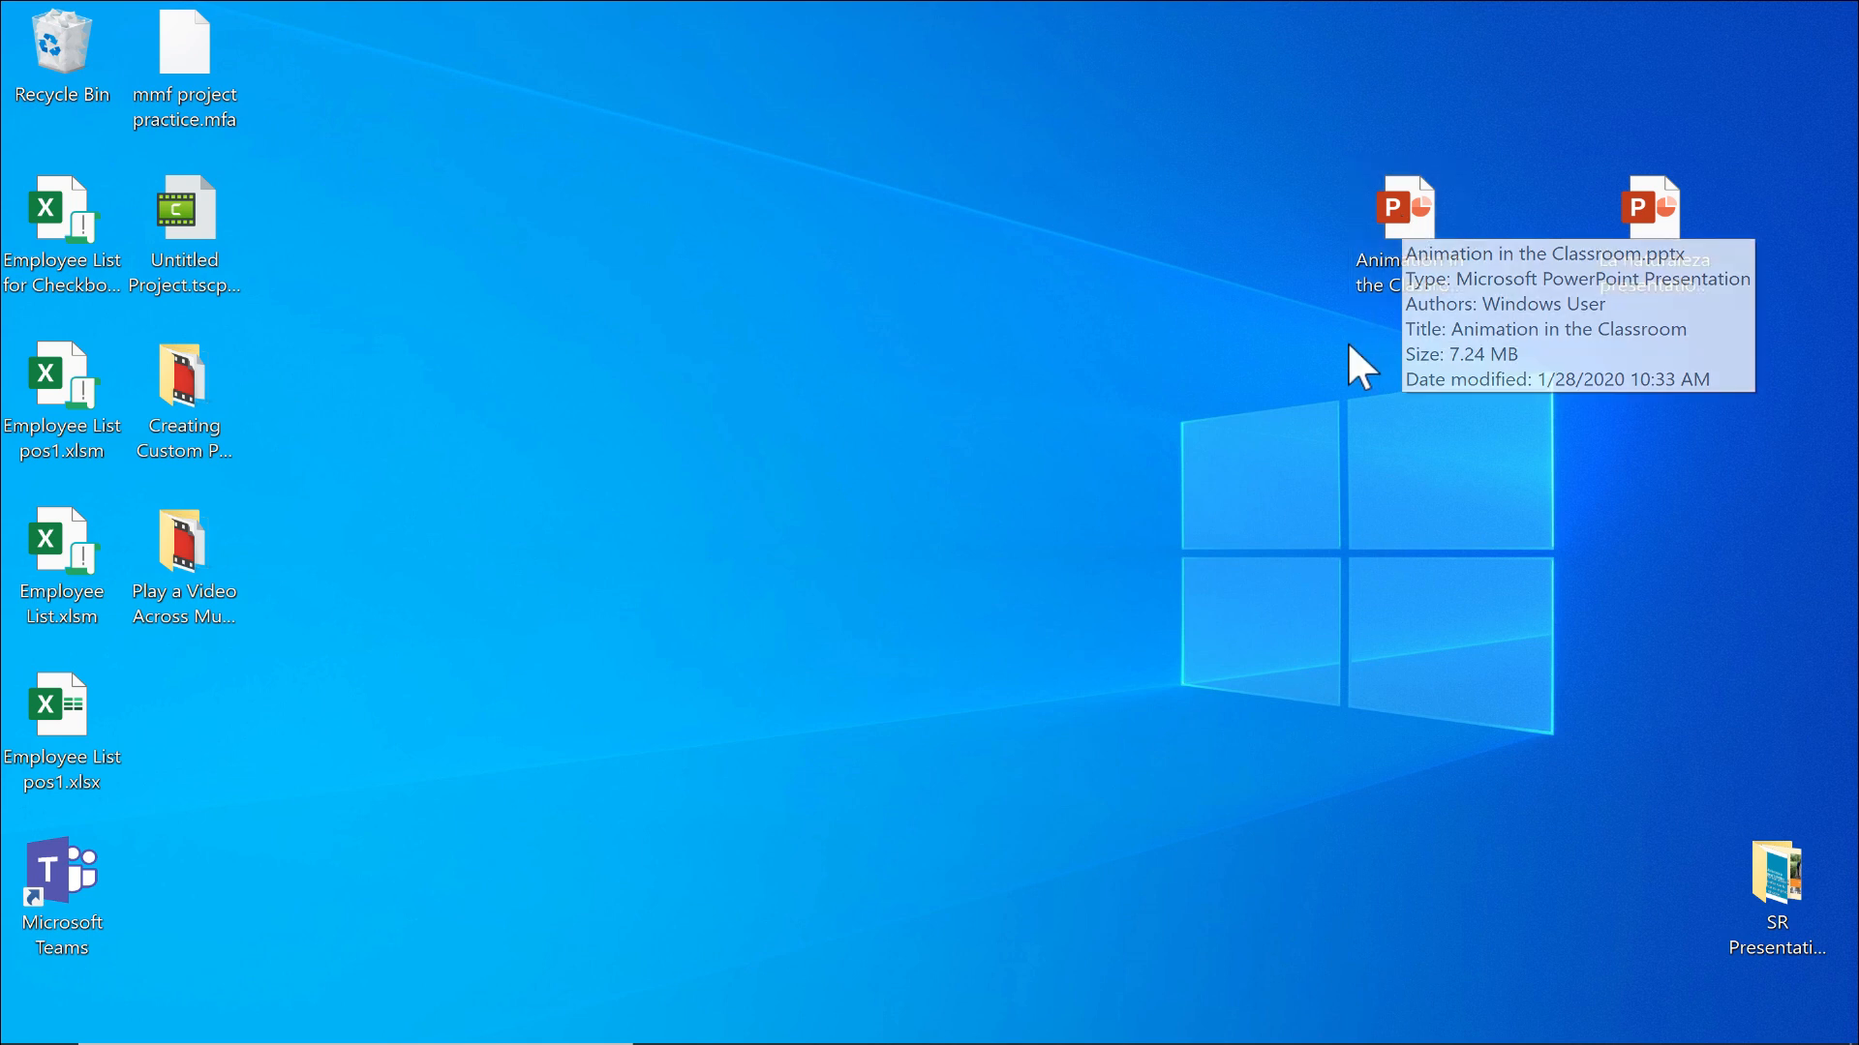
{"action": "mouse_move", "coordinate": [1336, 364]}
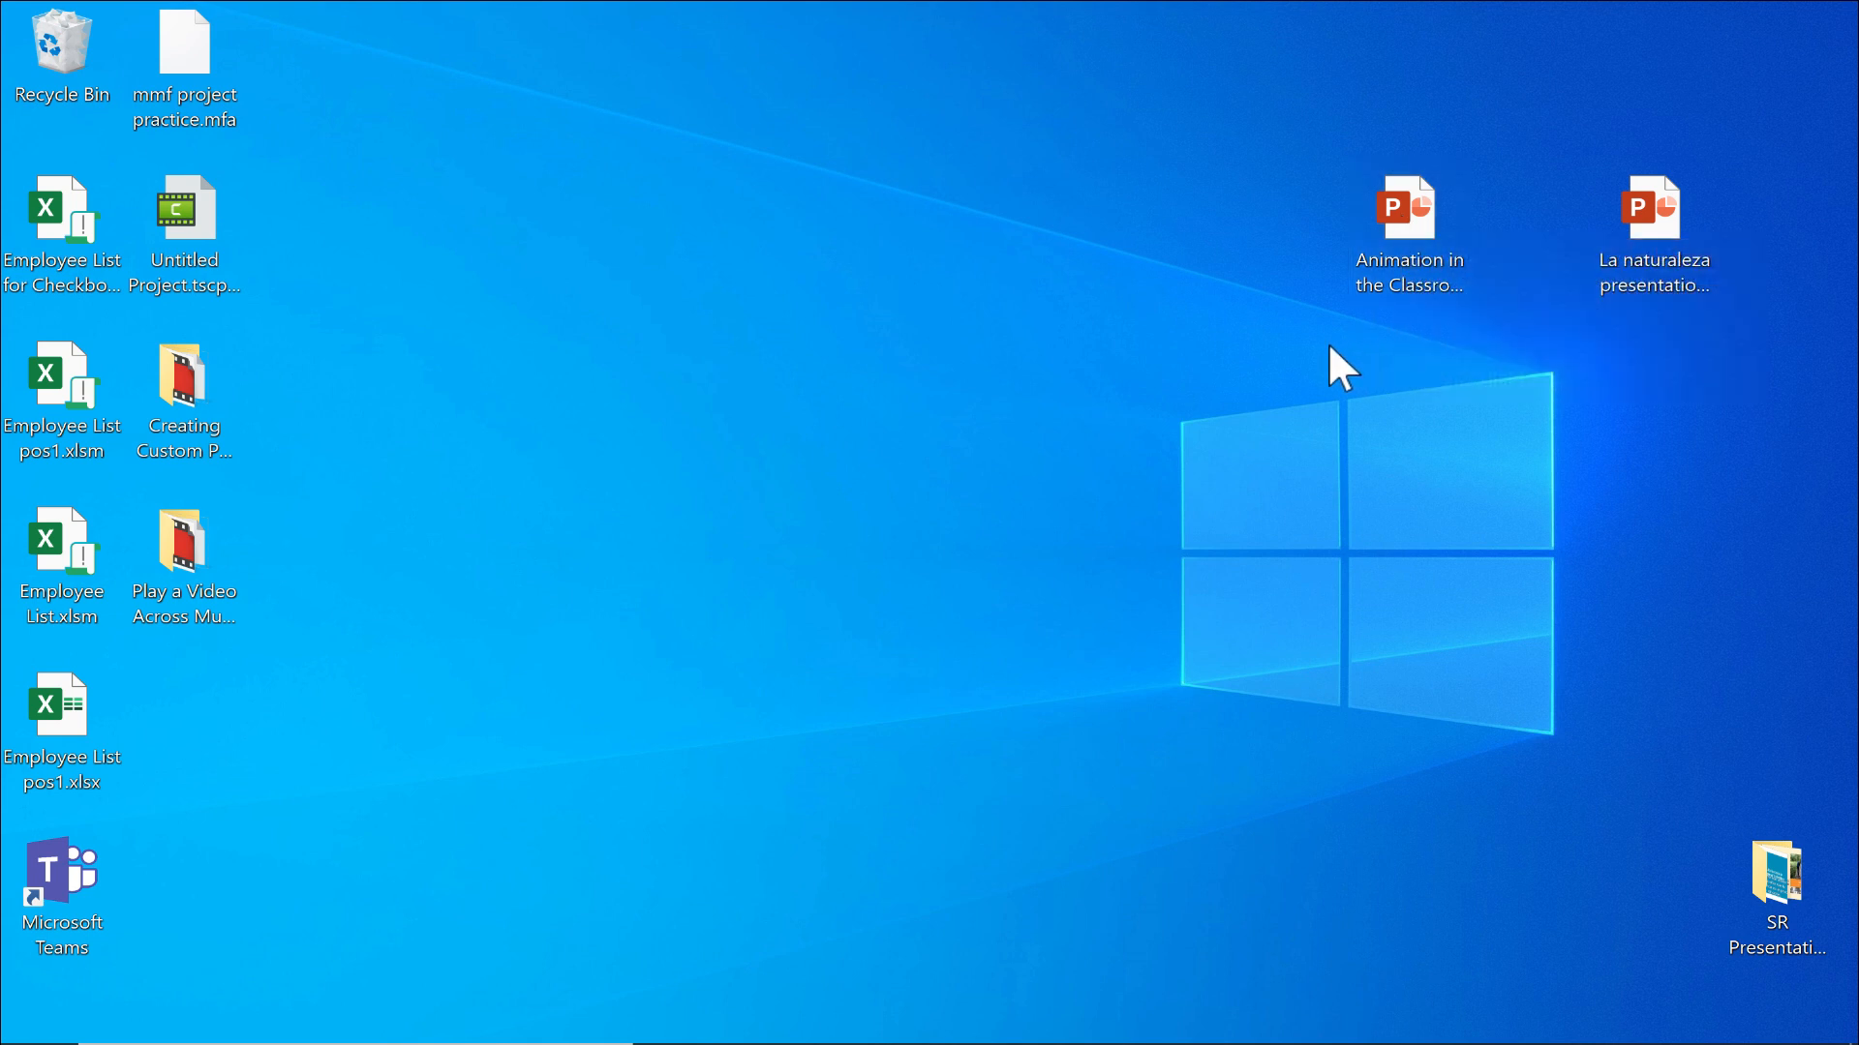
{"action": "mouse_move", "coordinate": [1409, 242]}
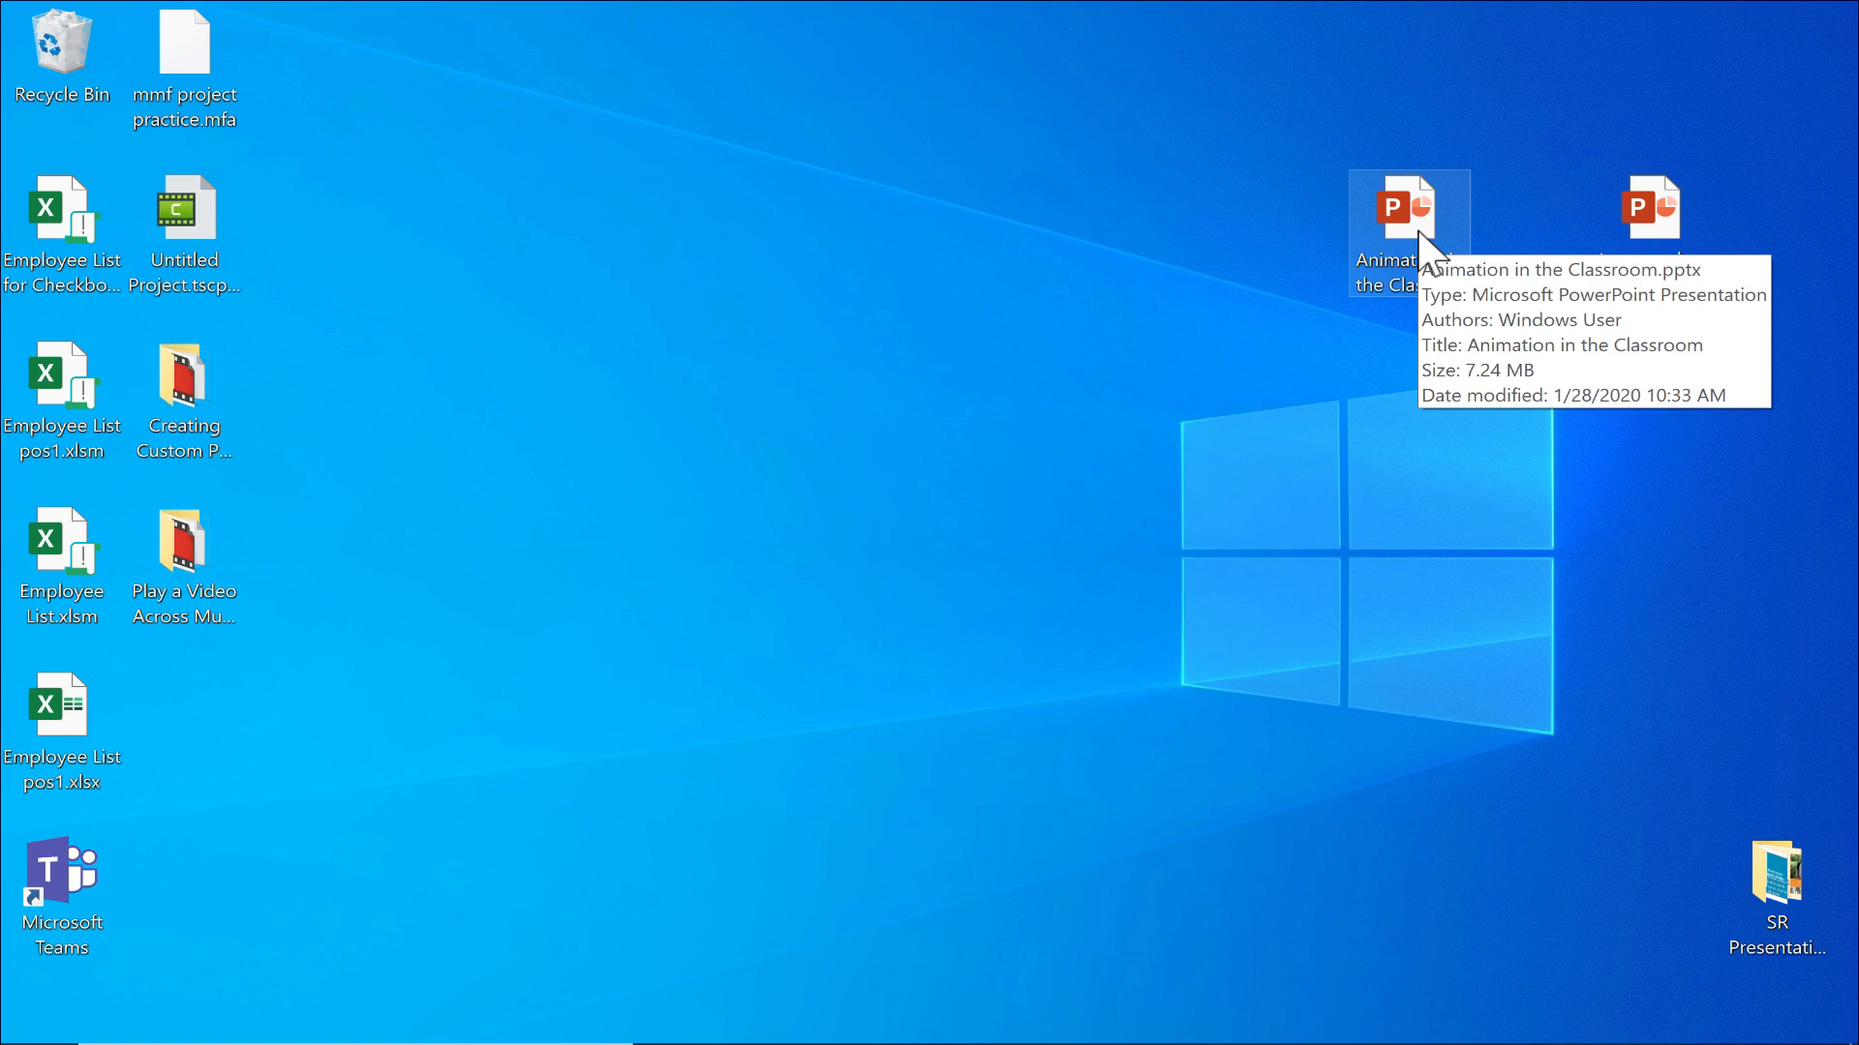
{"action": "double_click", "coordinate": [1401, 209]}
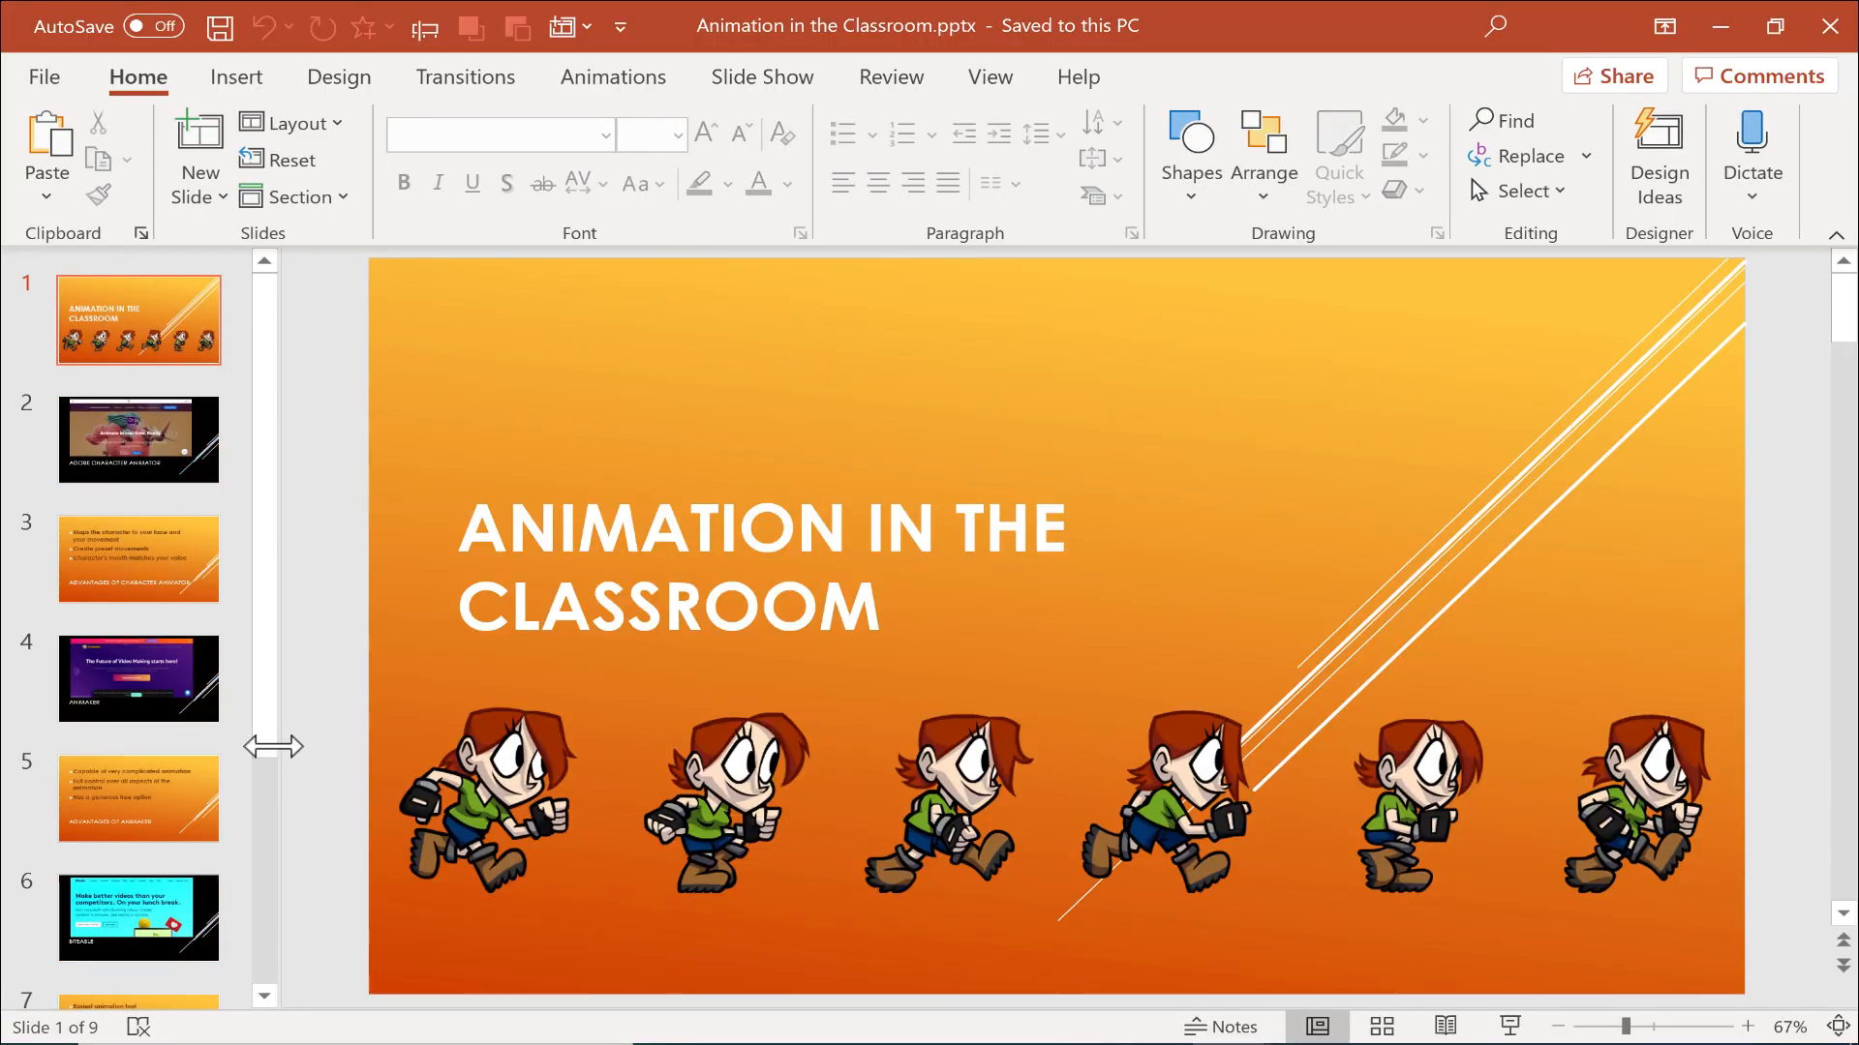
{"action": "scroll", "scroll_direction": "down", "scroll_amount": 3}
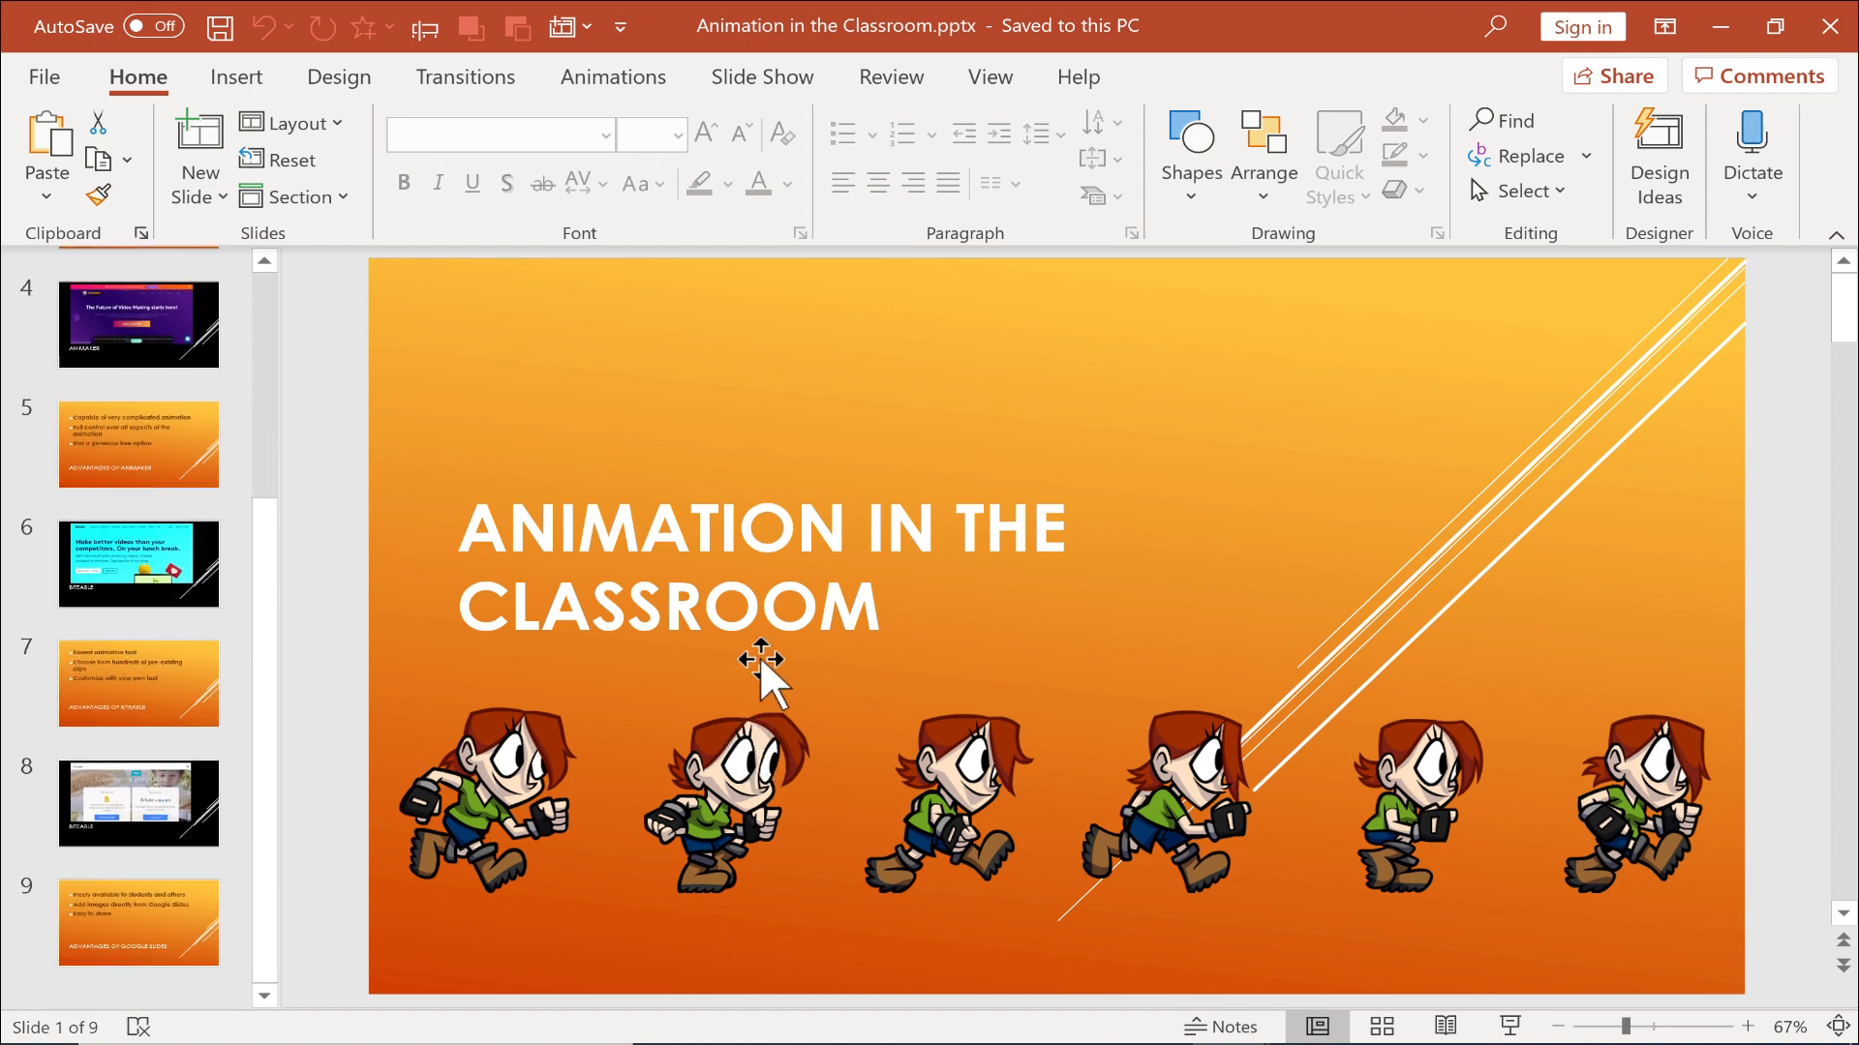
{"action": "mouse_move", "coordinate": [796, 627]}
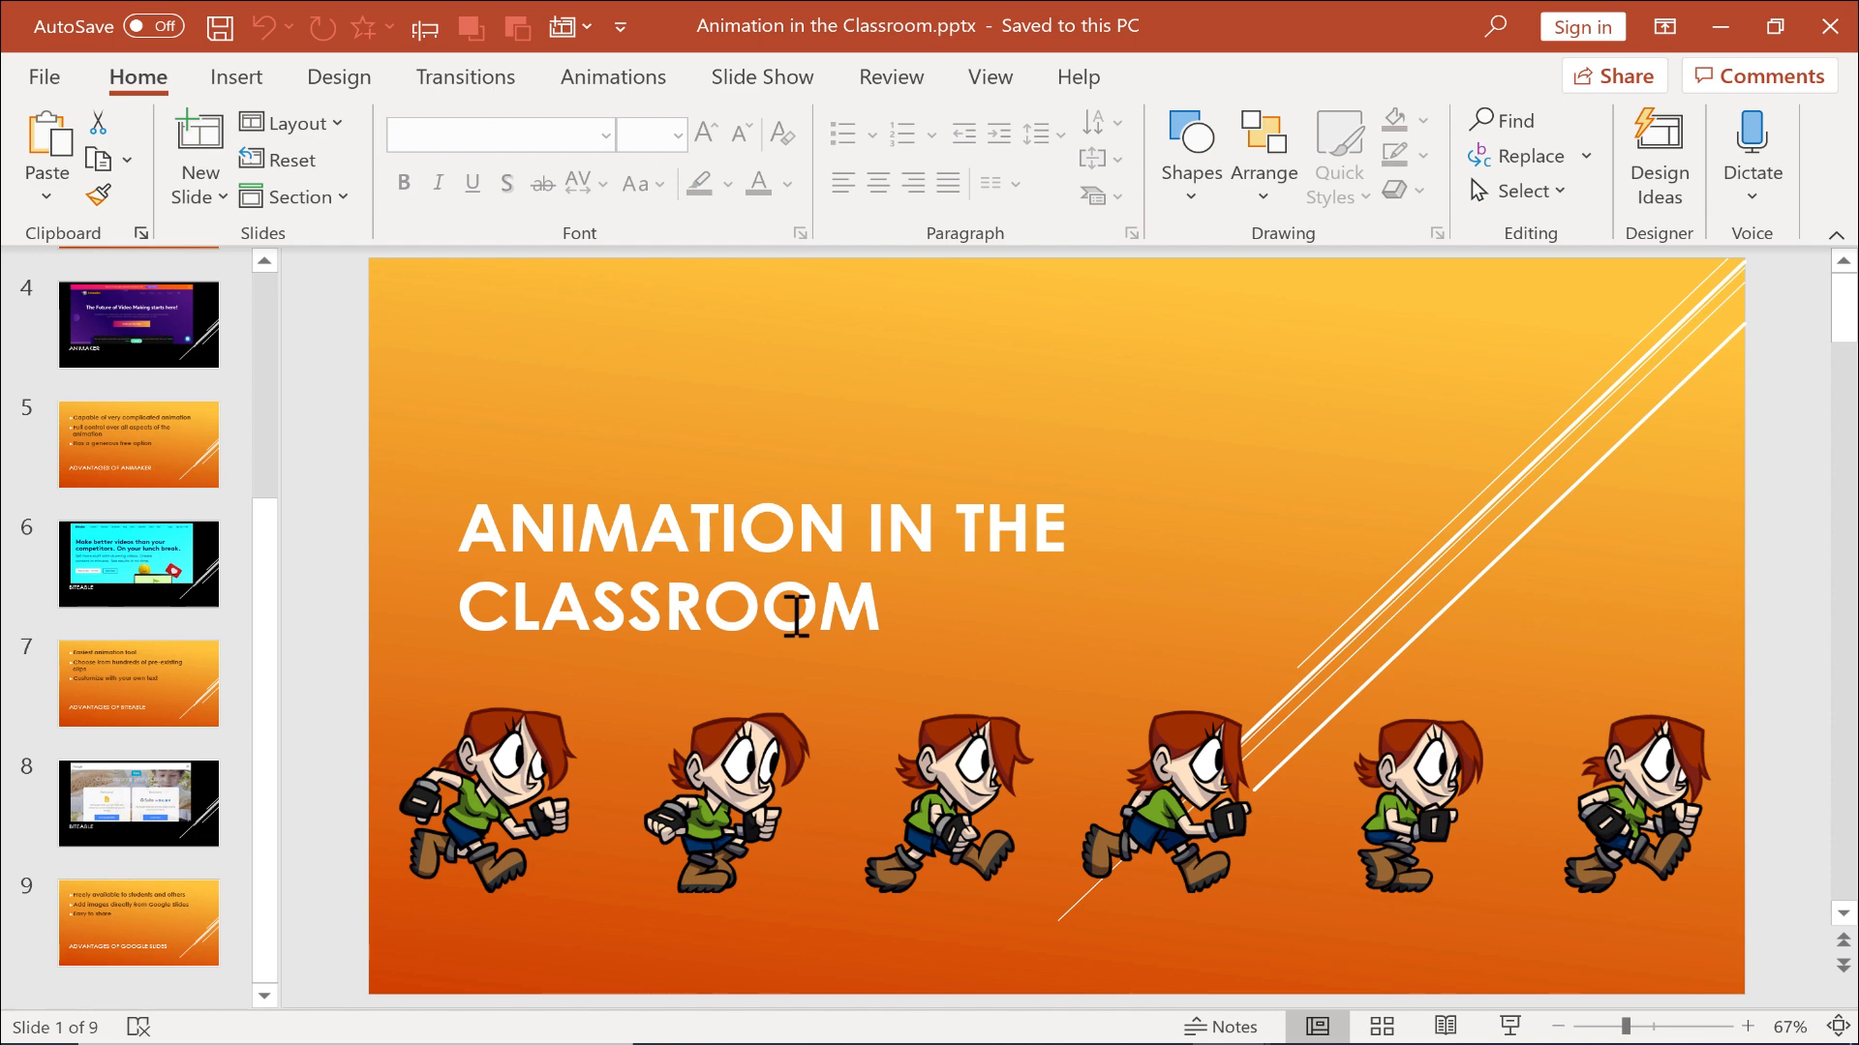
{"action": "left_click", "coordinate": [751, 790]}
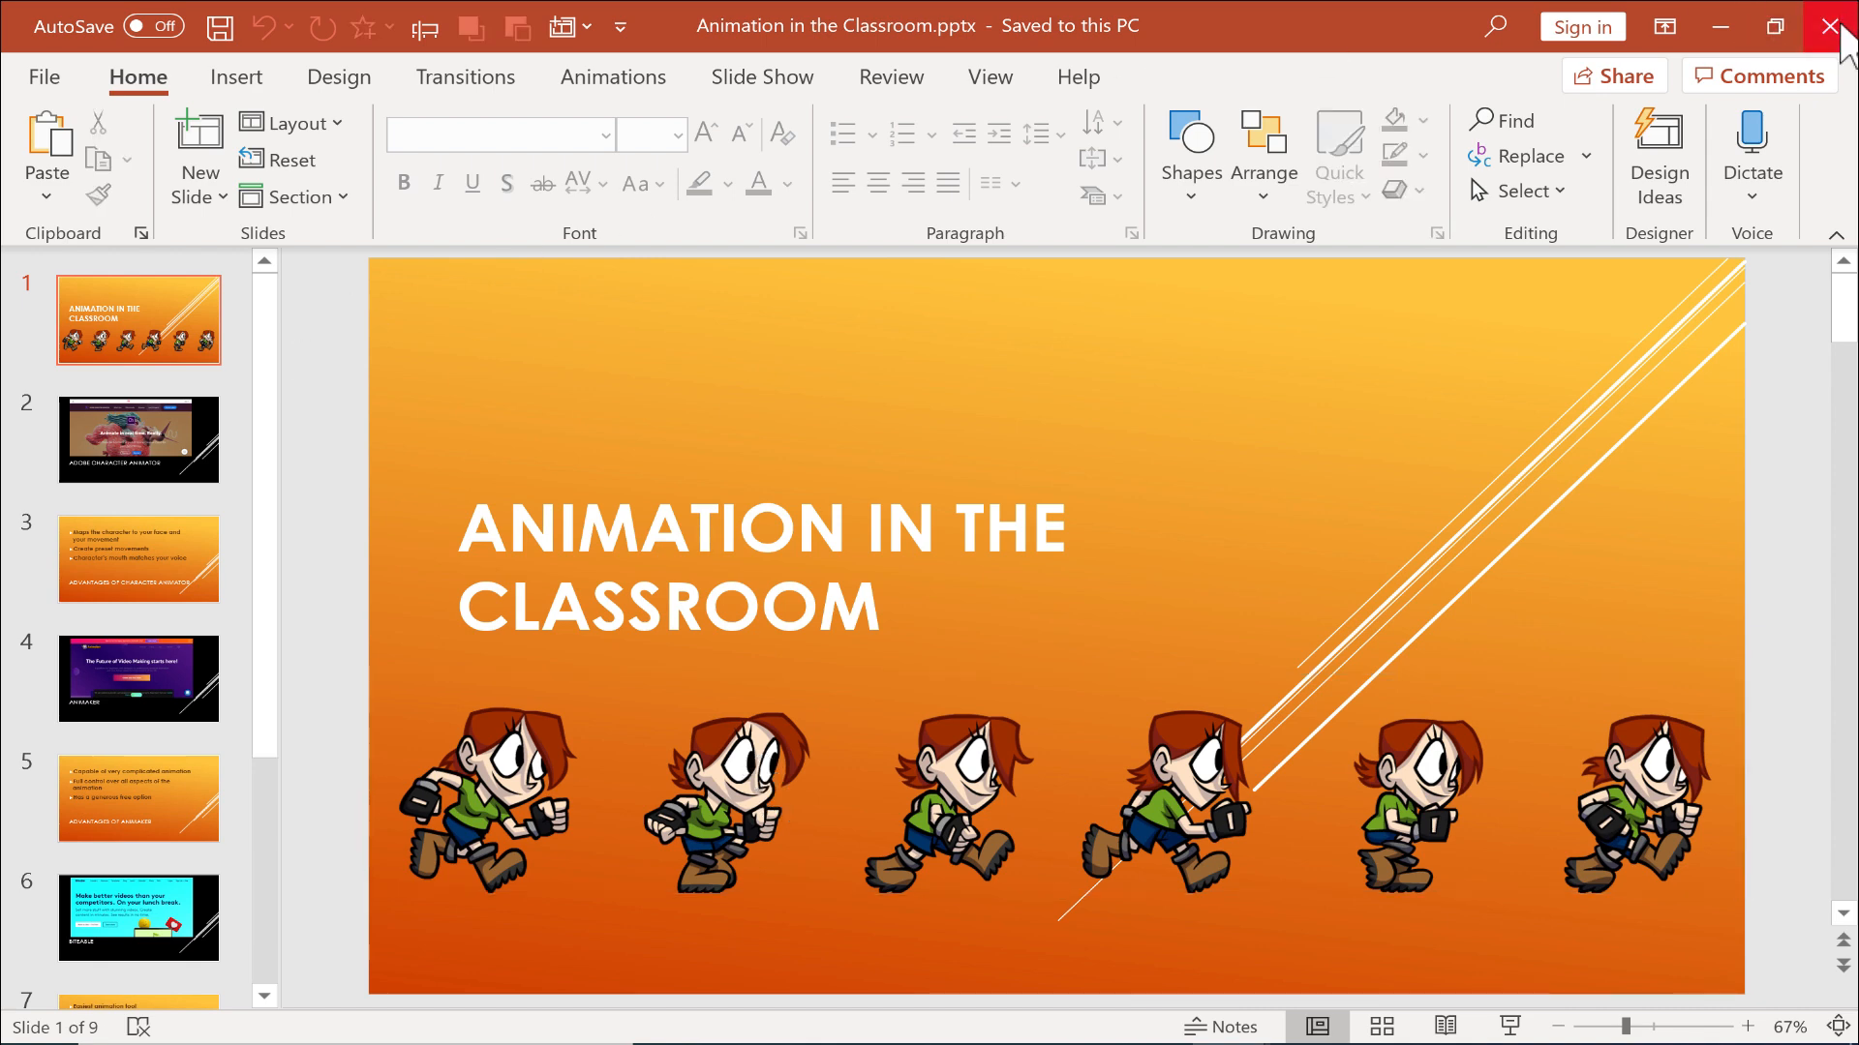
{"action": "left_click", "coordinate": [1830, 29]}
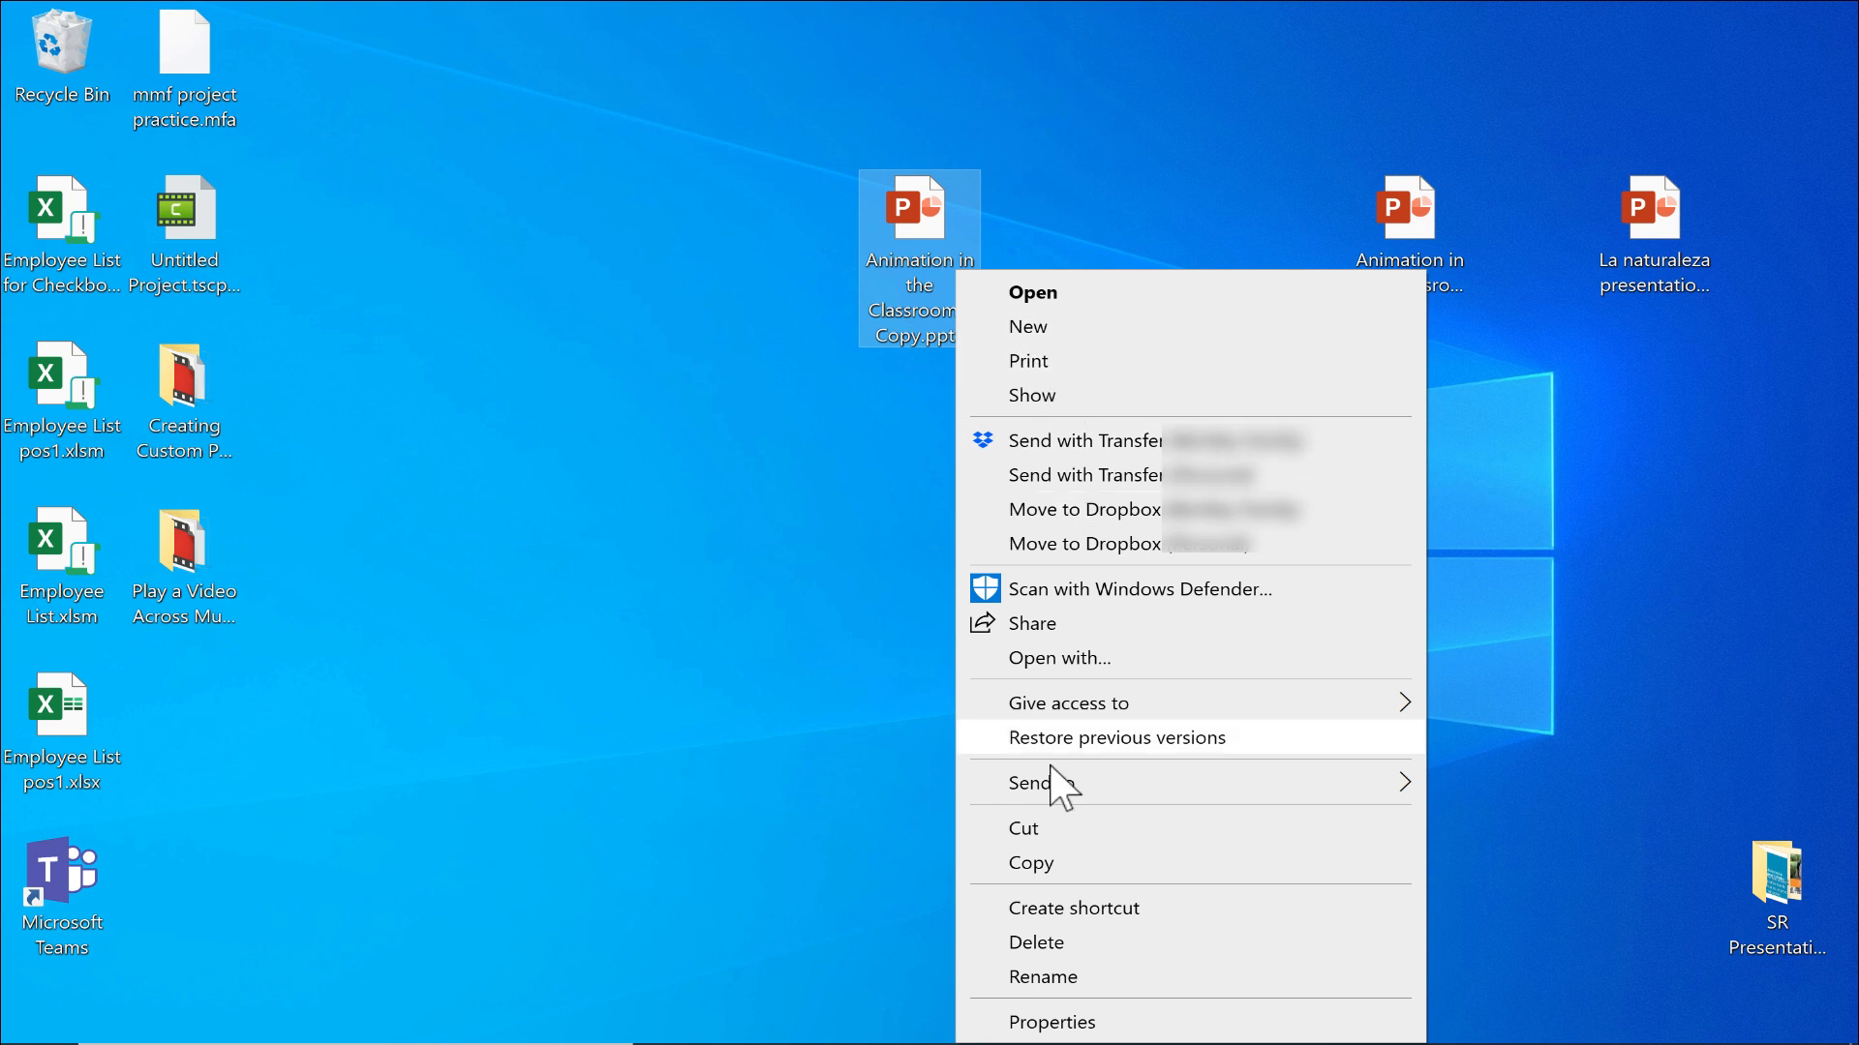
- Rename the new presentation copy's extension to .zip and confirm the change
{"action": "left_click", "coordinate": [1041, 975]}
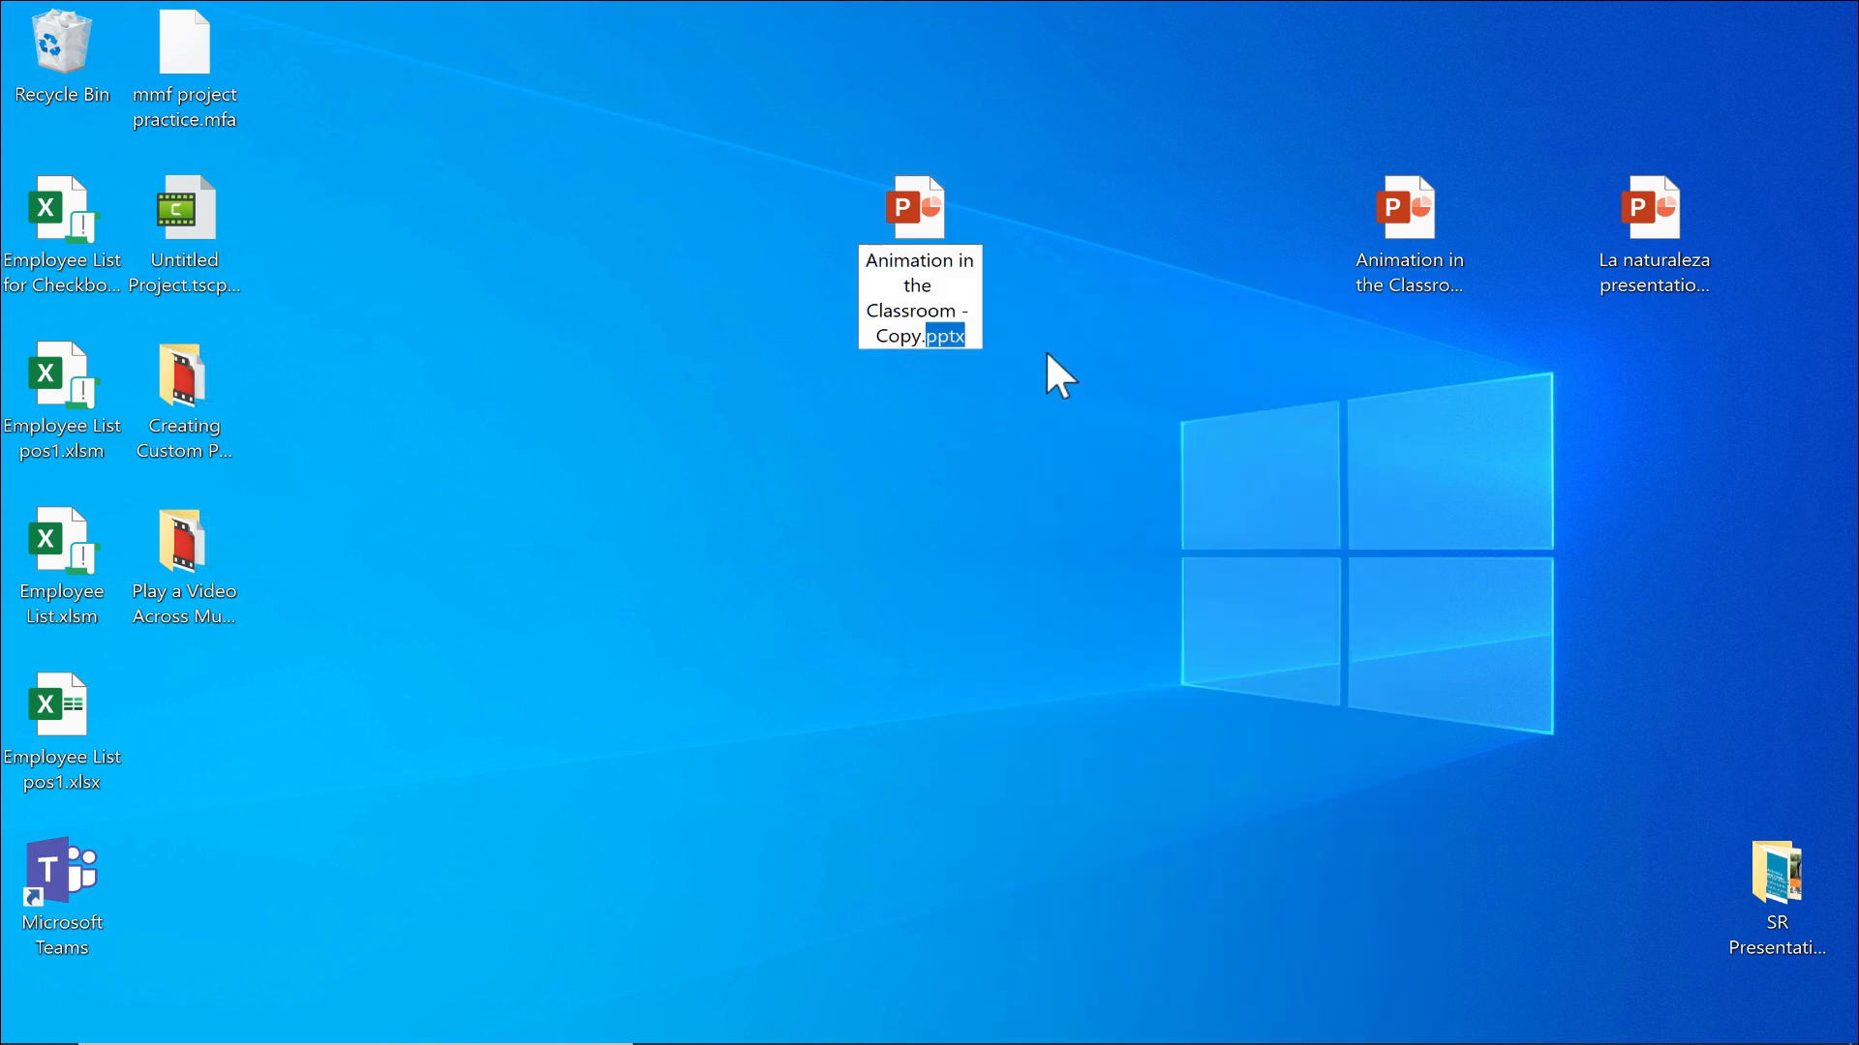
{"action": "type", "text": "zi"}
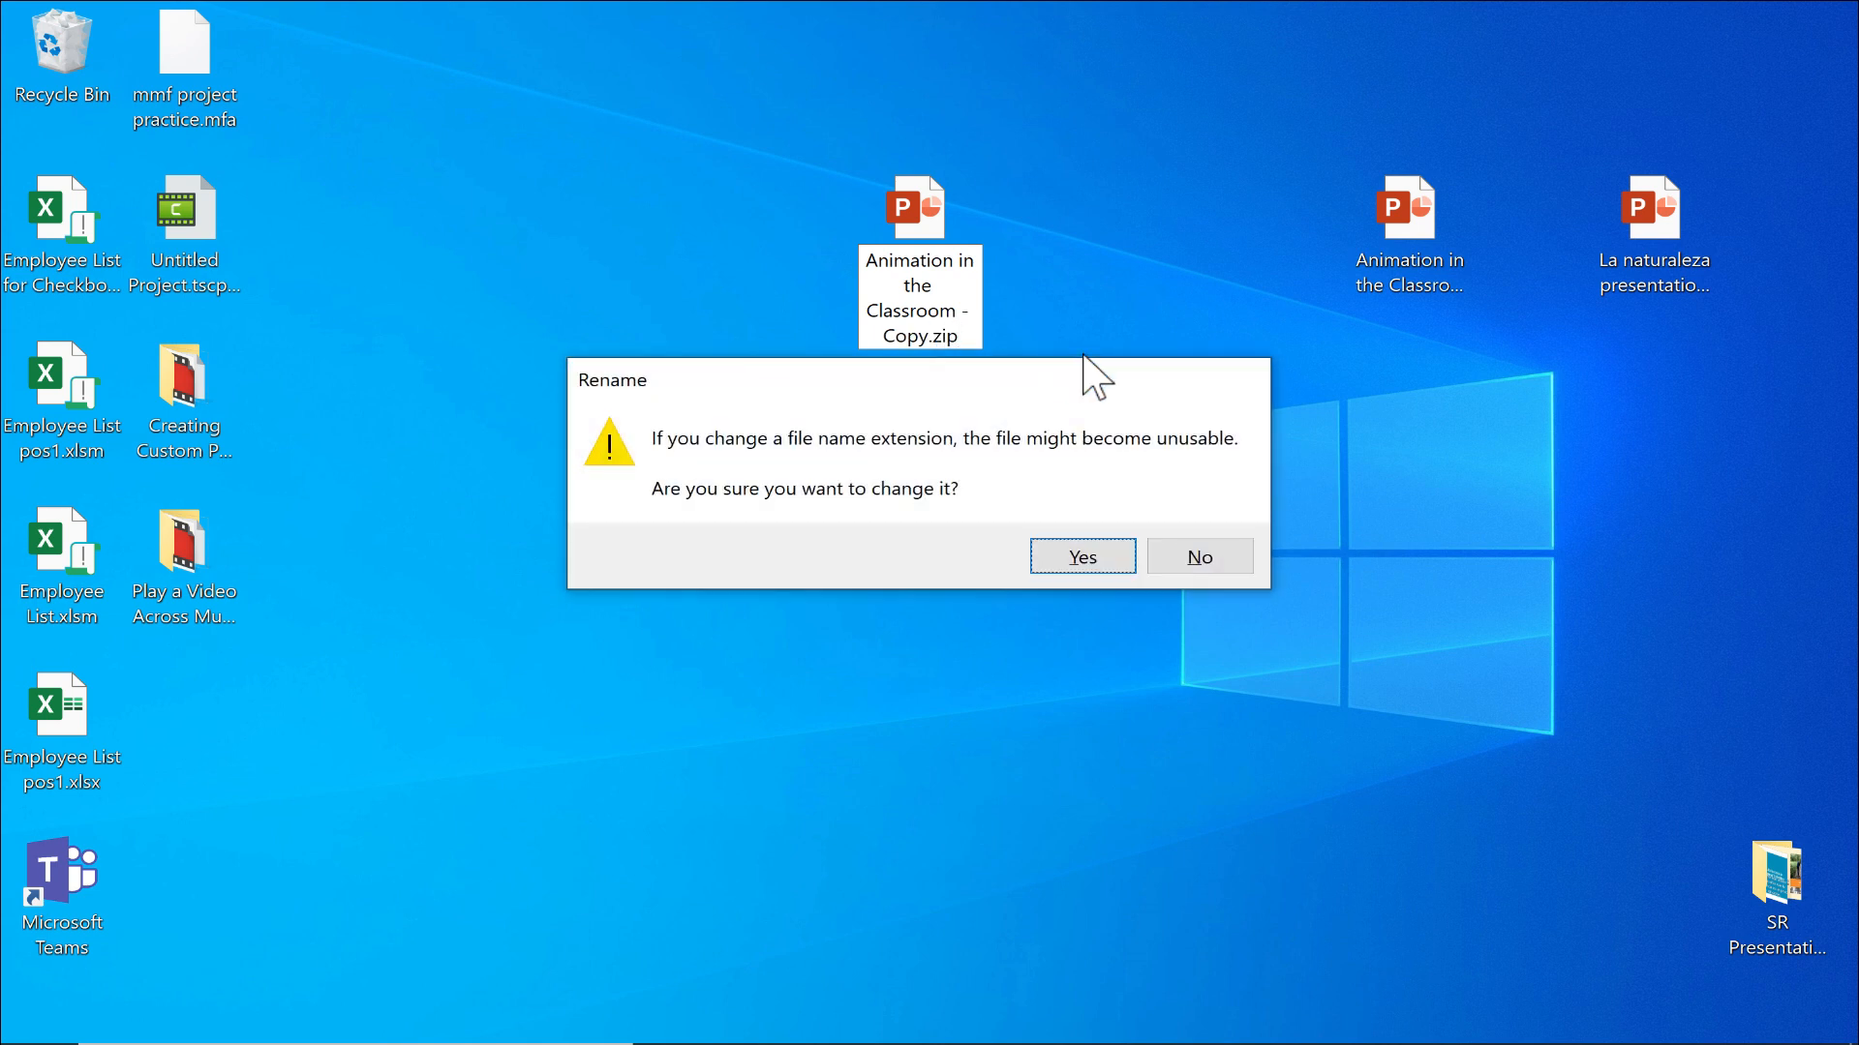
{"action": "left_click", "coordinate": [1083, 558]}
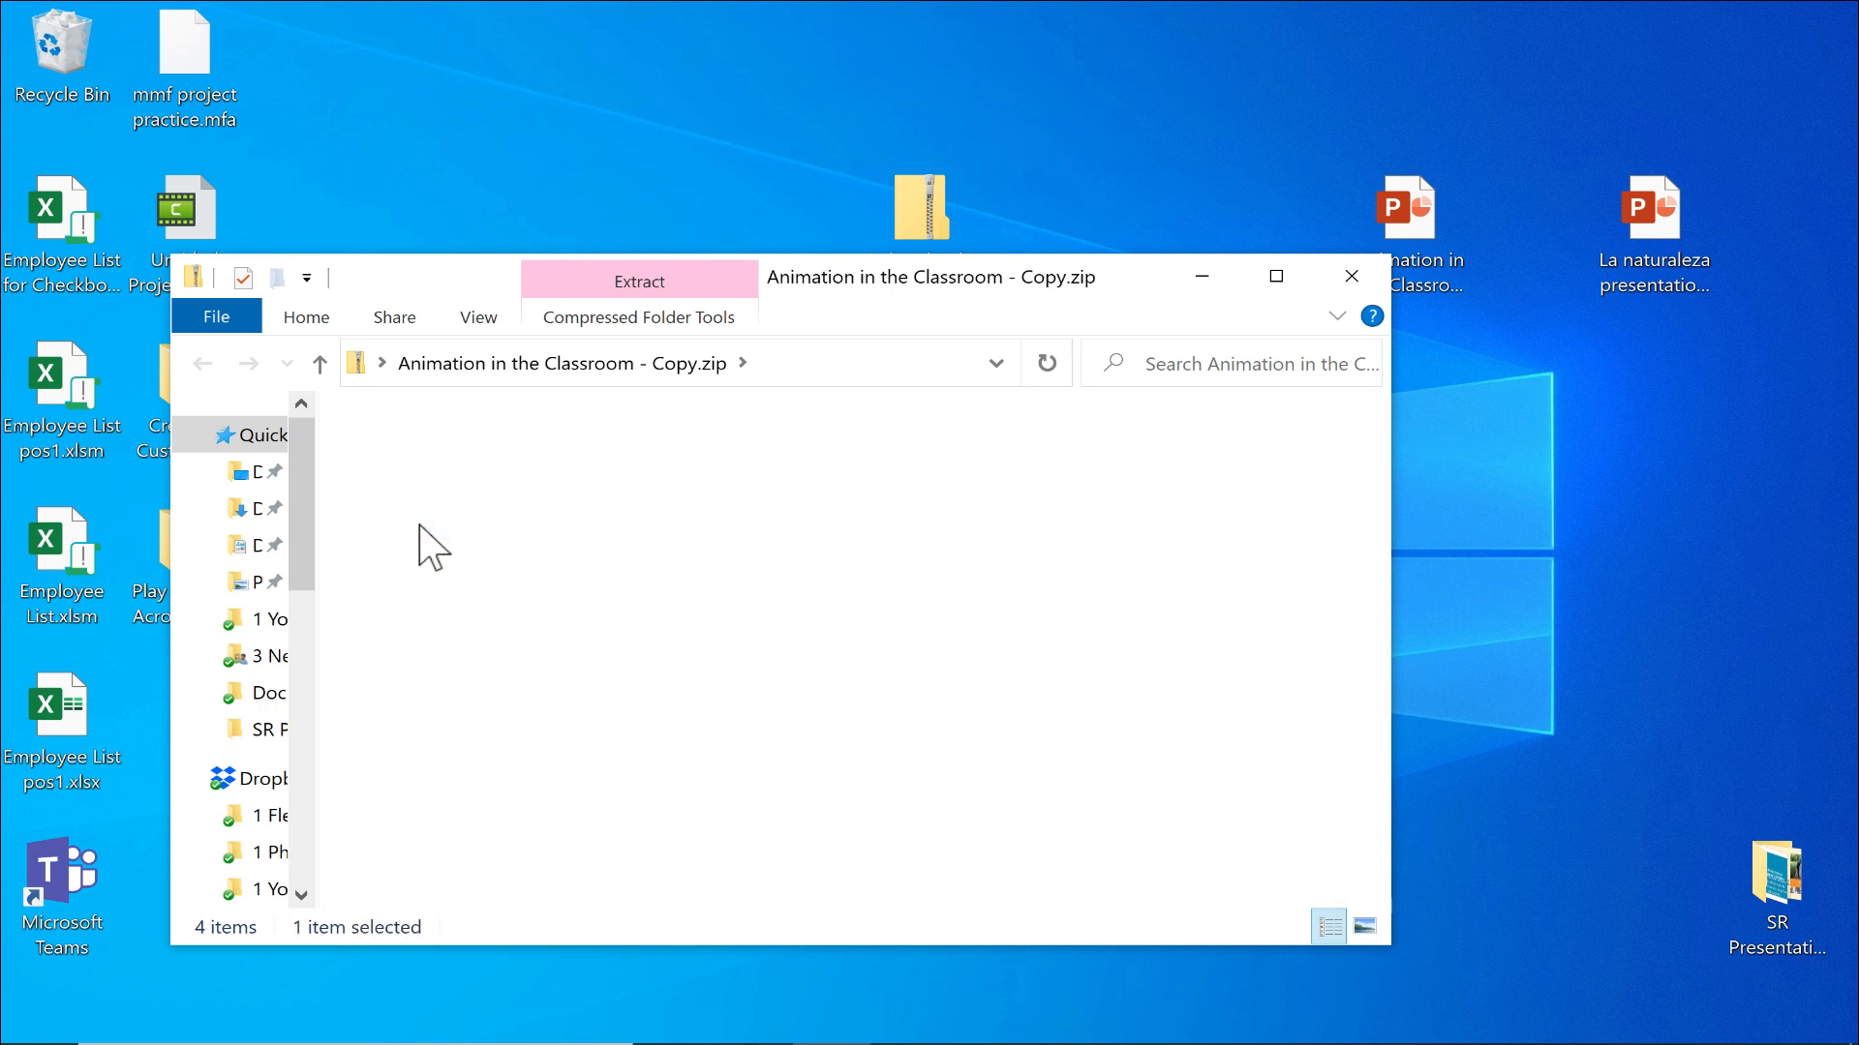
- Browse into ppt > media, view an embedded slide image in Photos, then close the archive
{"action": "double_click", "coordinate": [406, 492]}
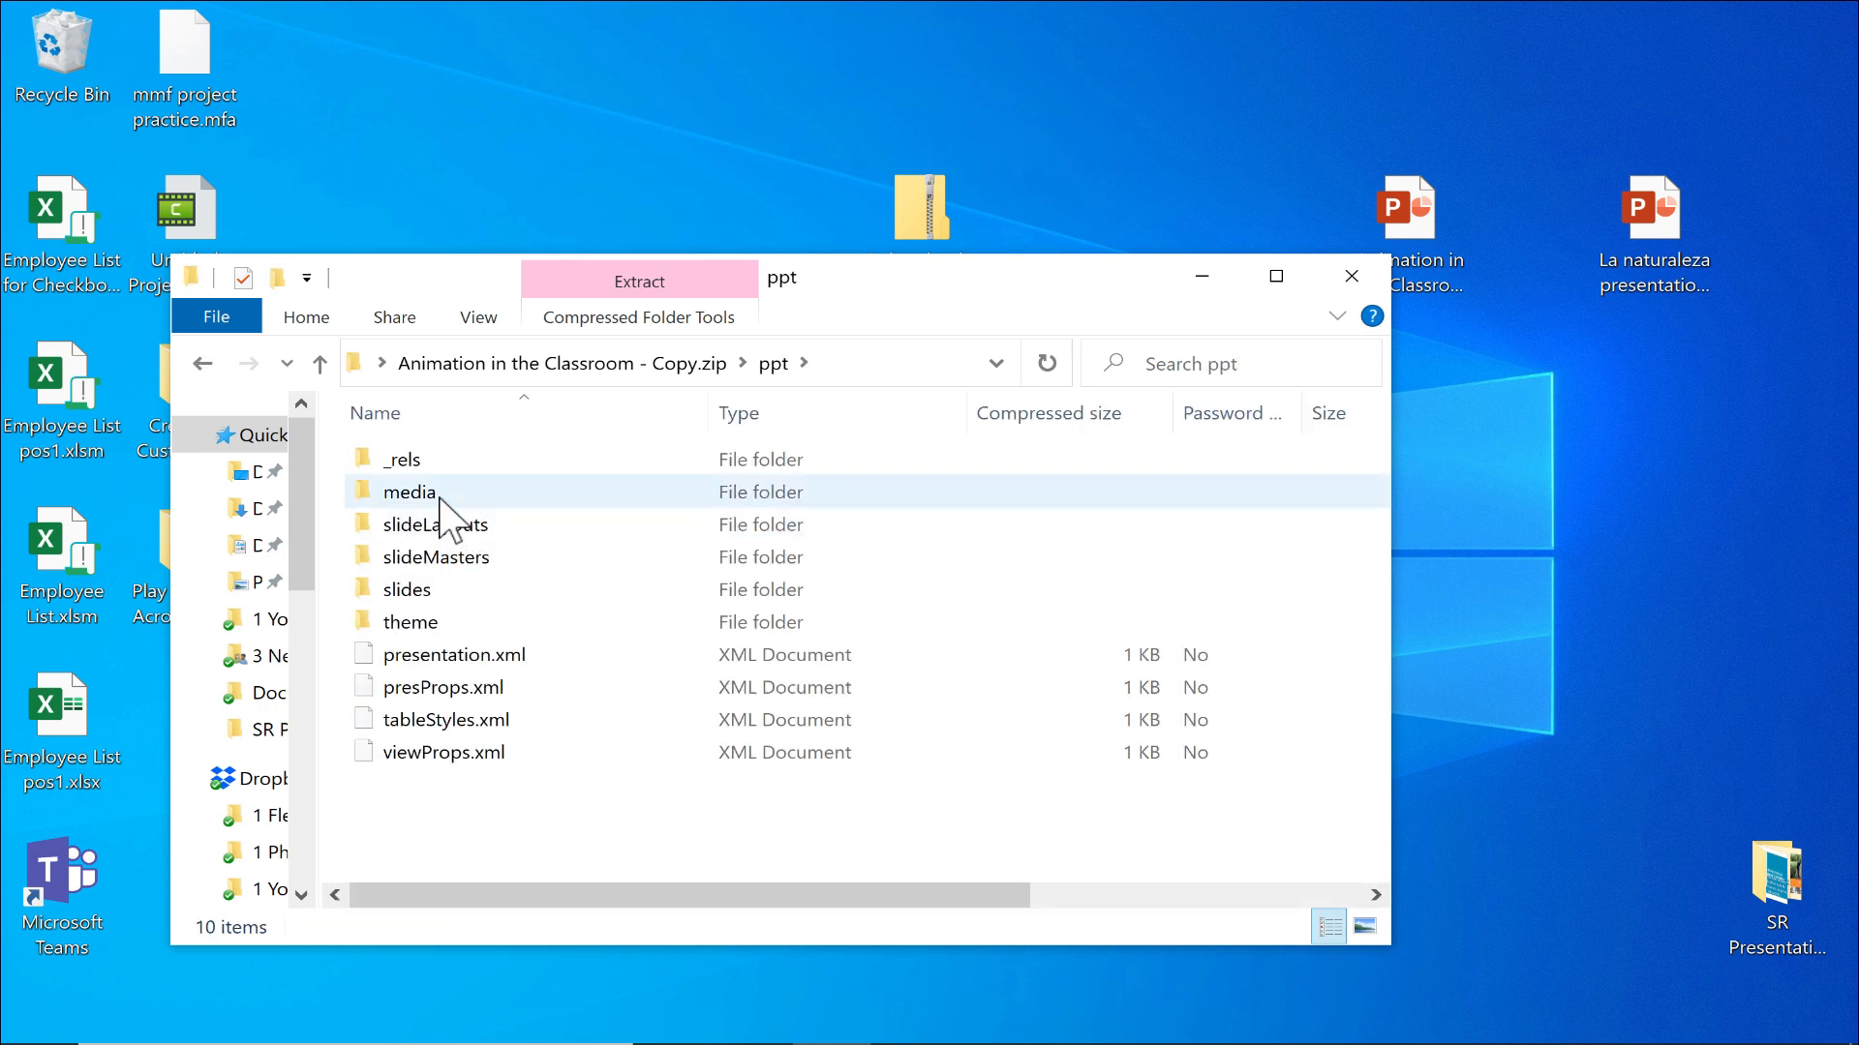
{"action": "mouse_move", "coordinate": [437, 519]}
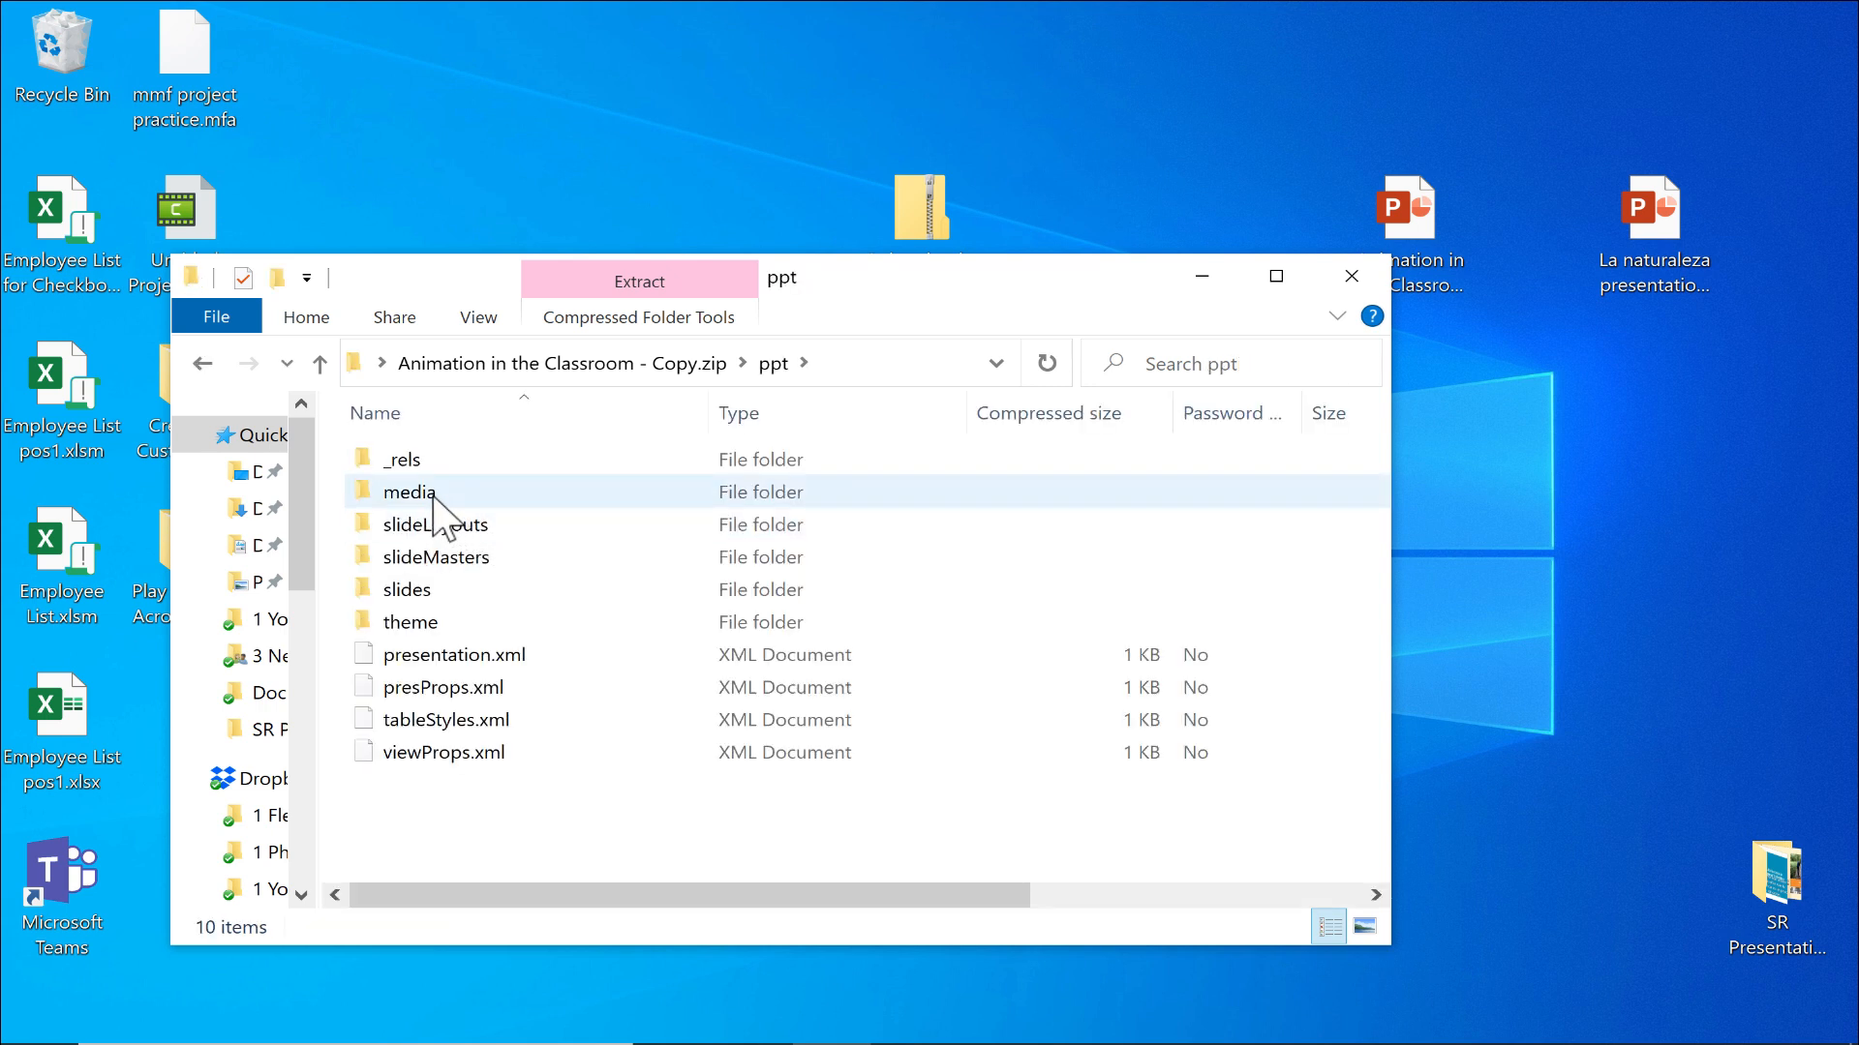
{"action": "left_click", "coordinate": [407, 492]}
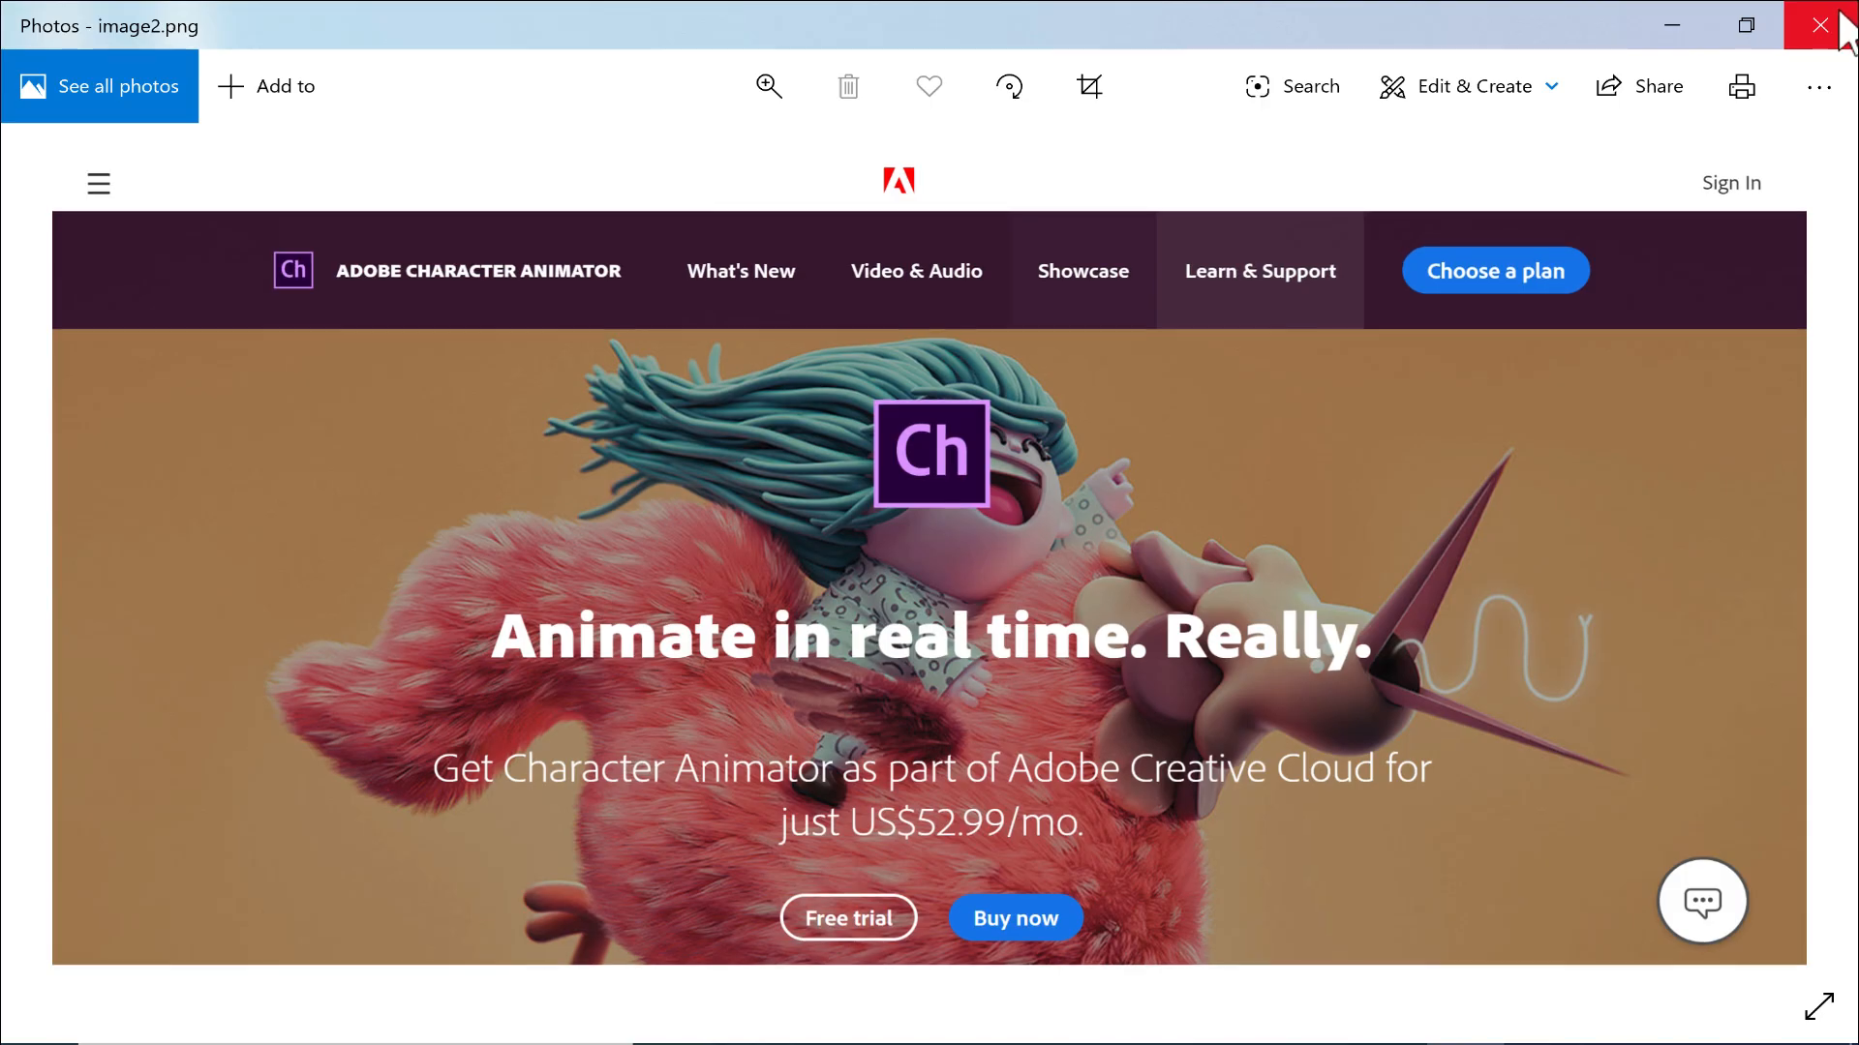
{"action": "left_click", "coordinate": [1816, 27]}
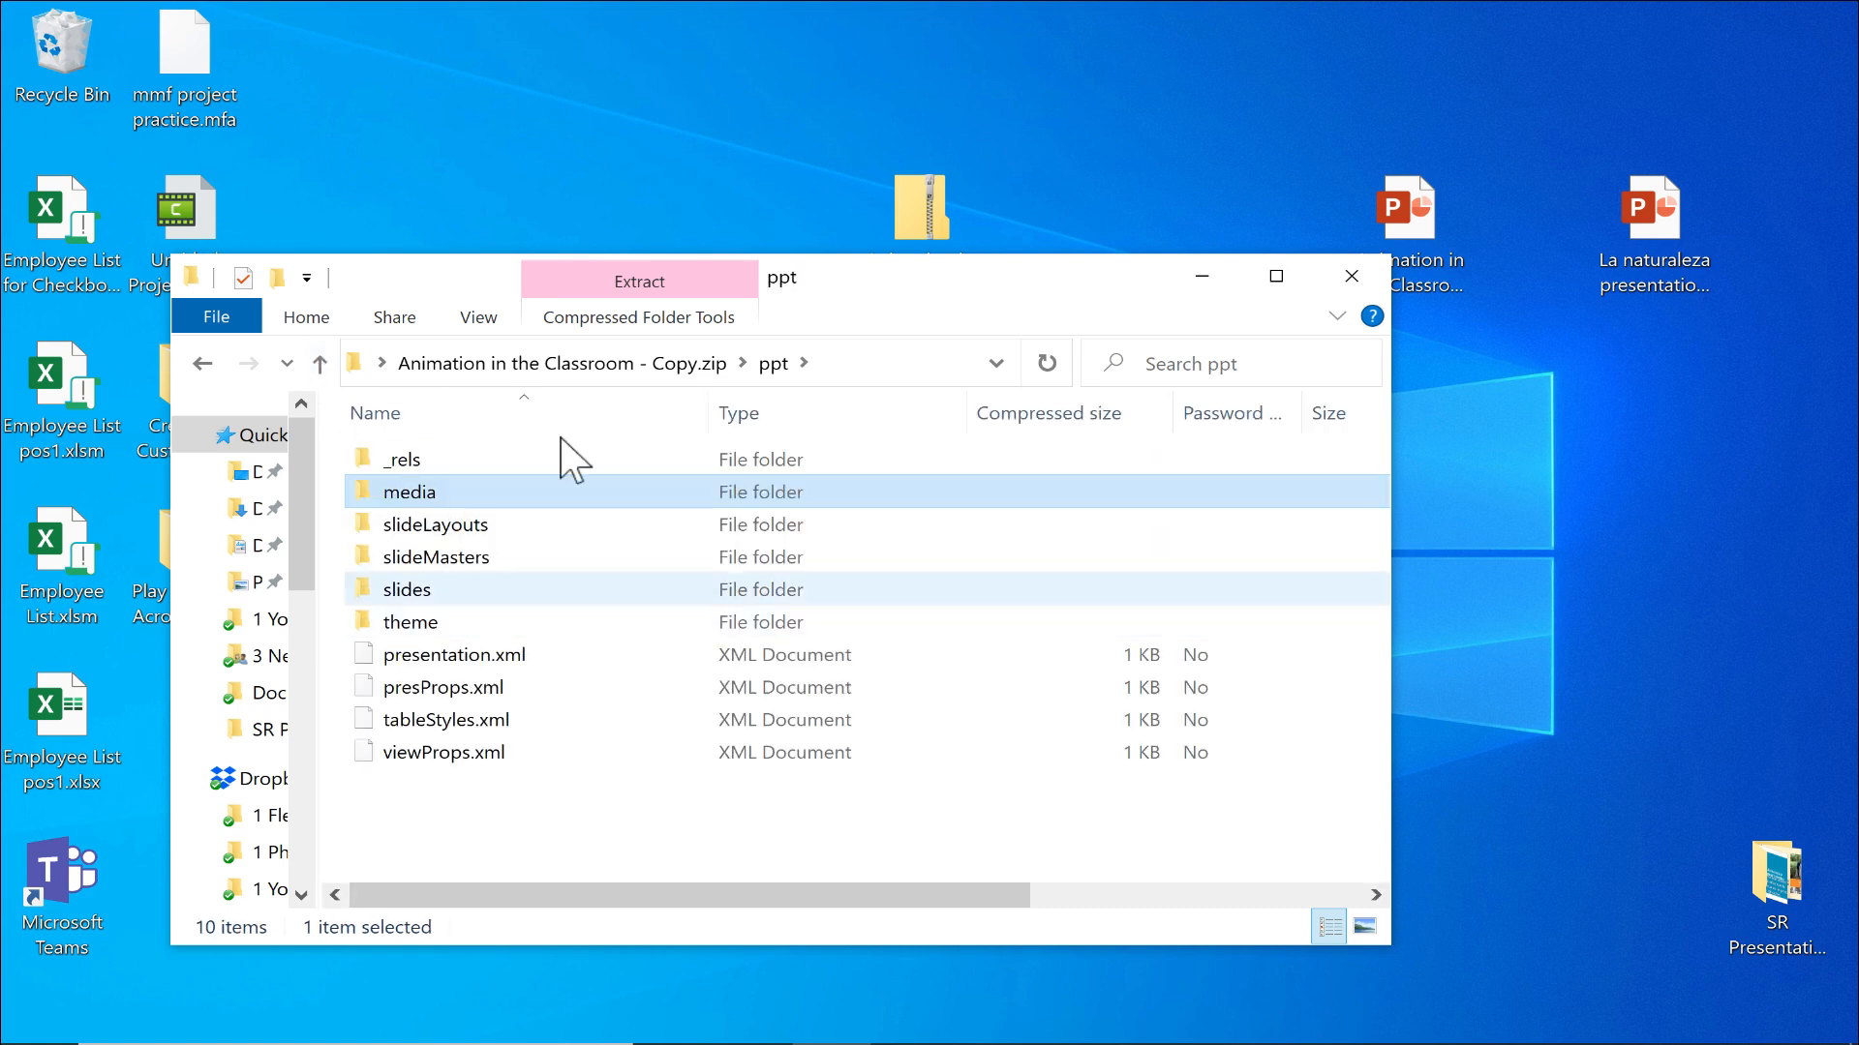
{"action": "left_click", "coordinate": [1349, 275]}
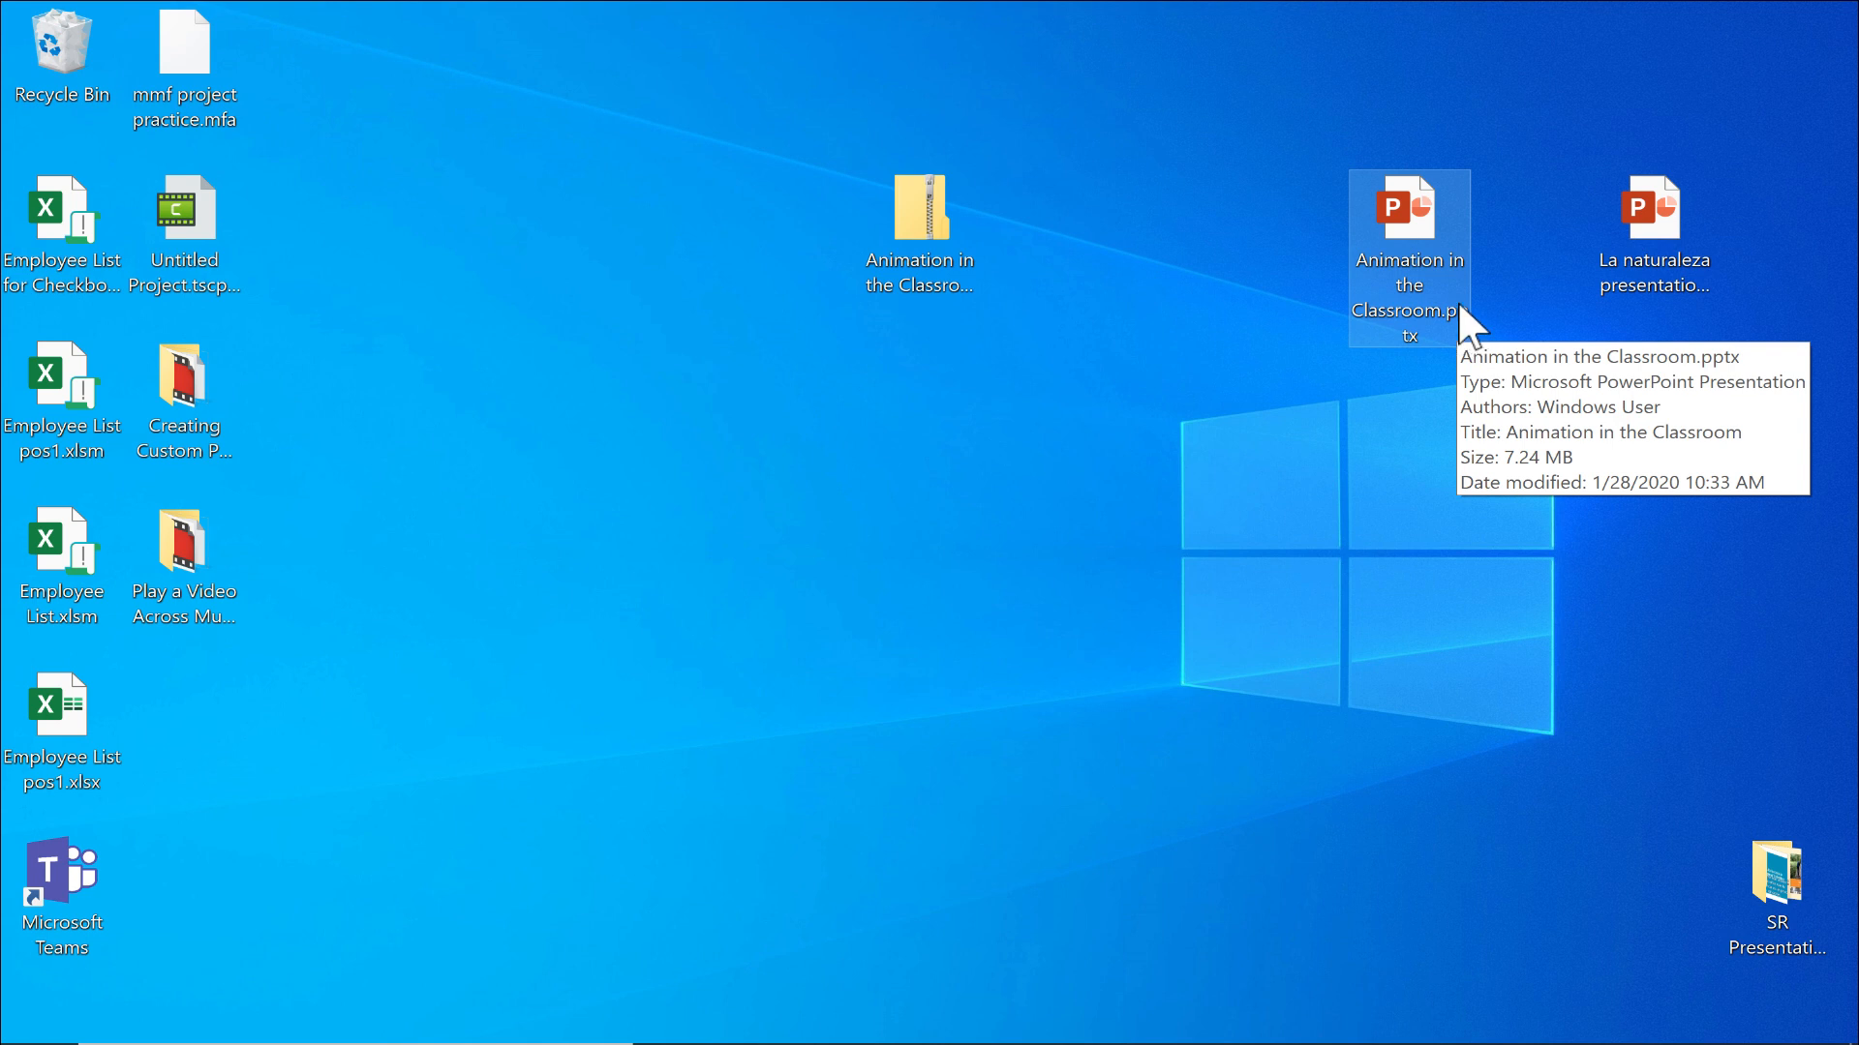
{"action": "mouse_move", "coordinate": [1465, 360]}
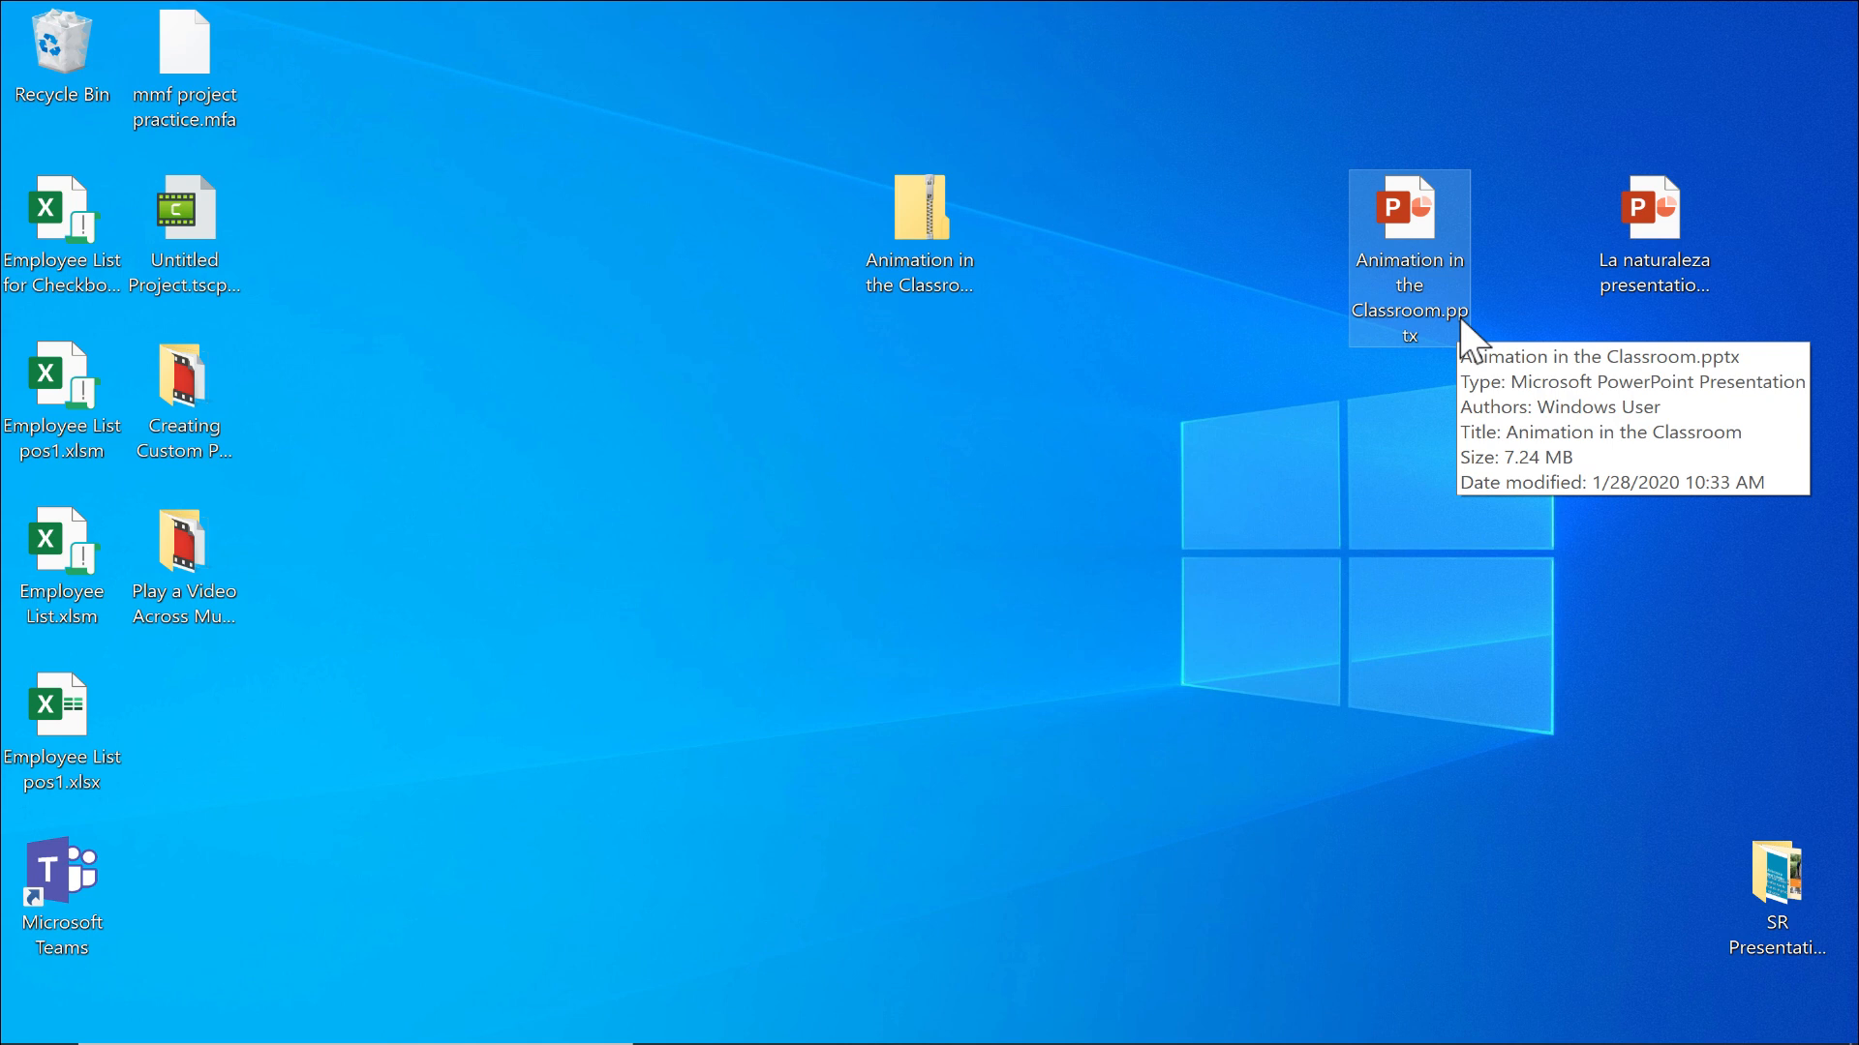
- Reopen the original Animation in the Classroom.pptx from the desktop in PowerPoint
{"action": "double_click", "coordinate": [1410, 211]}
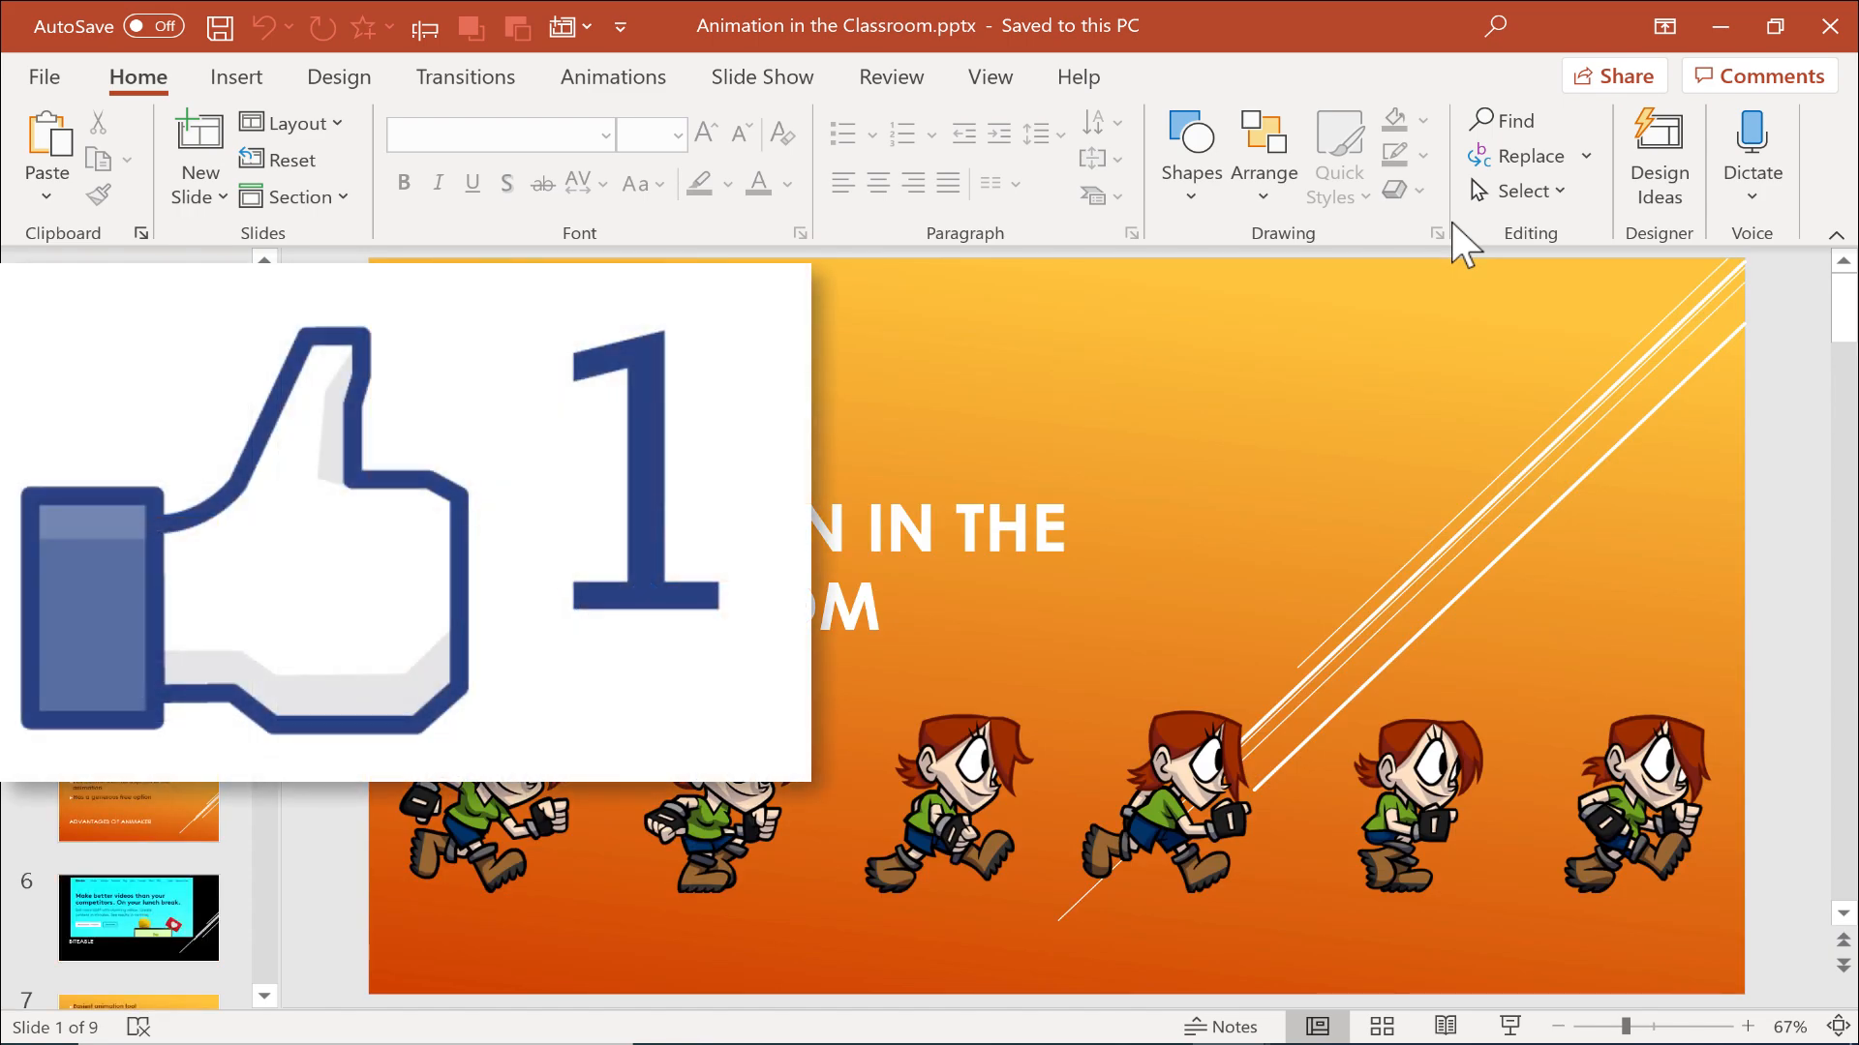